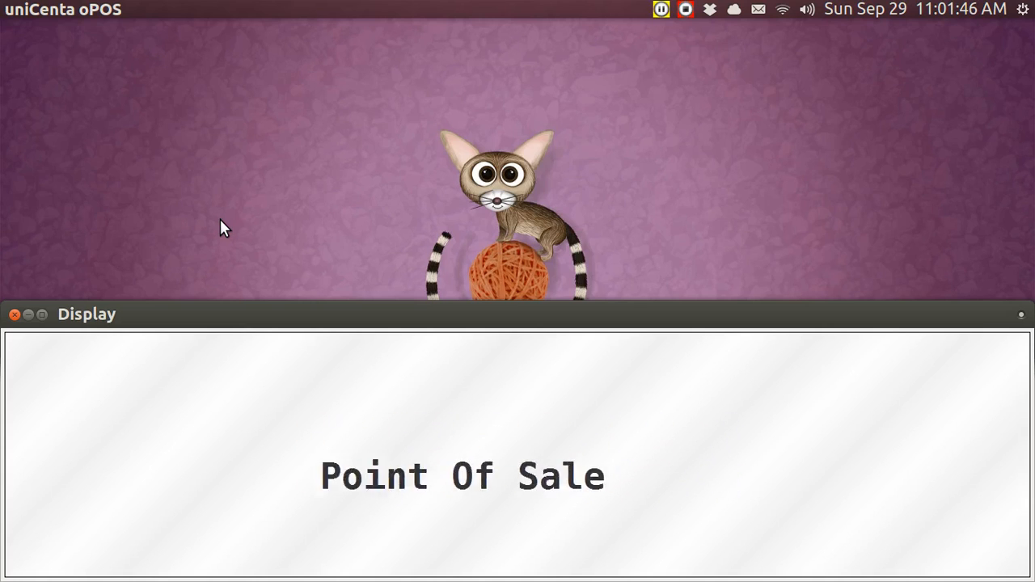
- Launch uniCenta oPOS from the Ubuntu Dash by searching 'uni'
text(uni)
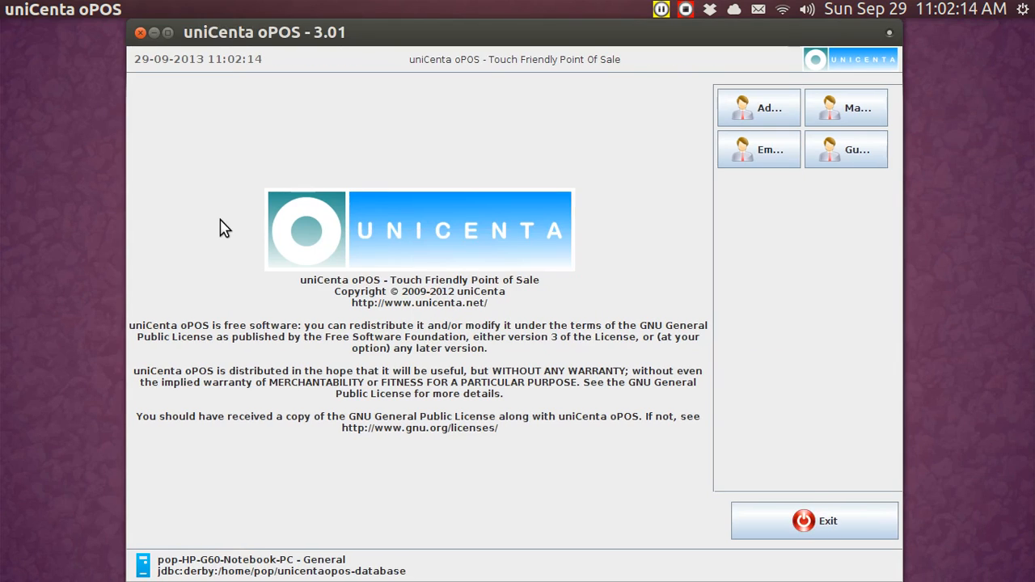
mouse_move(845, 106)
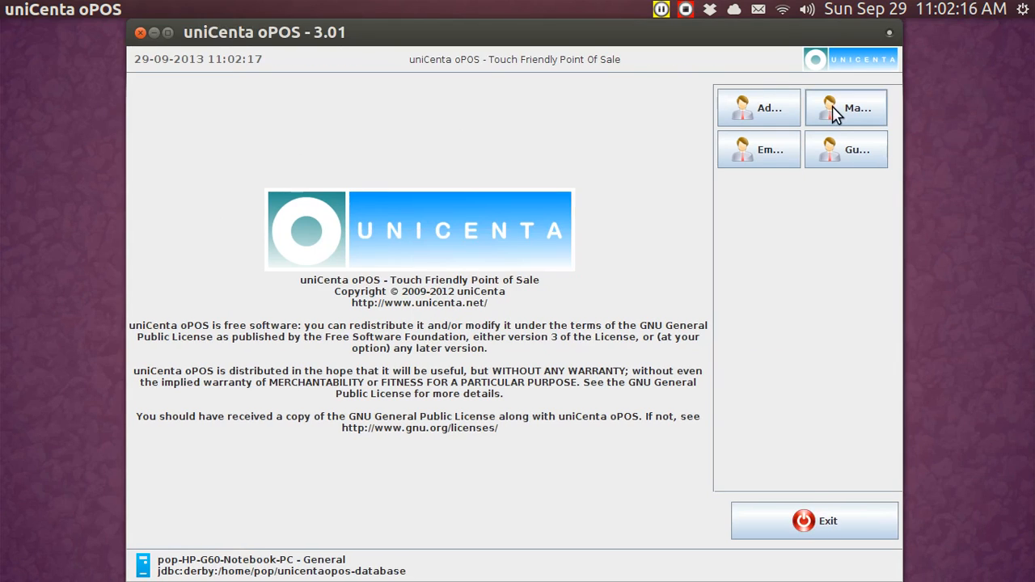
- Sign in as Manager and show the sales screen with its navigation menu expanded
click(846, 107)
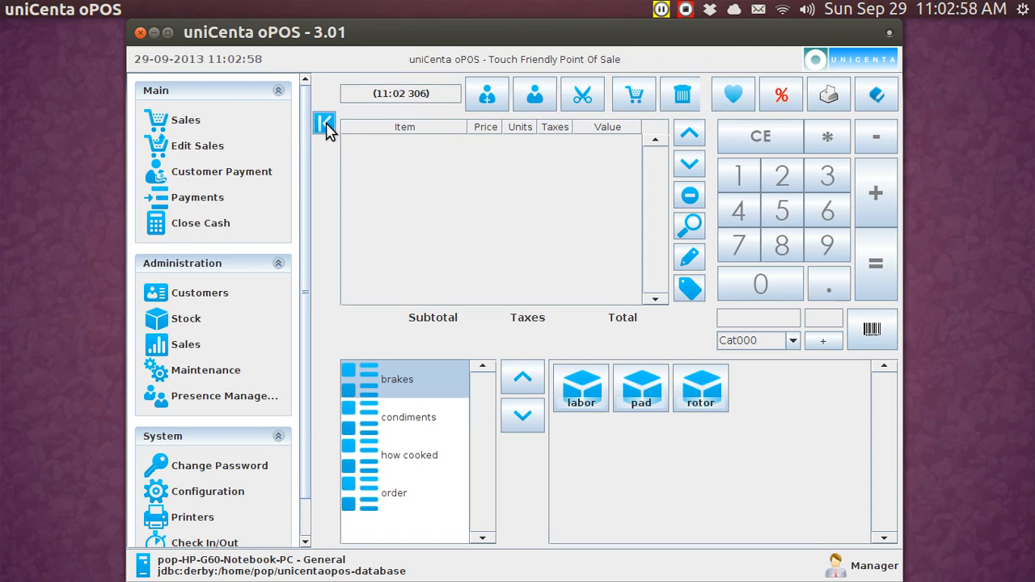
click(324, 123)
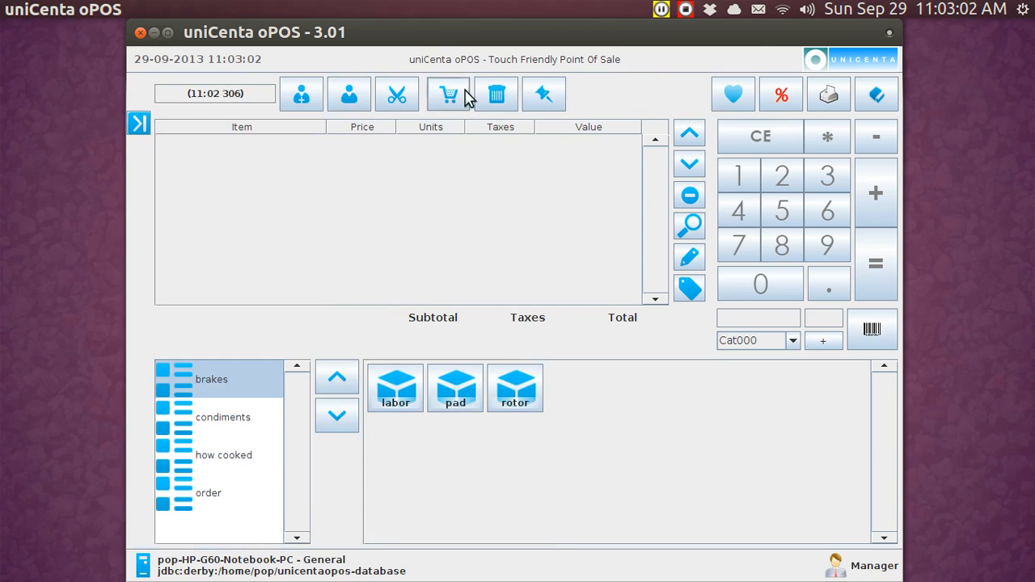
mouse_move(544, 94)
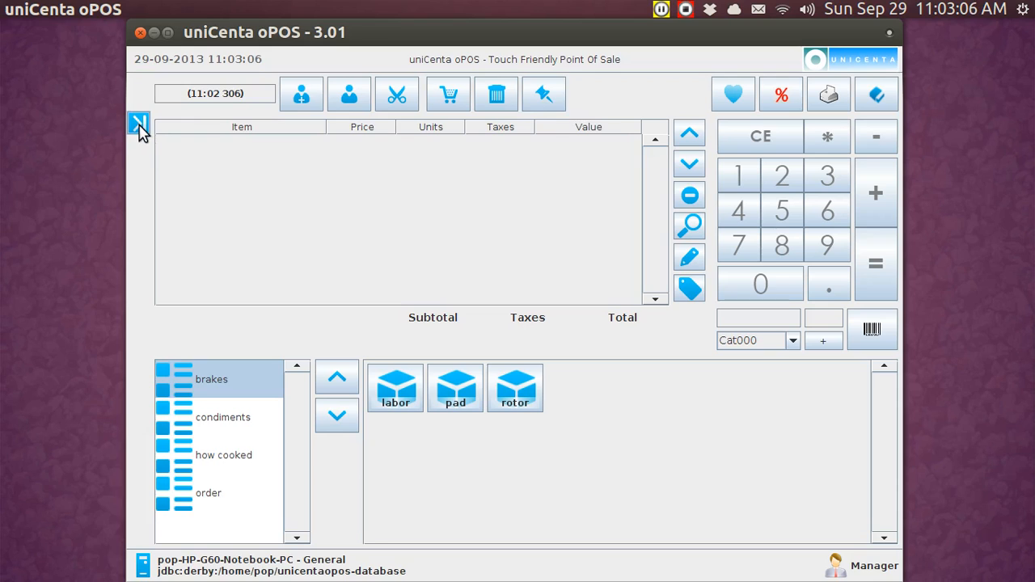
click(140, 123)
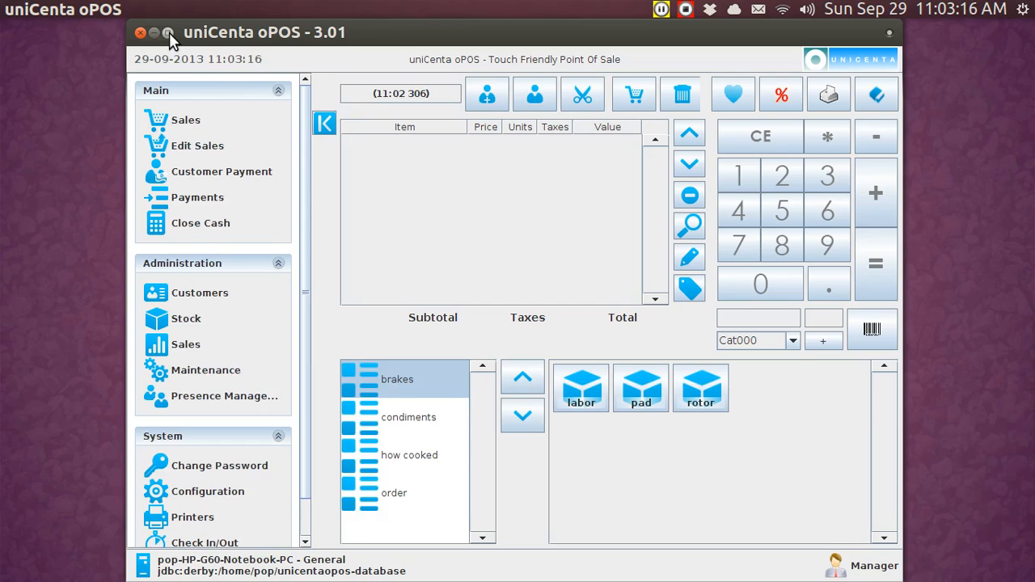
- Maximize the uniCenta oPOS window to fill the screen
click(168, 33)
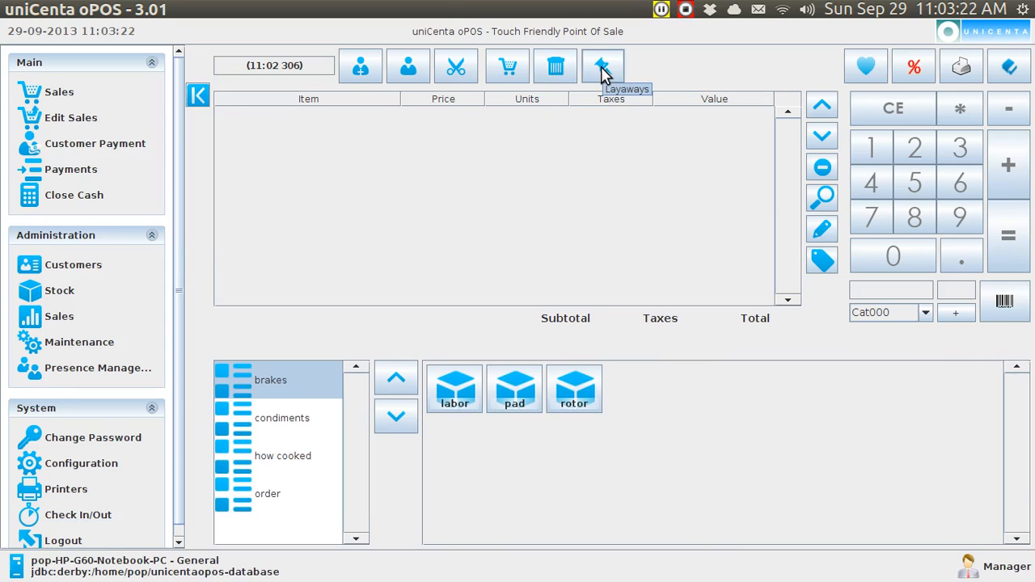
mouse_move(602, 65)
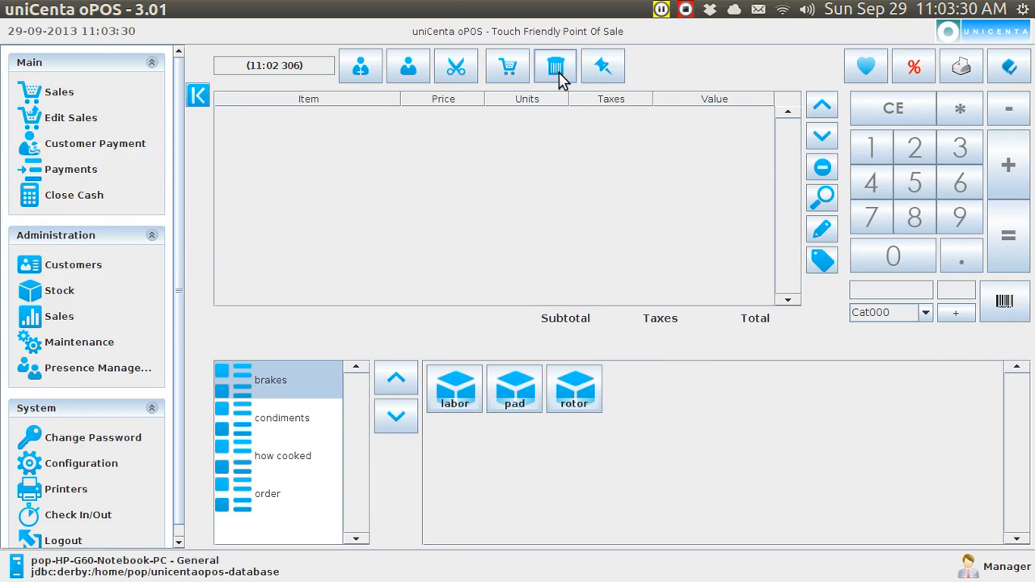
mouse_move(557, 67)
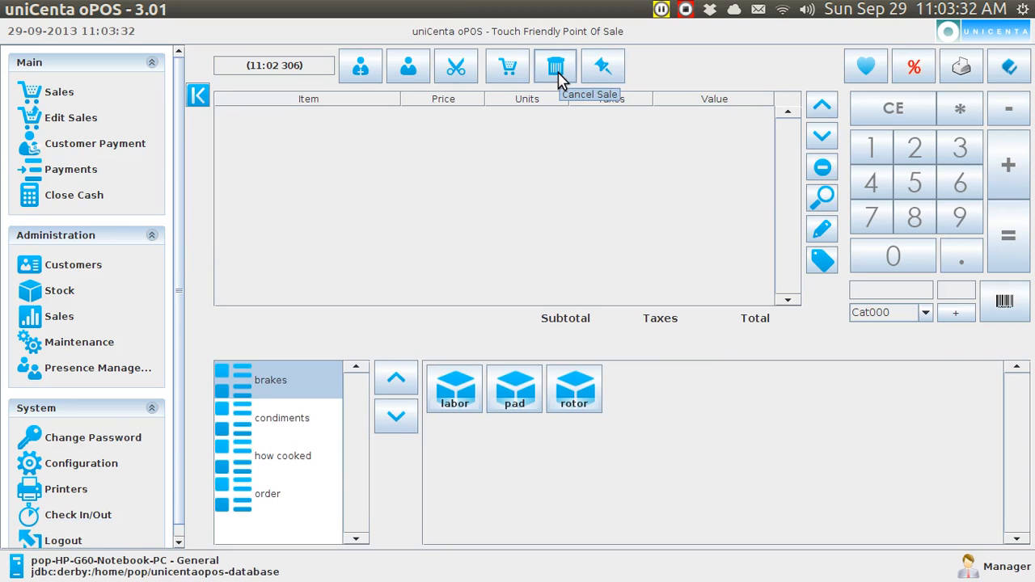
mouse_move(508, 66)
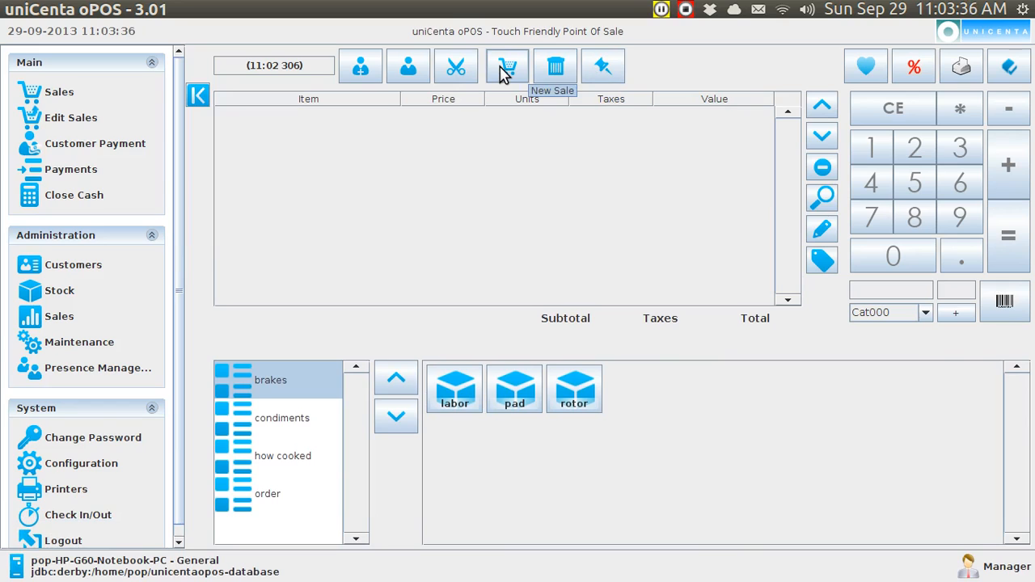
mouse_move(382, 113)
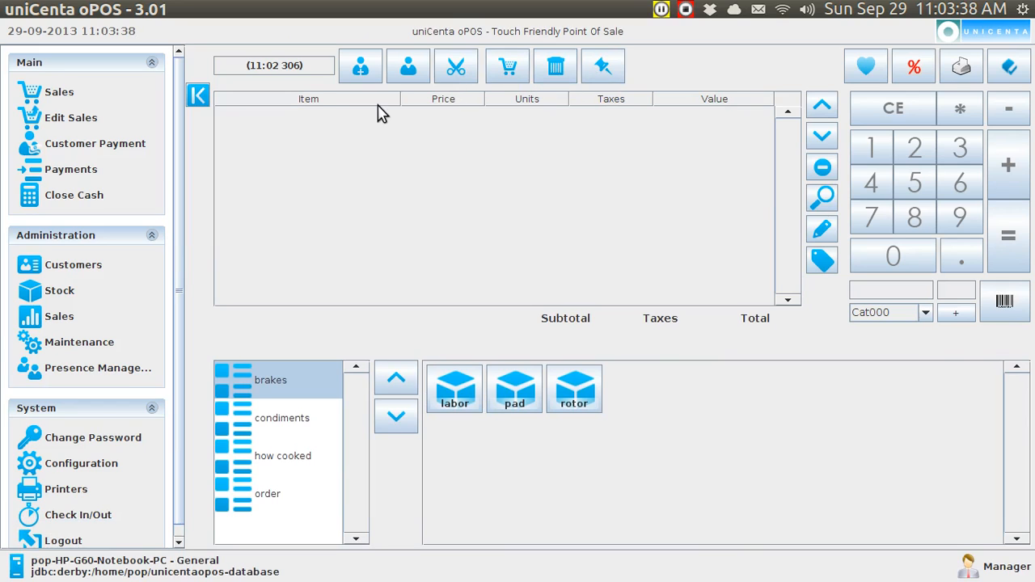
mouse_move(291, 73)
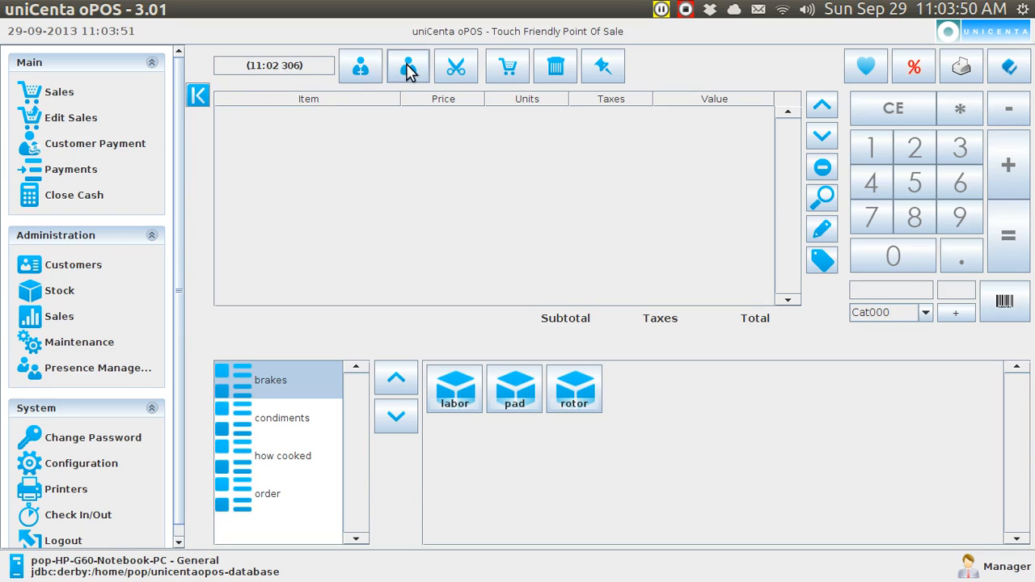
- Assign customer MrTaxable to the current ticket from the customer list
click(408, 66)
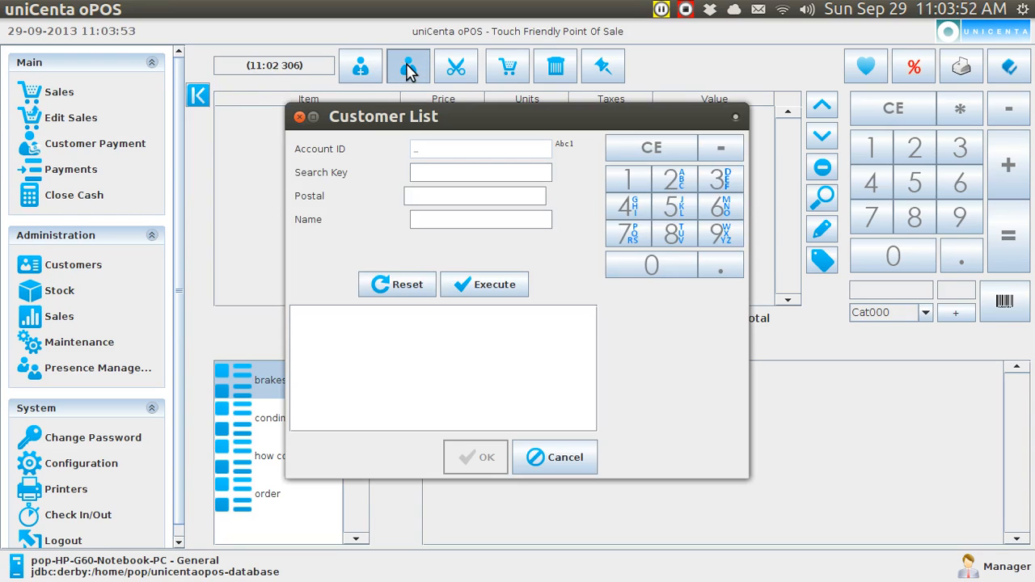
click(483, 285)
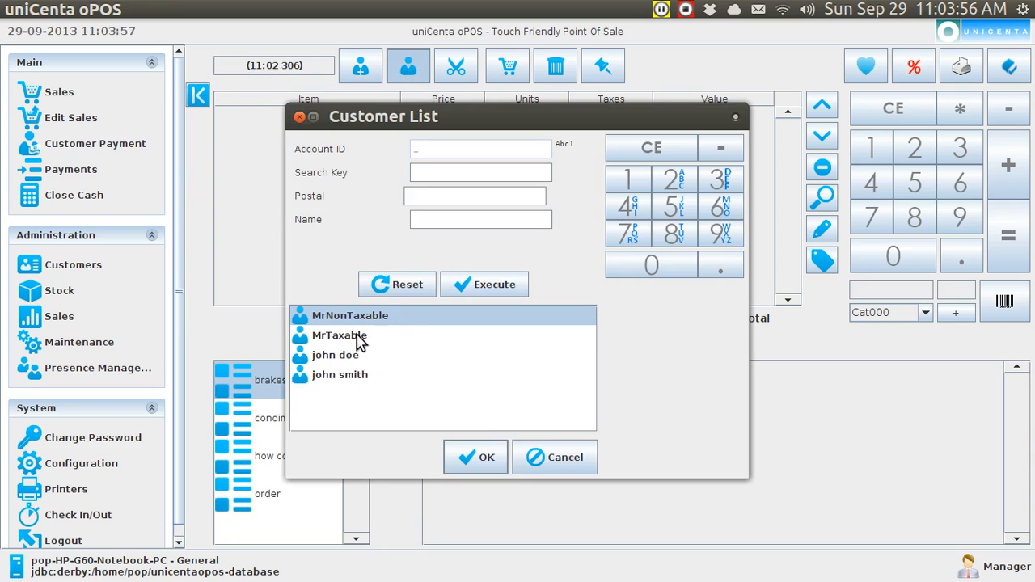
click(339, 335)
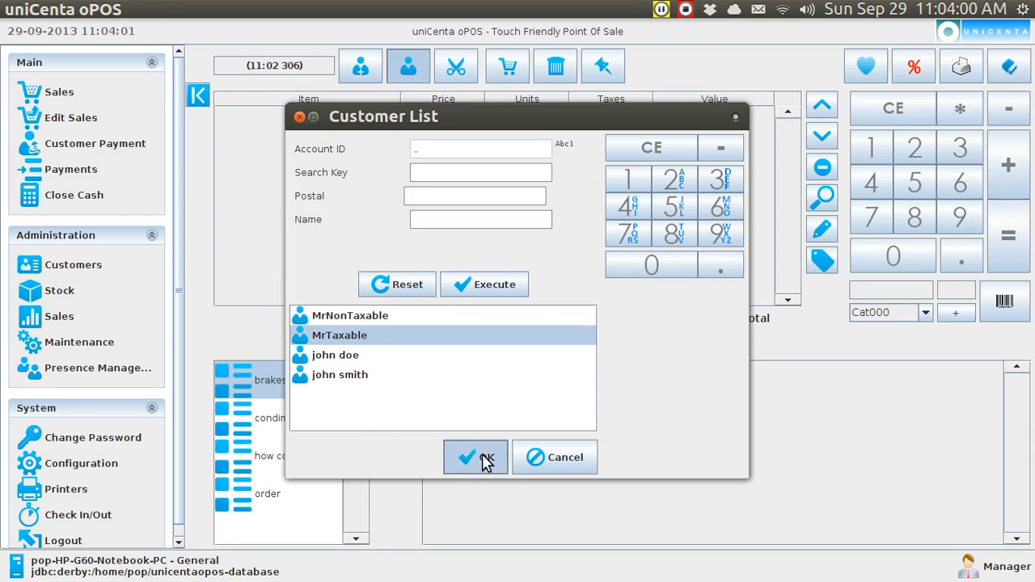
click(475, 456)
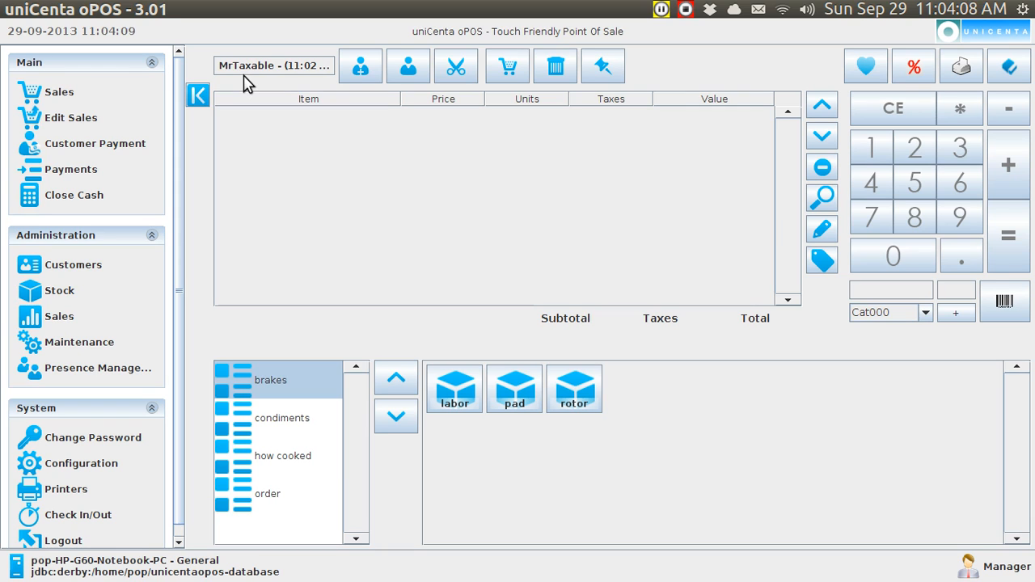
mouse_move(526, 347)
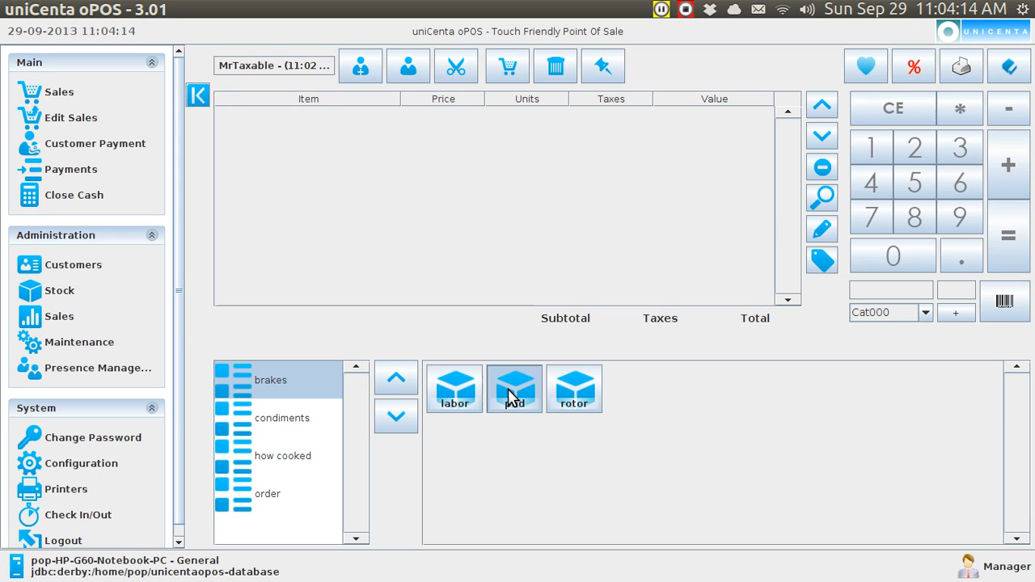
- Add a pad and a rotor to MrTaxable's ticket, then start a new empty ticket
click(514, 388)
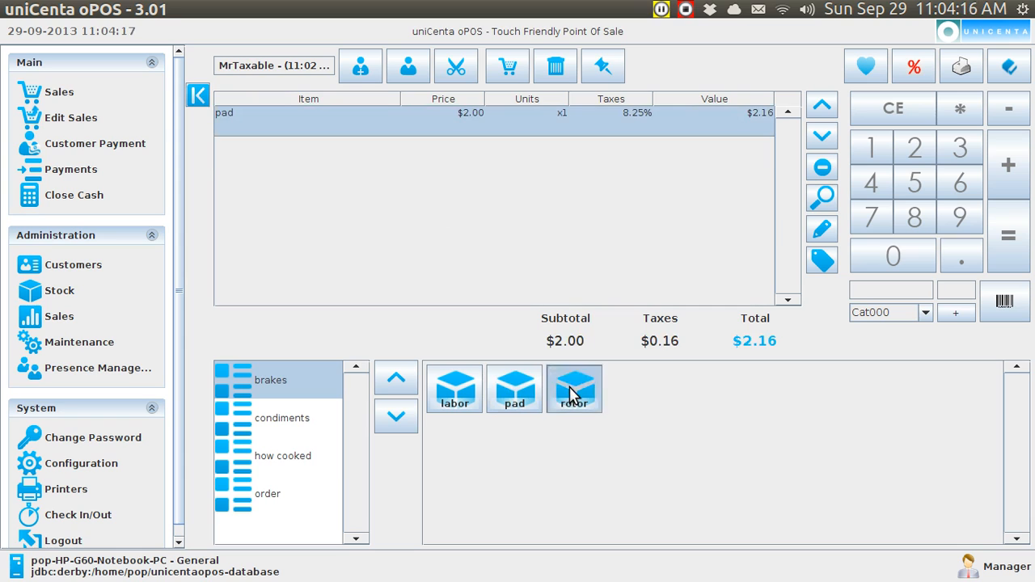
click(575, 388)
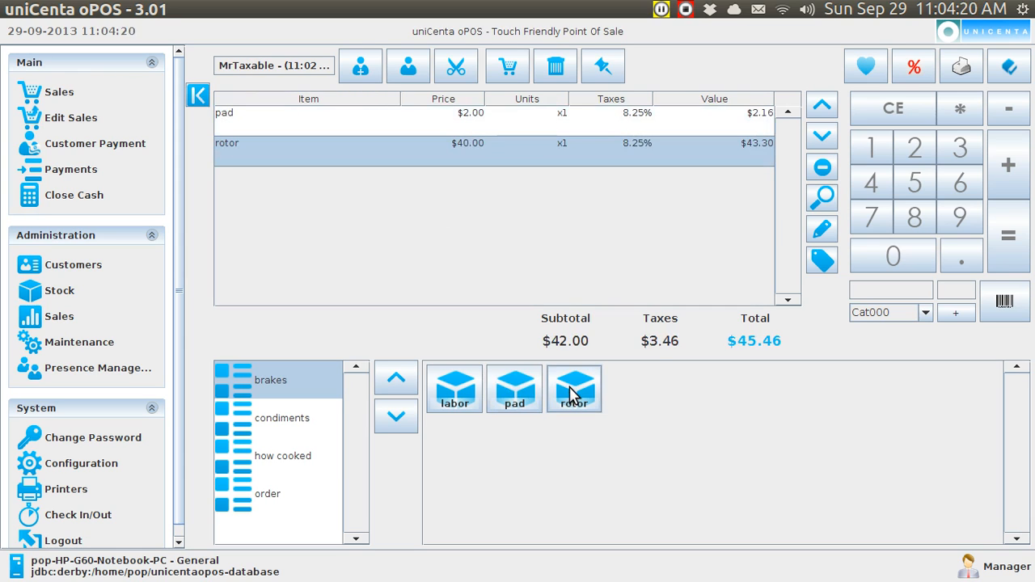
mouse_move(558, 105)
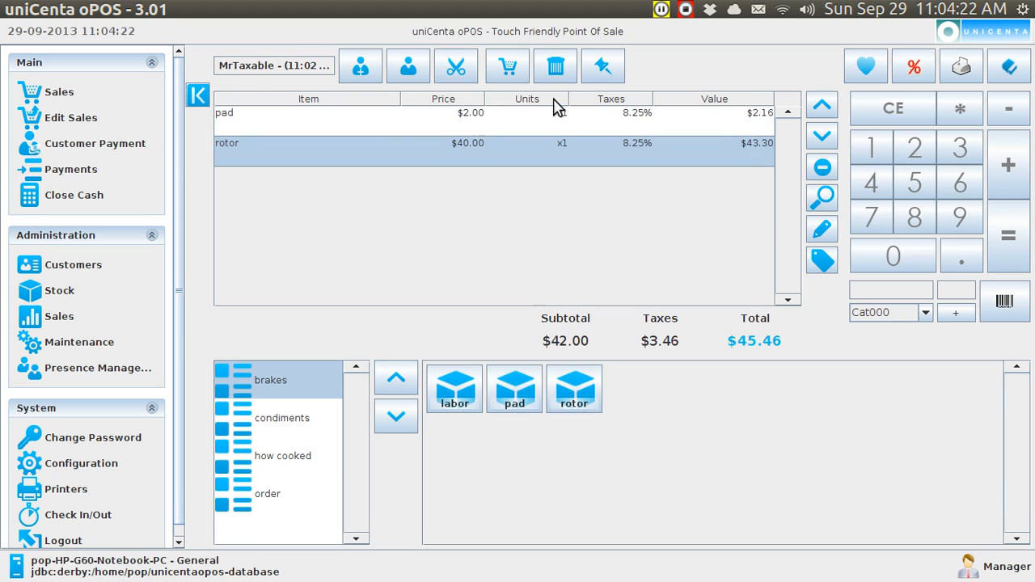
mouse_move(557, 66)
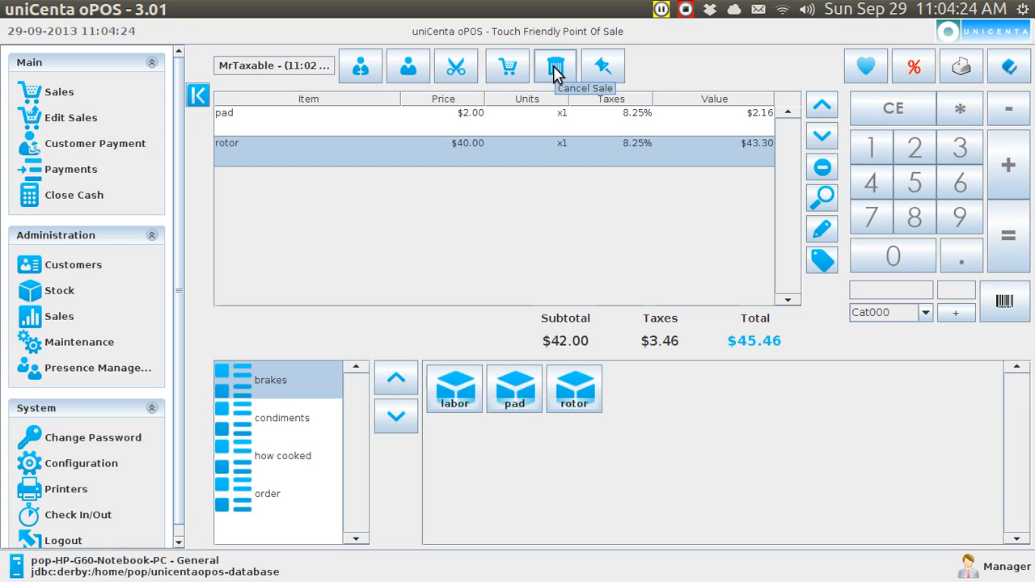
mouse_move(508, 66)
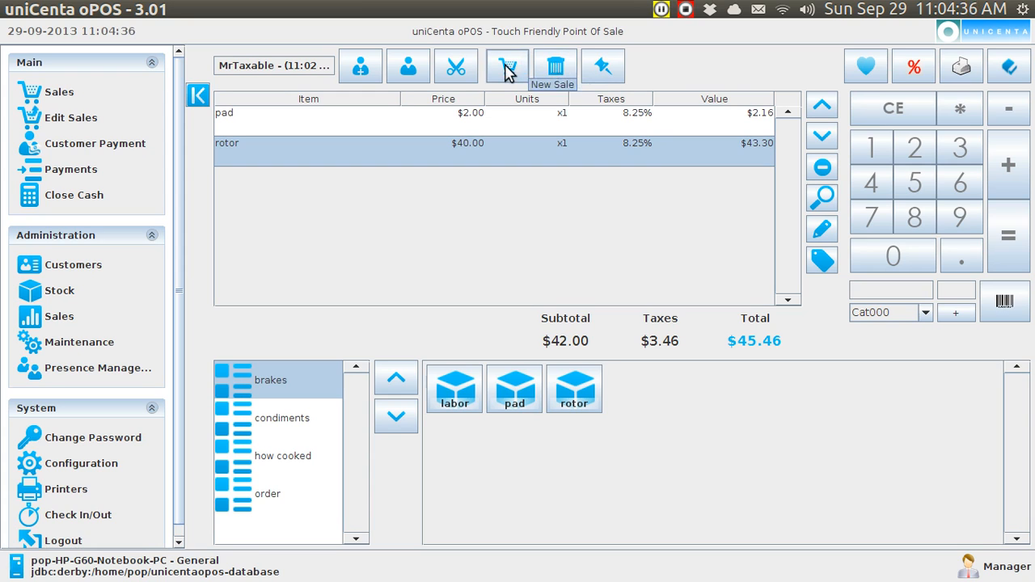
click(508, 65)
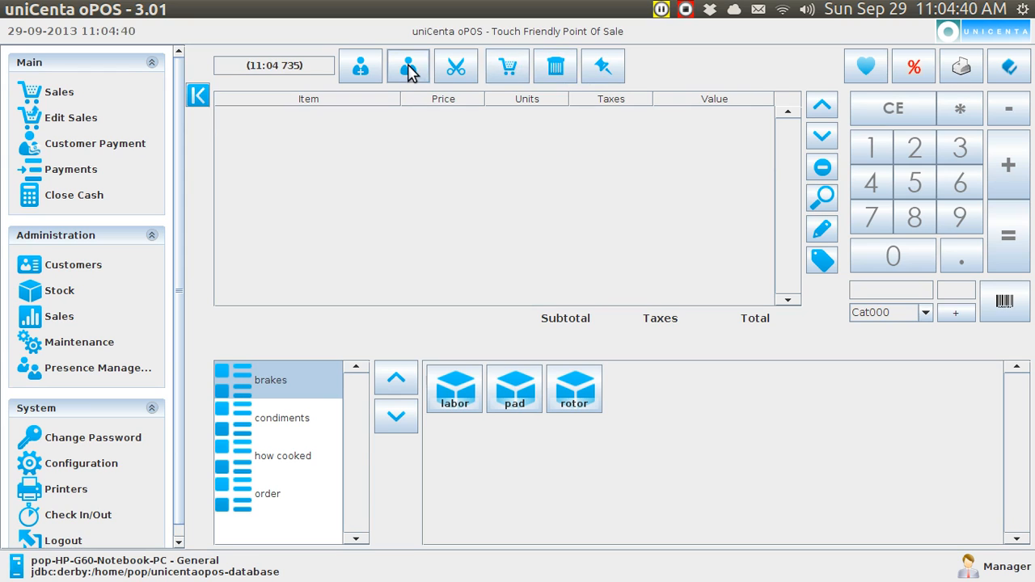
- Assign customer john doe to the new ticket and show the burger product category
click(407, 65)
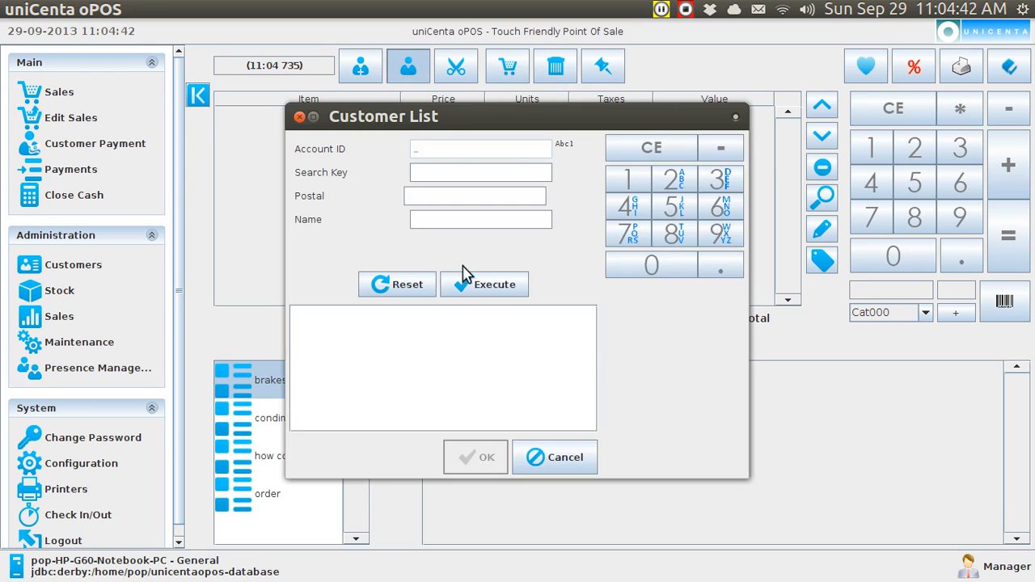
click(486, 284)
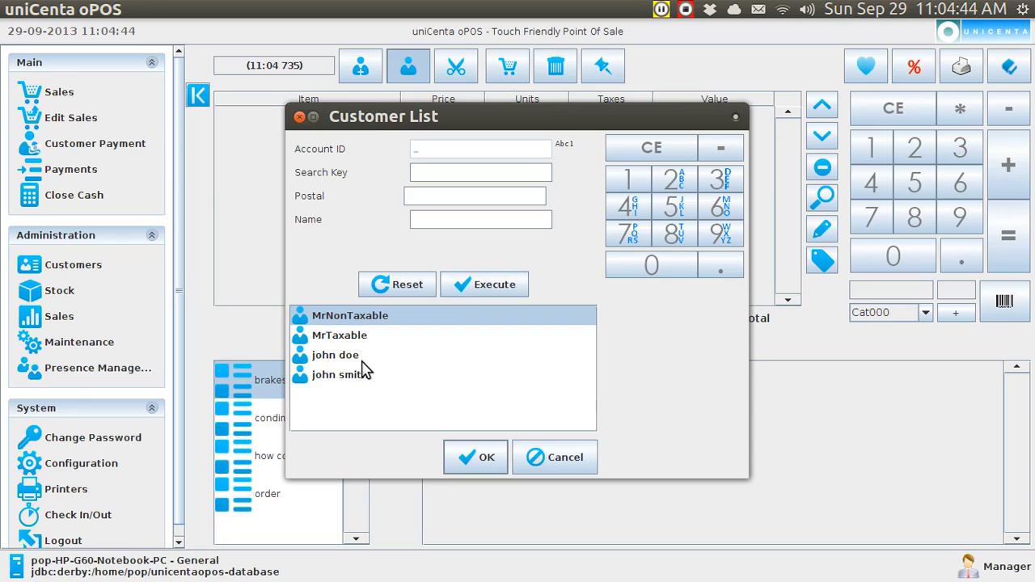
click(334, 354)
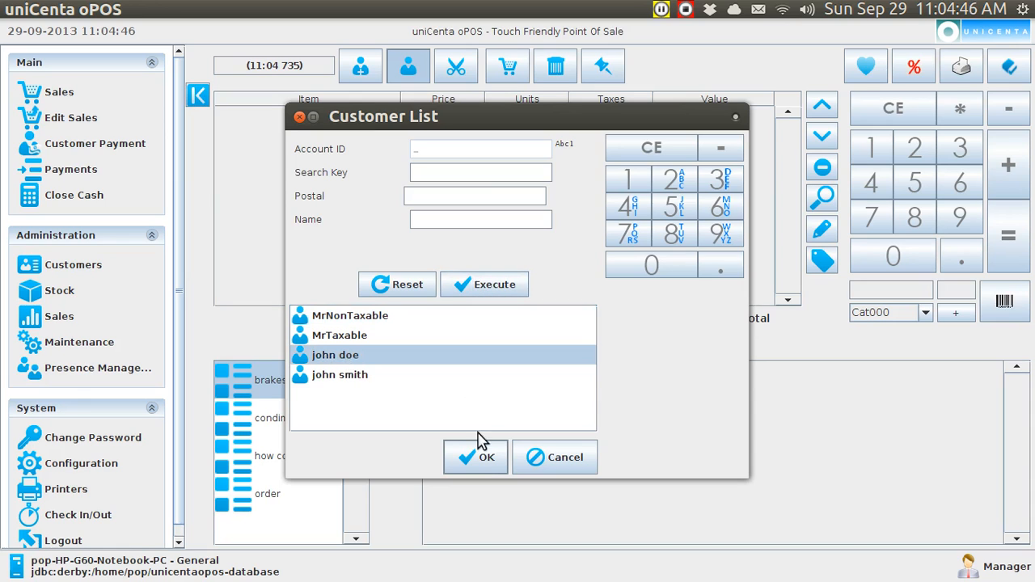
click(476, 456)
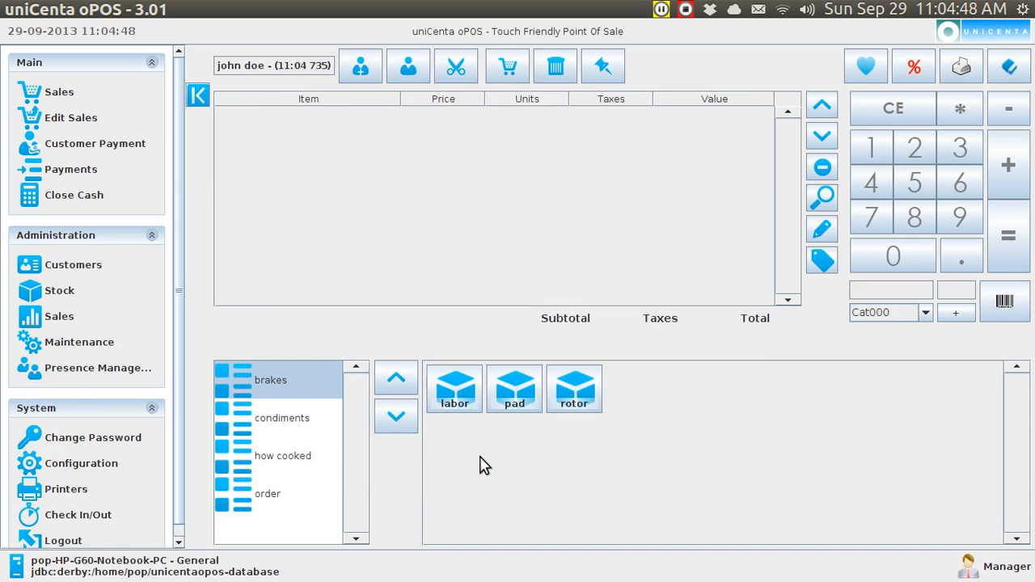
click(267, 493)
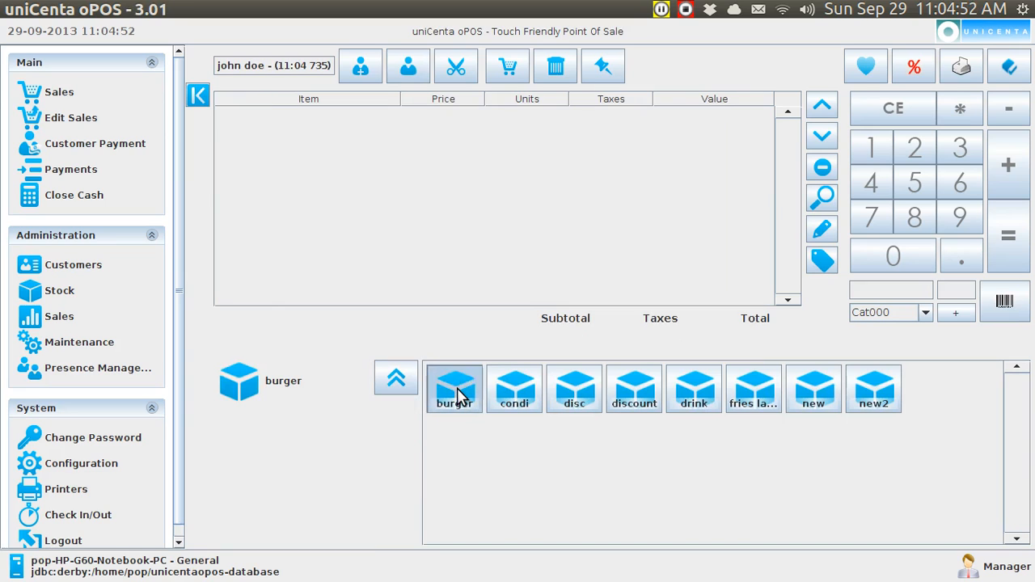
- Add a burger with veggie and wheat options to john doe's ticket, then park it for a blank ticket
click(453, 388)
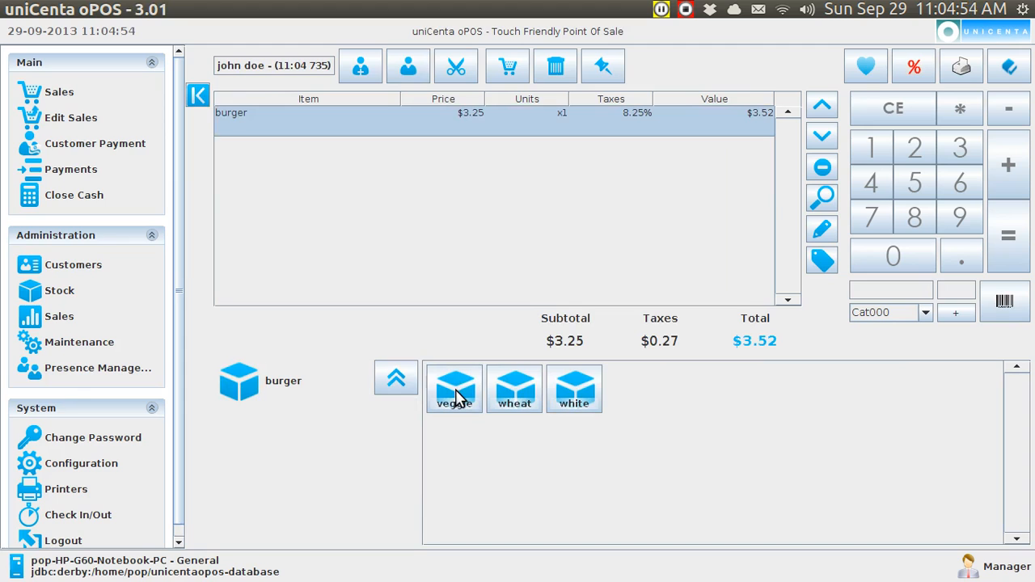
click(452, 388)
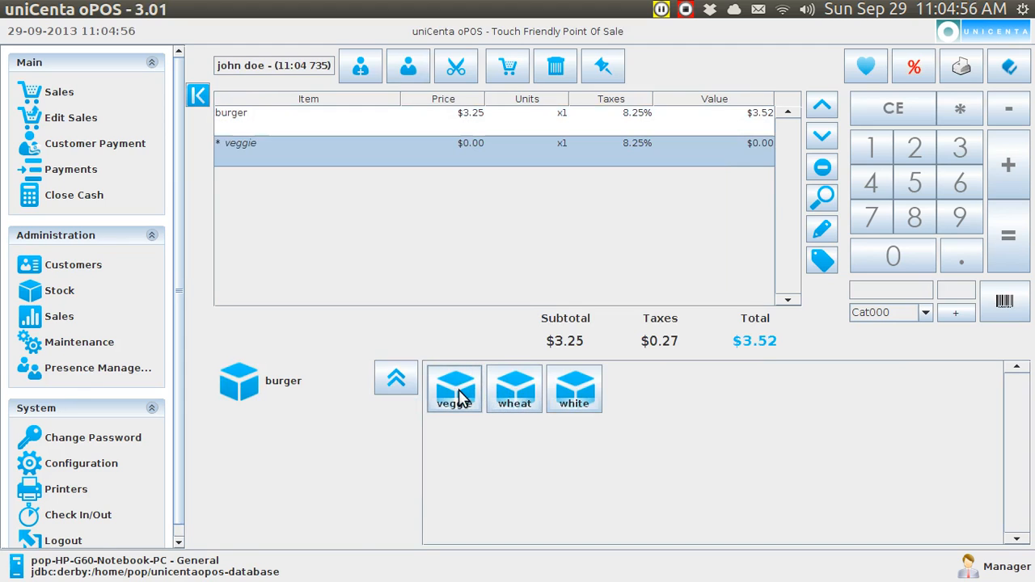
click(514, 388)
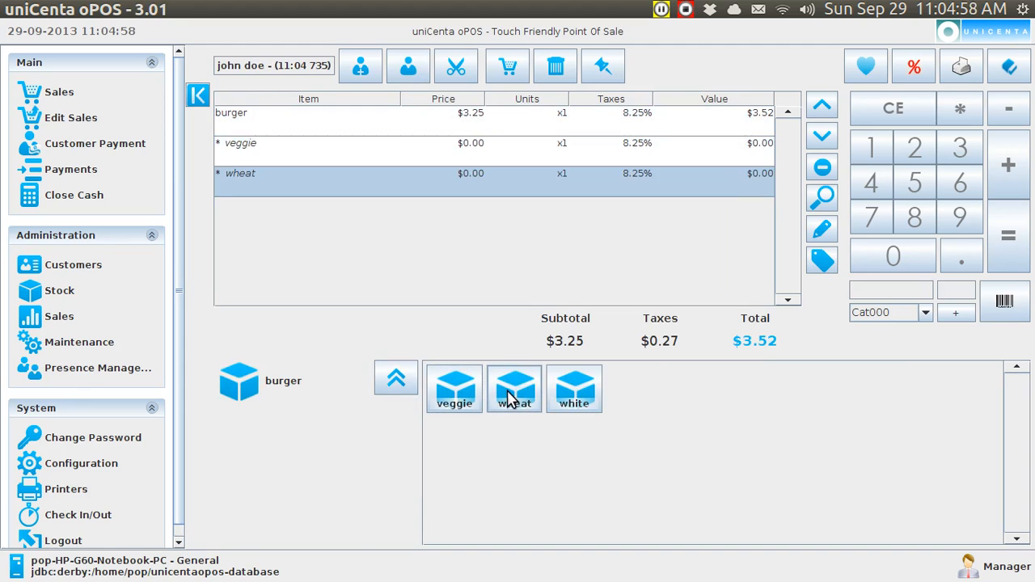
mouse_move(510, 235)
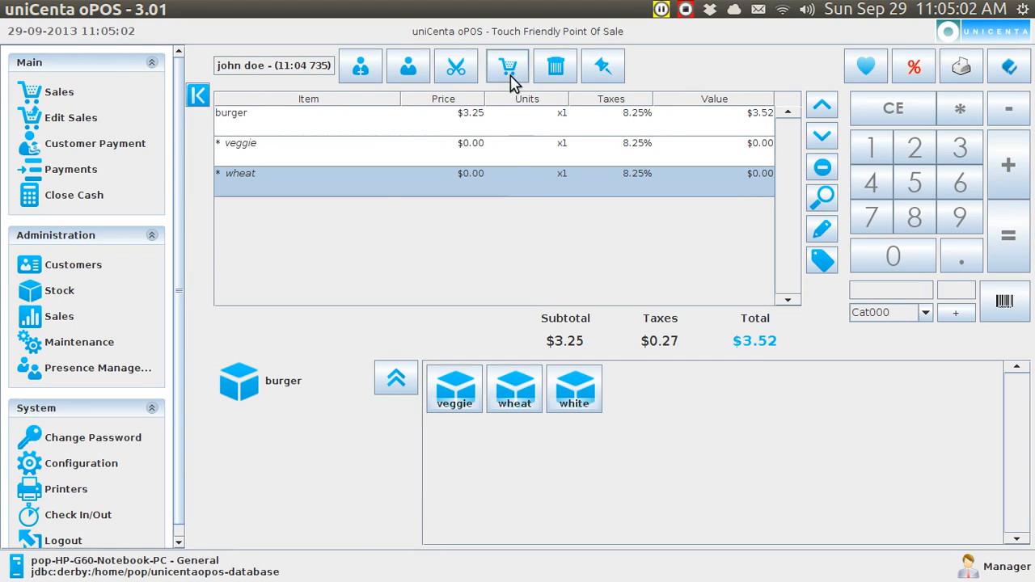
mouse_move(508, 67)
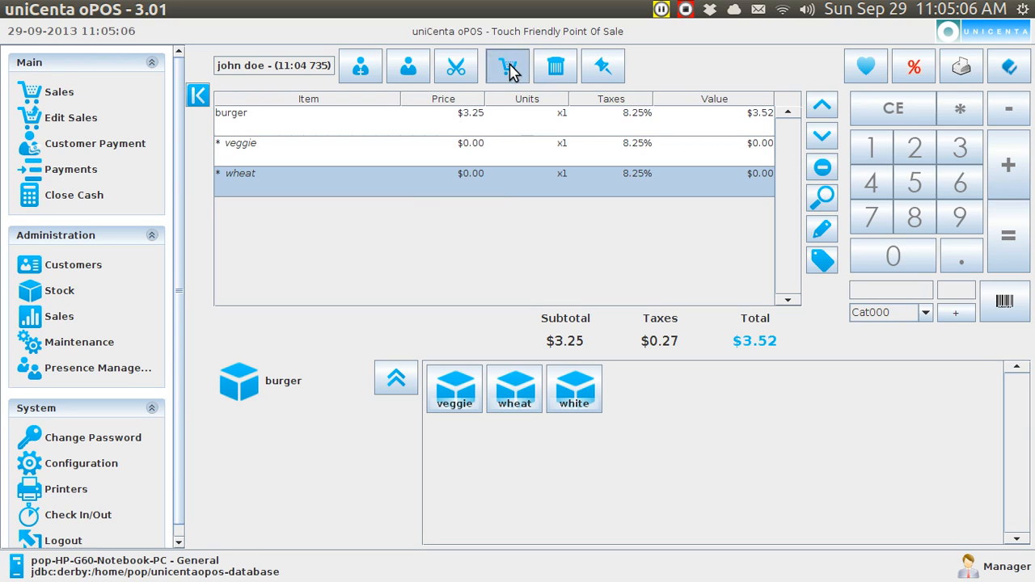
click(508, 64)
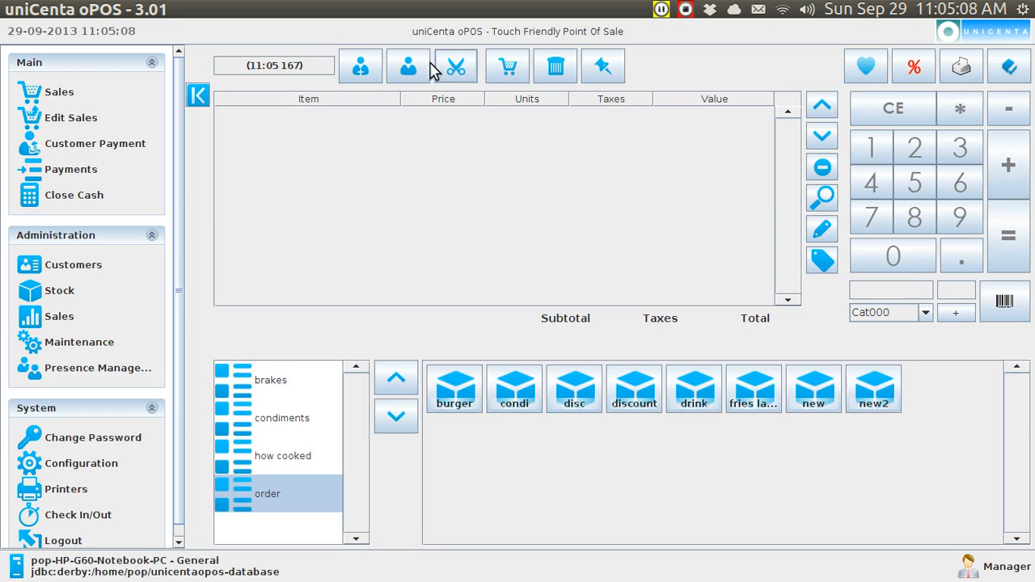
- Assign john smith, the last customer in the list, to the new ticket
click(408, 67)
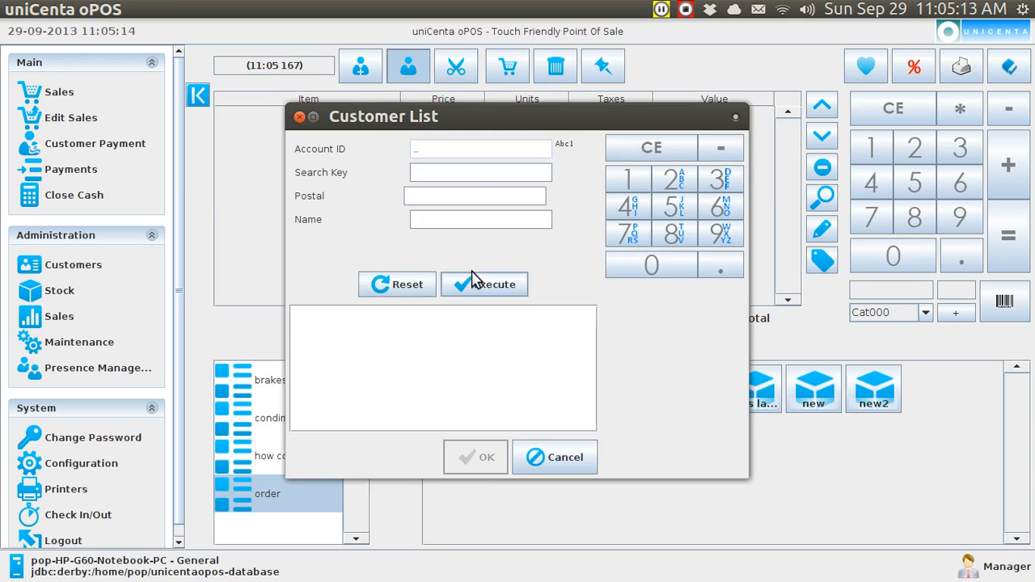
click(484, 284)
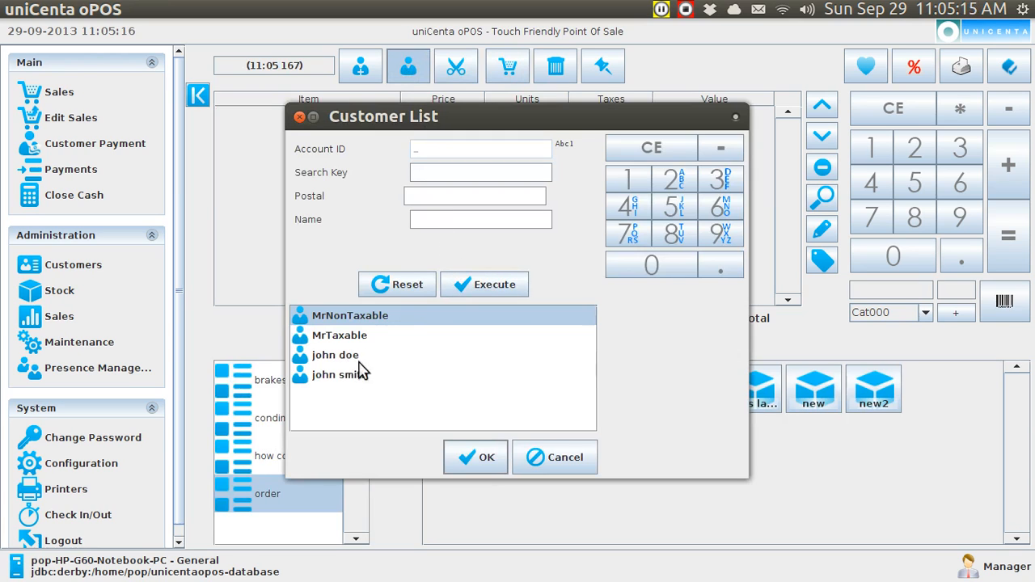
click(340, 375)
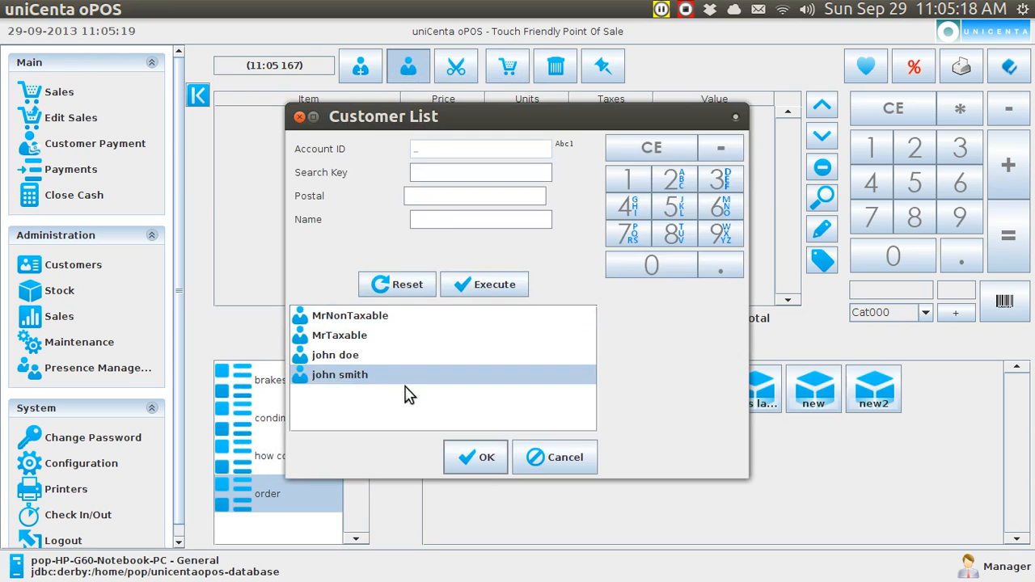
click(476, 457)
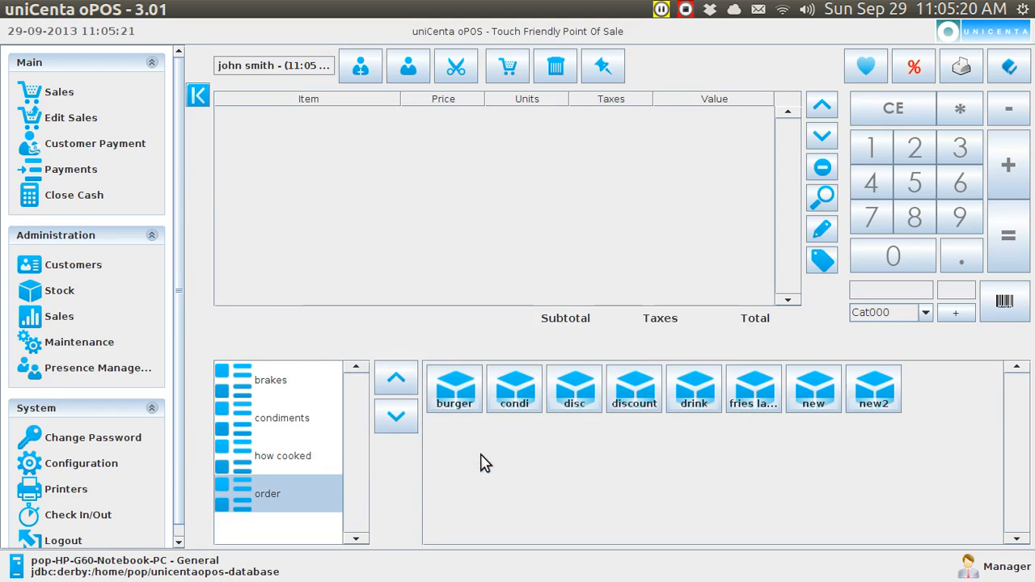
mouse_move(339, 444)
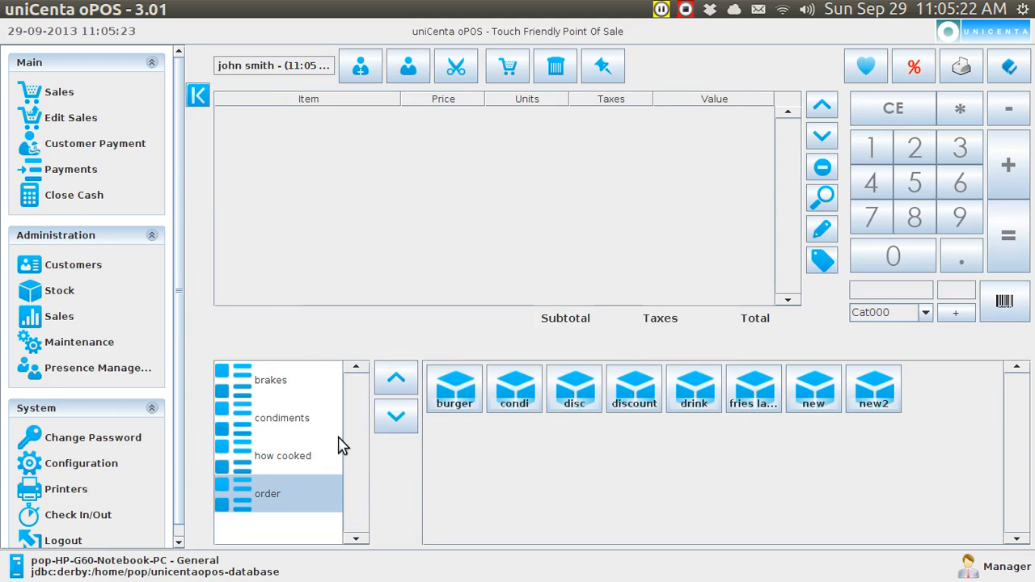
- Add a brake pad, a rotor and a burger on white bread to john smith's ticket
click(270, 378)
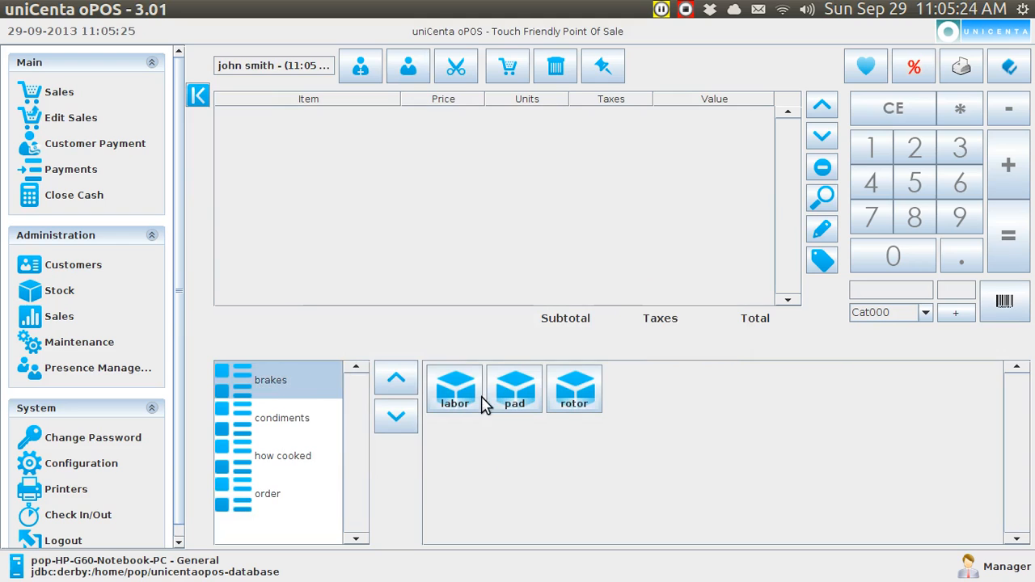
click(514, 388)
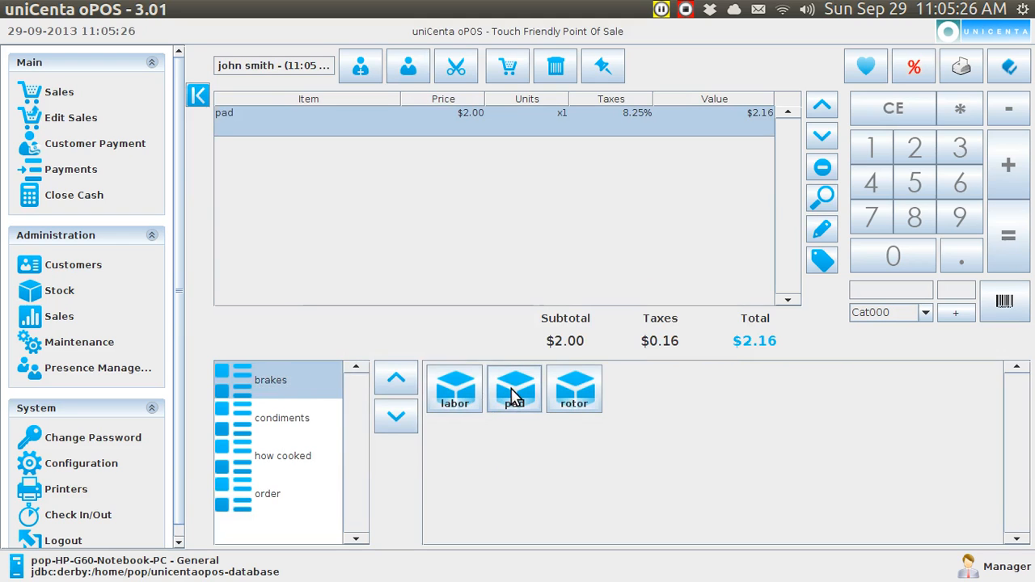
click(574, 388)
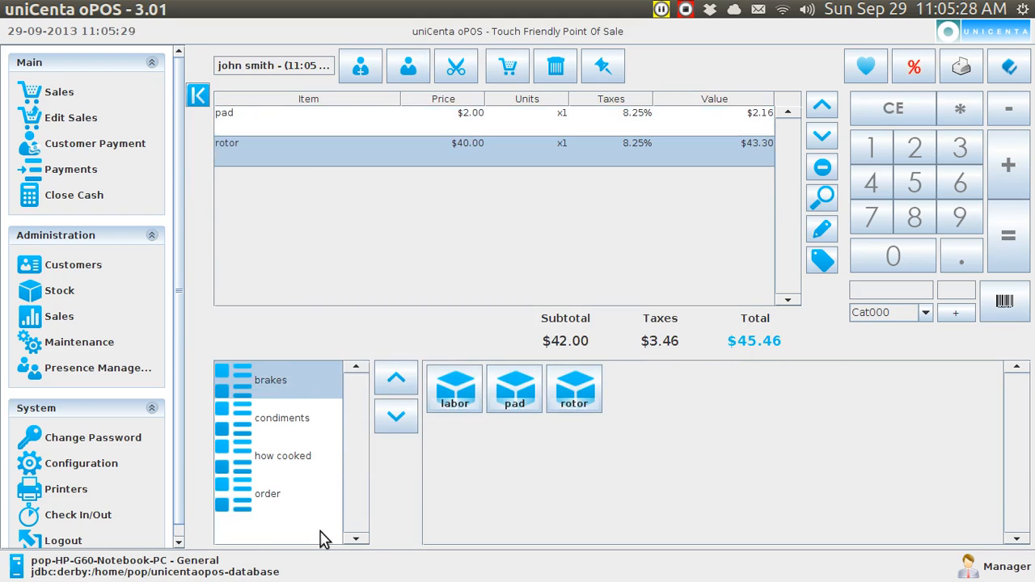
click(267, 494)
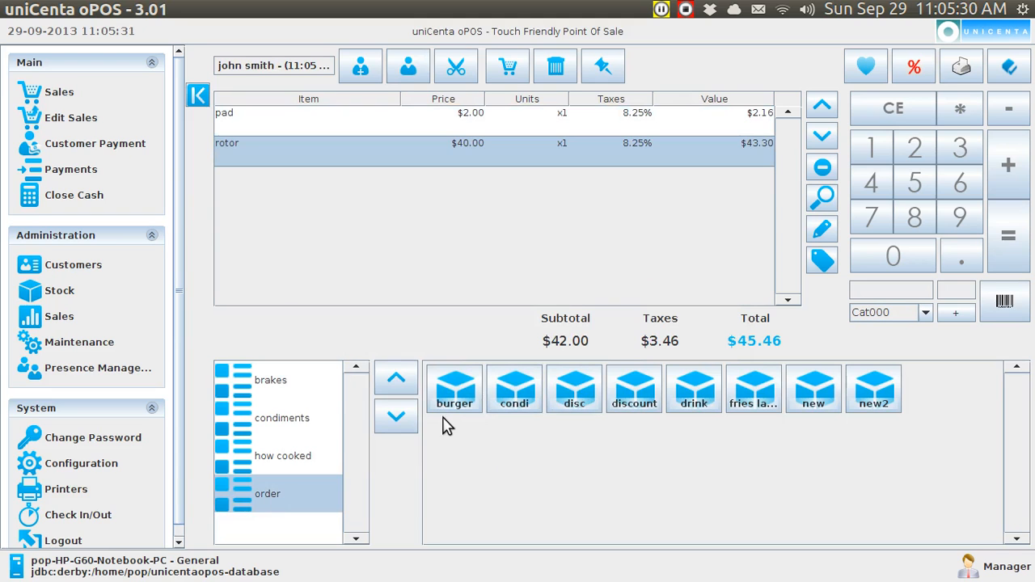
click(452, 389)
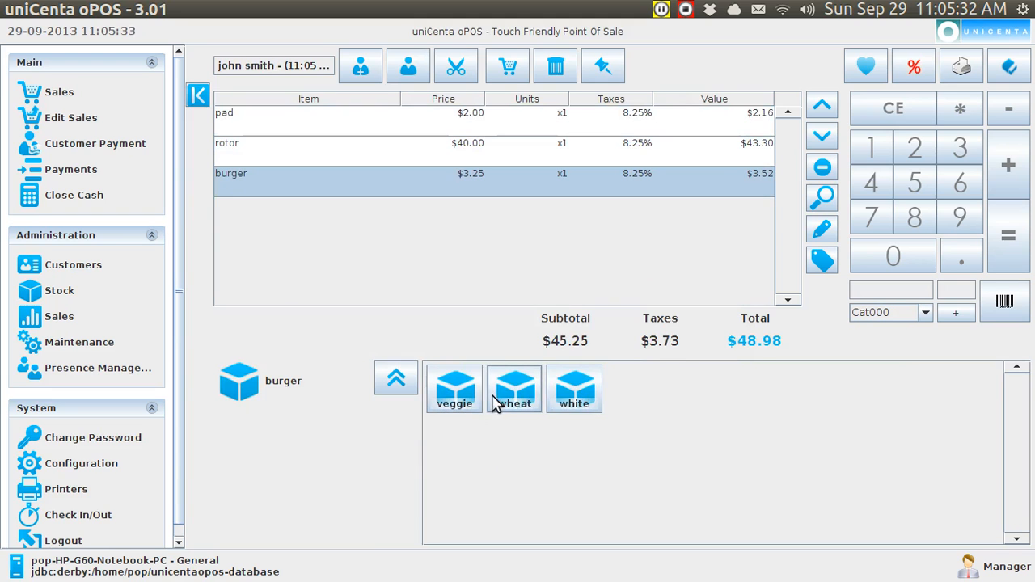
click(574, 388)
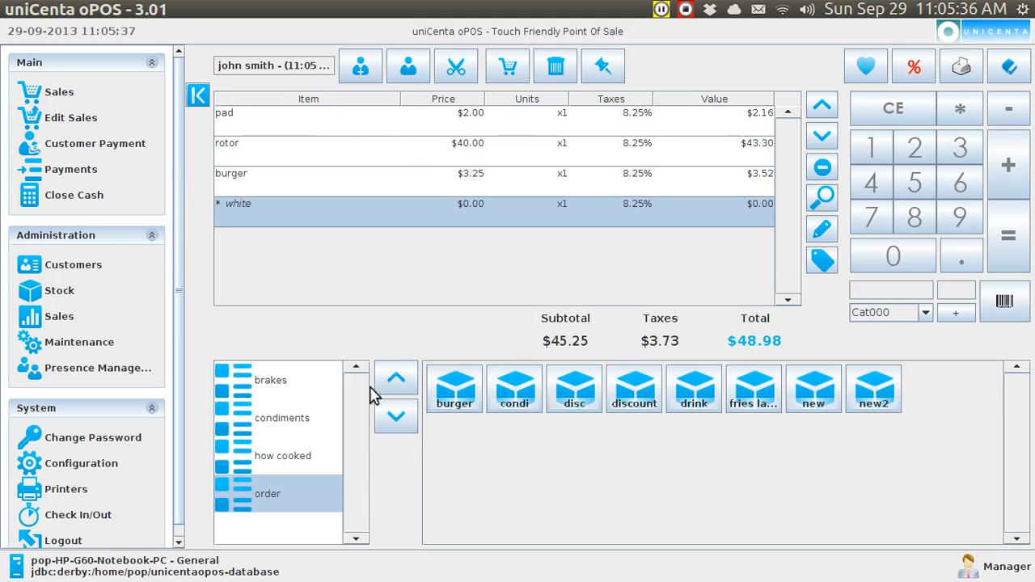
- Add cheese and mustard condiments to the order
click(282, 417)
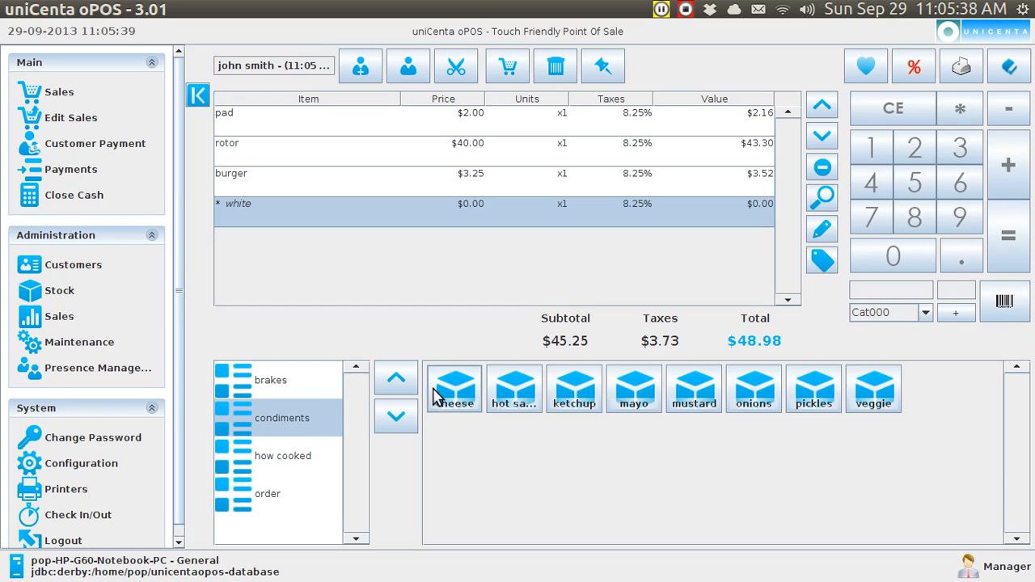
click(453, 388)
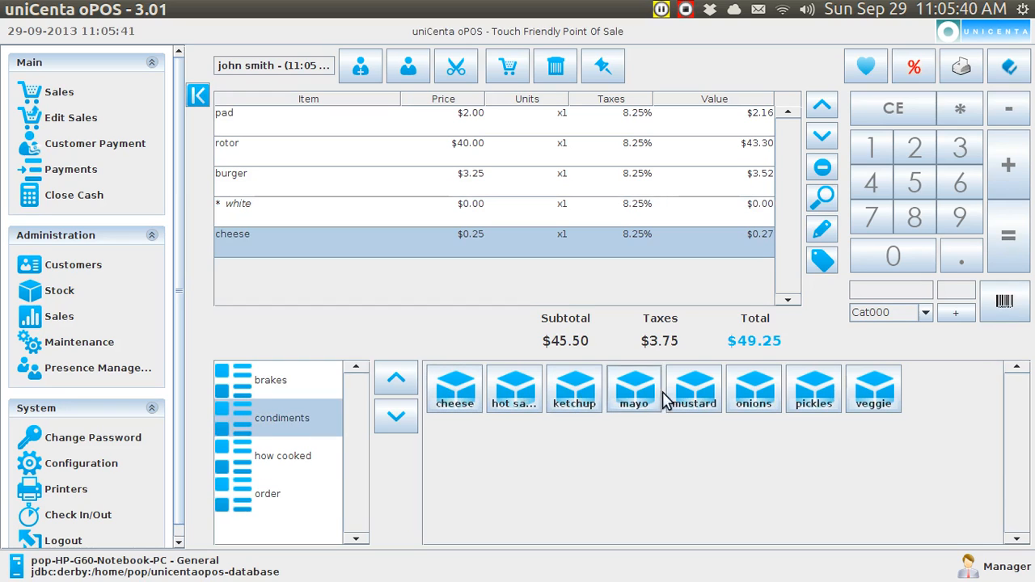
click(692, 388)
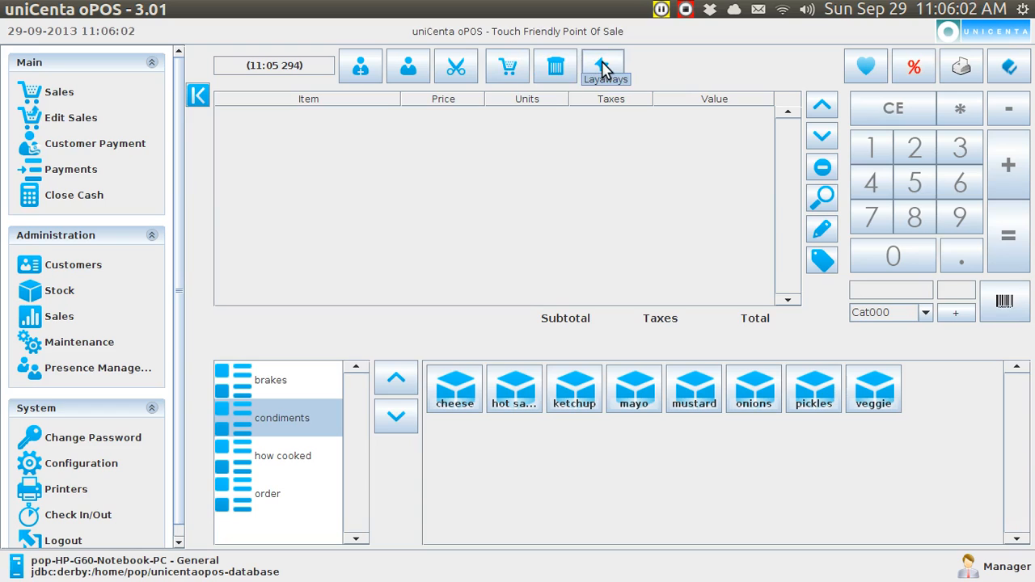
- Reopen john doe's parked burger ticket from the Layaways list
click(602, 66)
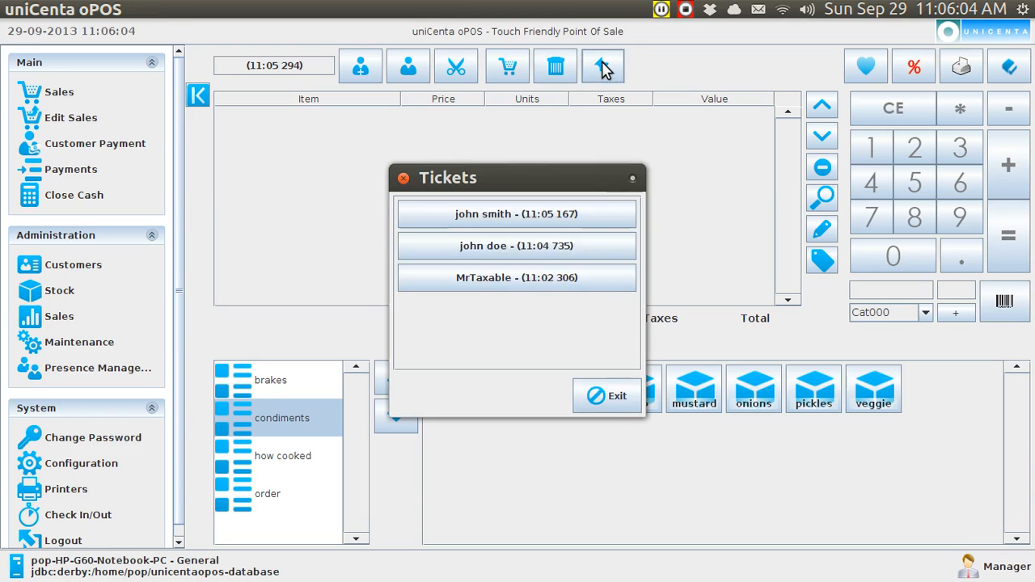
mouse_move(586, 212)
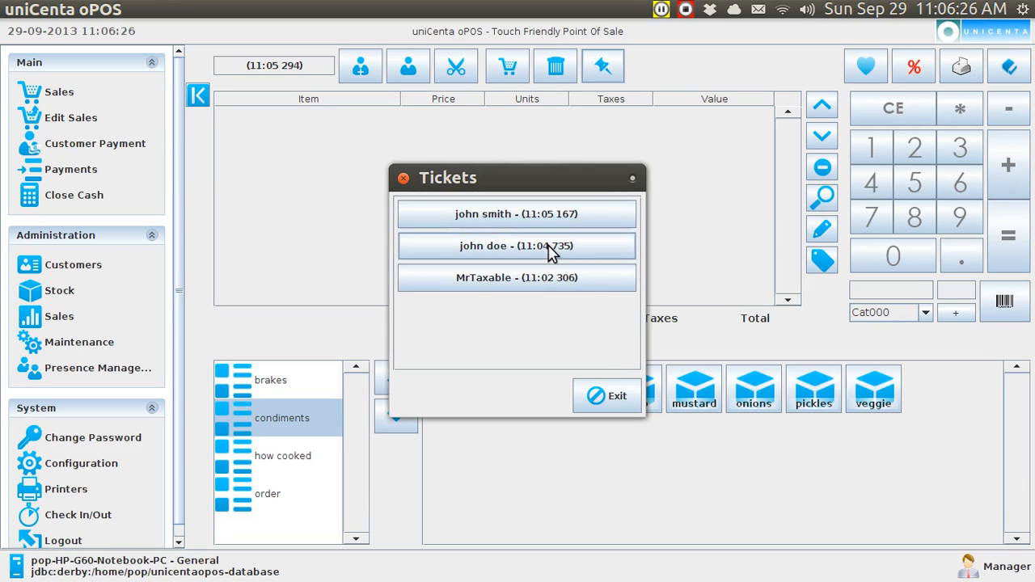
click(517, 246)
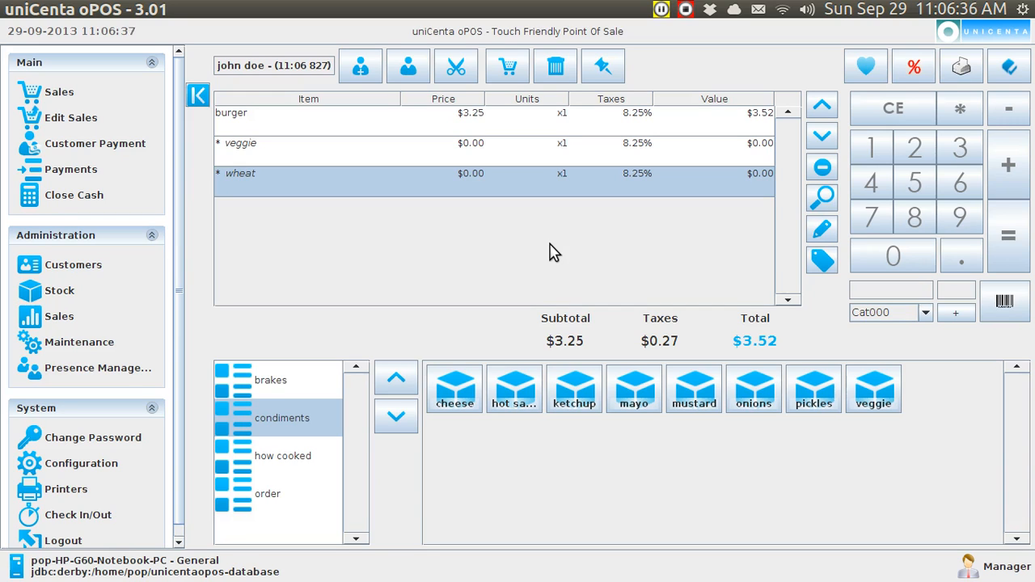
mouse_move(715, 181)
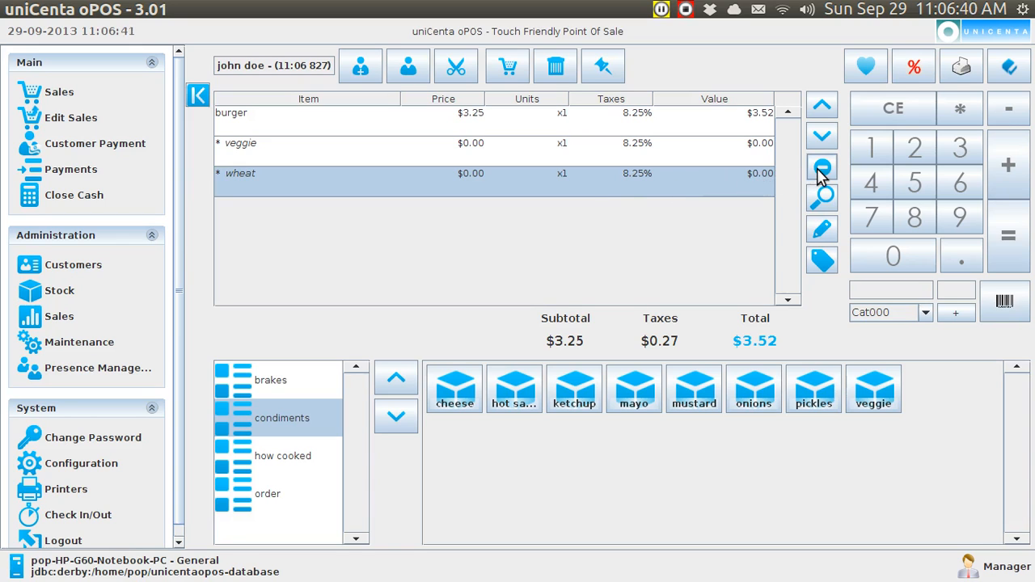
mouse_move(822, 170)
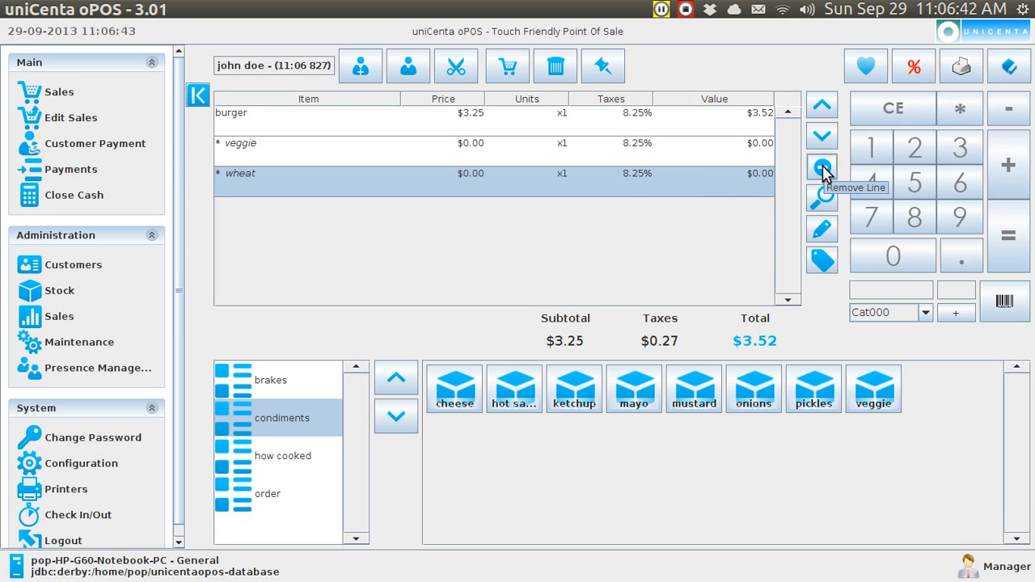
- Replace the burger's wheat option with white and bring up payment for the $3.52 order
click(821, 168)
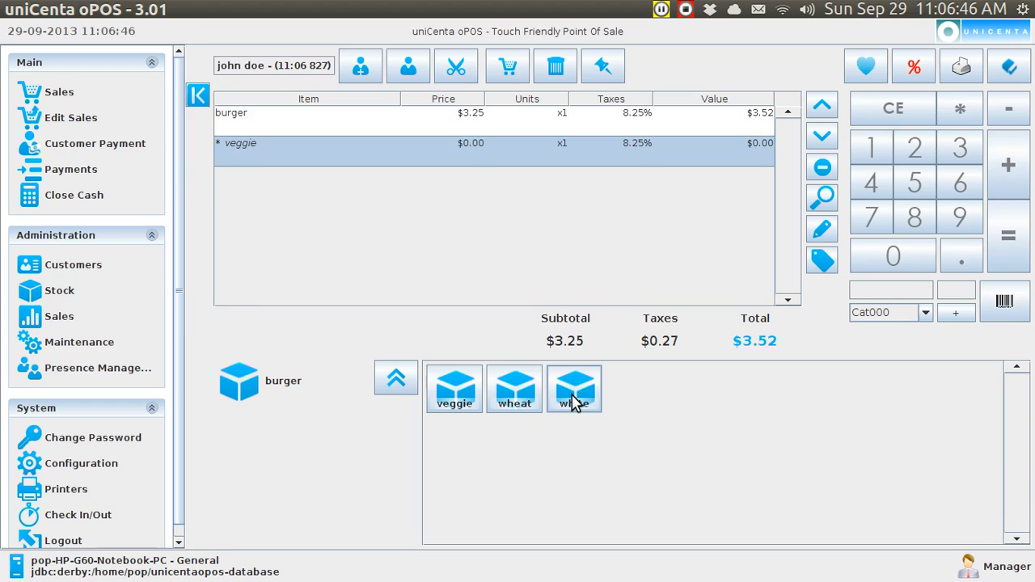
click(575, 388)
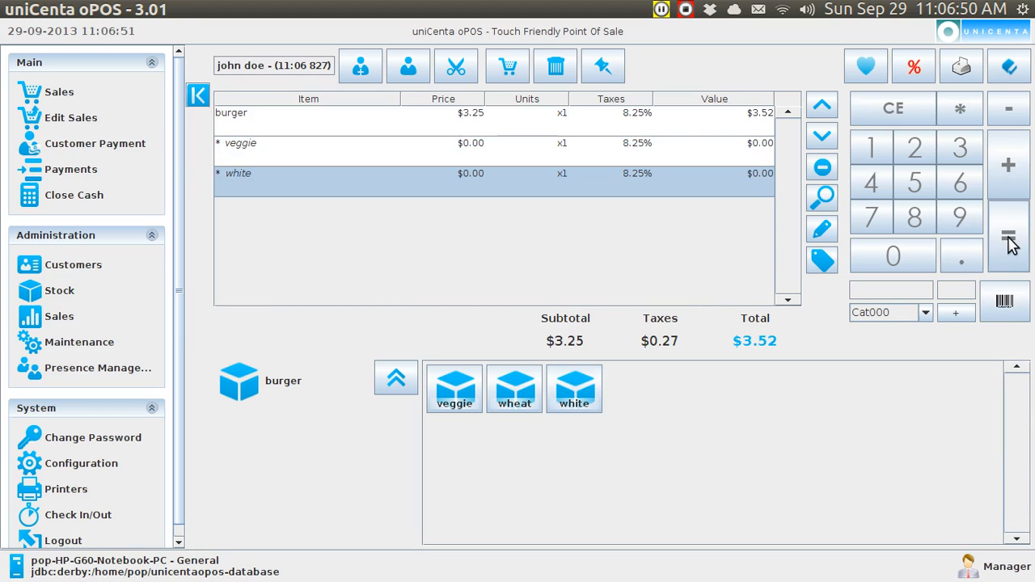
click(1009, 236)
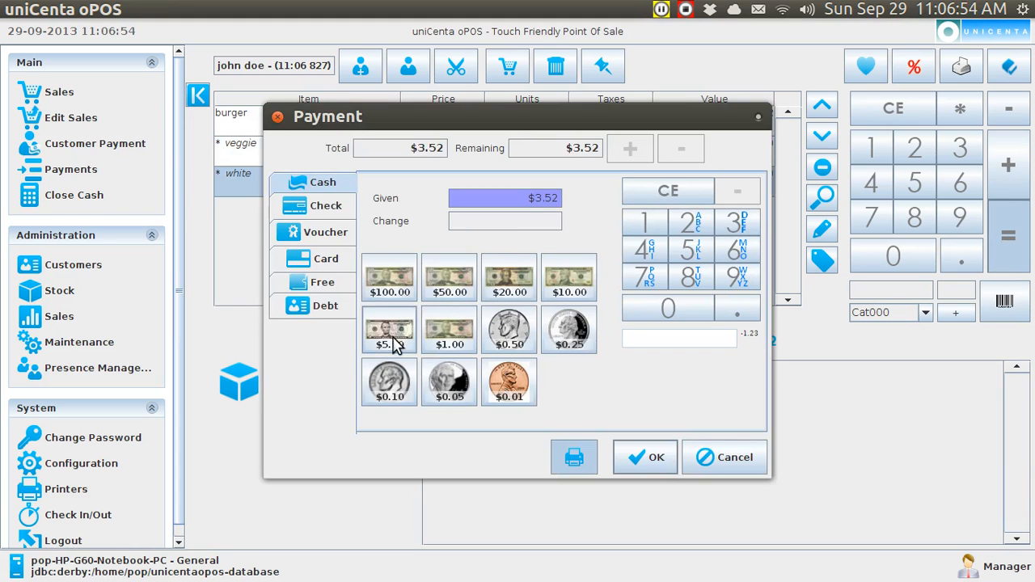
- Pay the $3.52 burger order with a $5.00 note, leaving $1.48 change
click(388, 330)
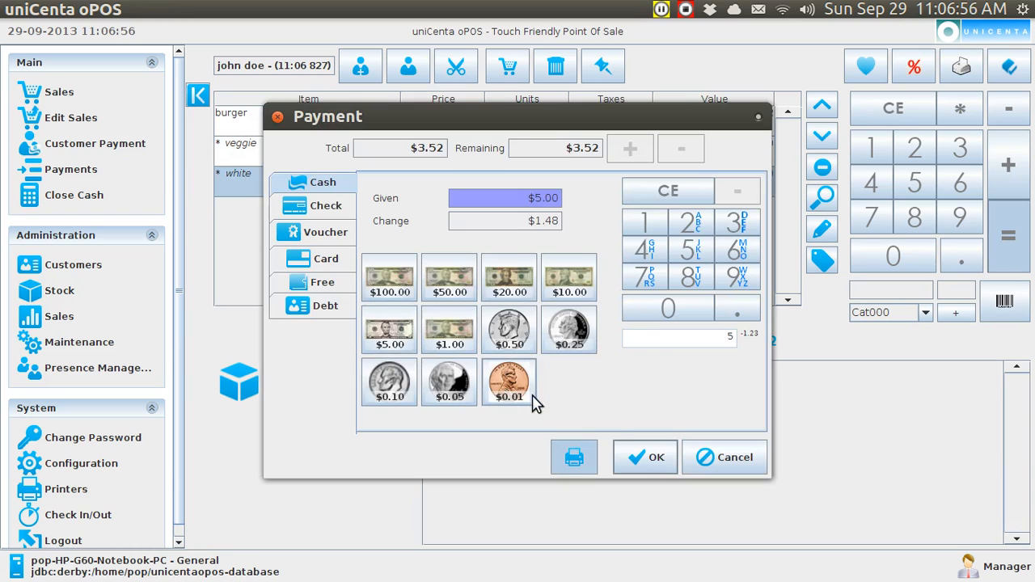
click(644, 456)
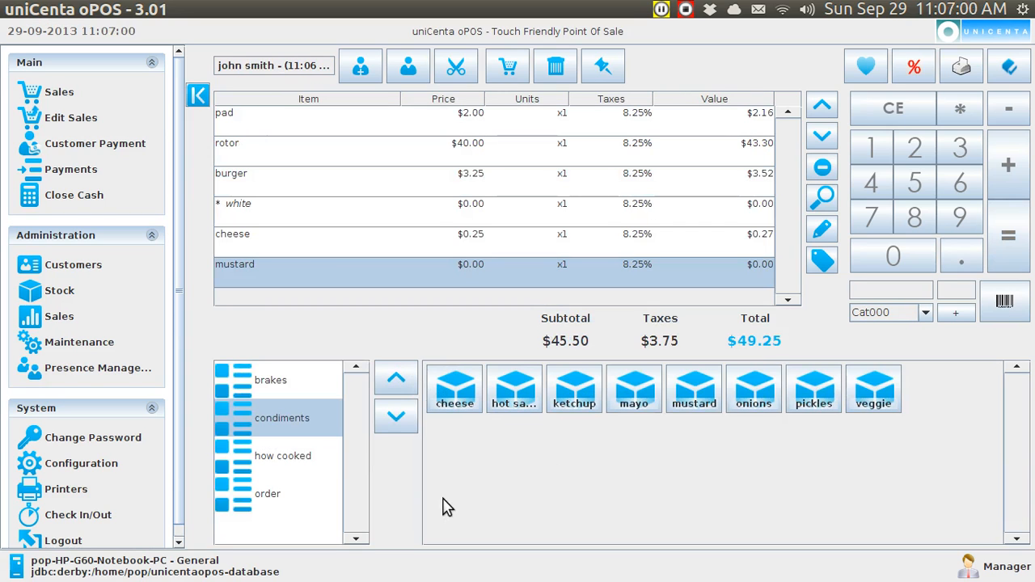
mouse_move(114, 498)
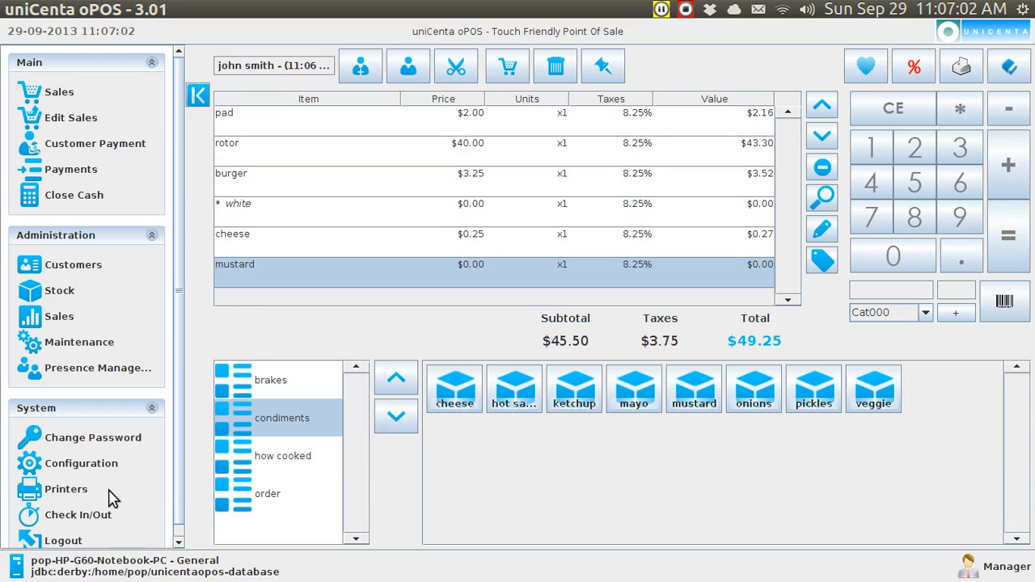
mouse_move(81, 493)
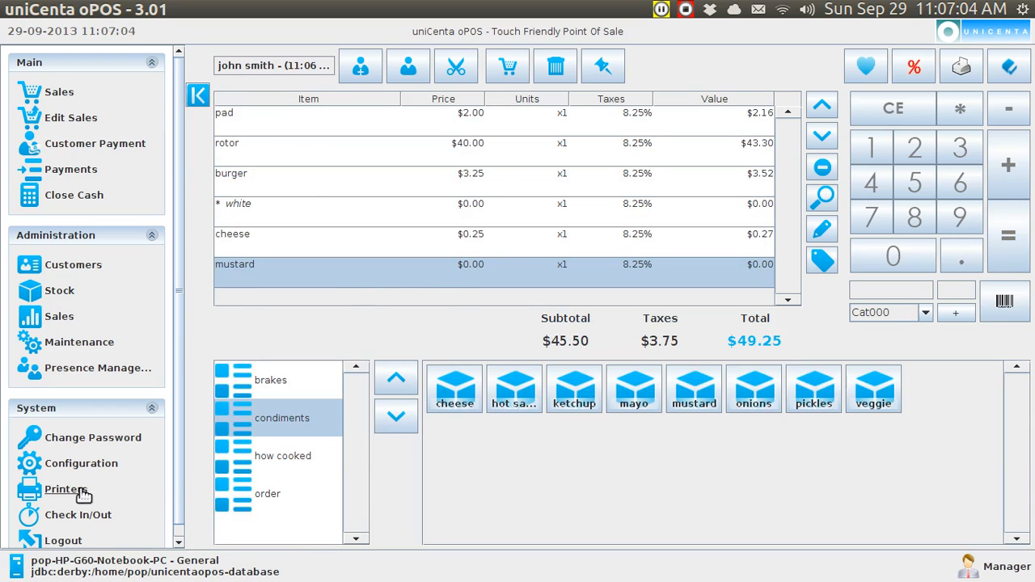
- Review the Screen Printer receipt for John doe's $3.52 sale, then return to Sales
click(65, 488)
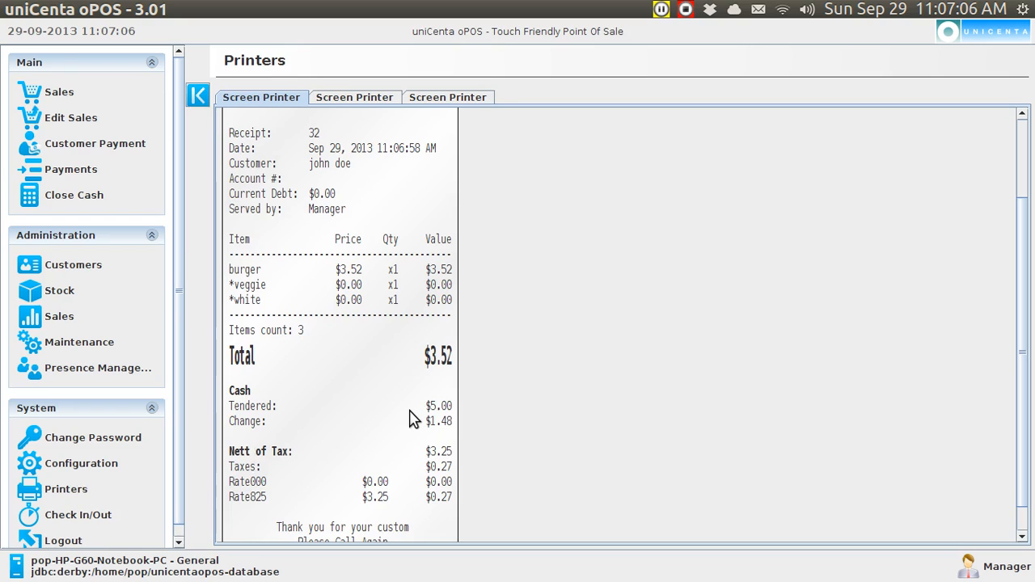
mouse_move(275, 275)
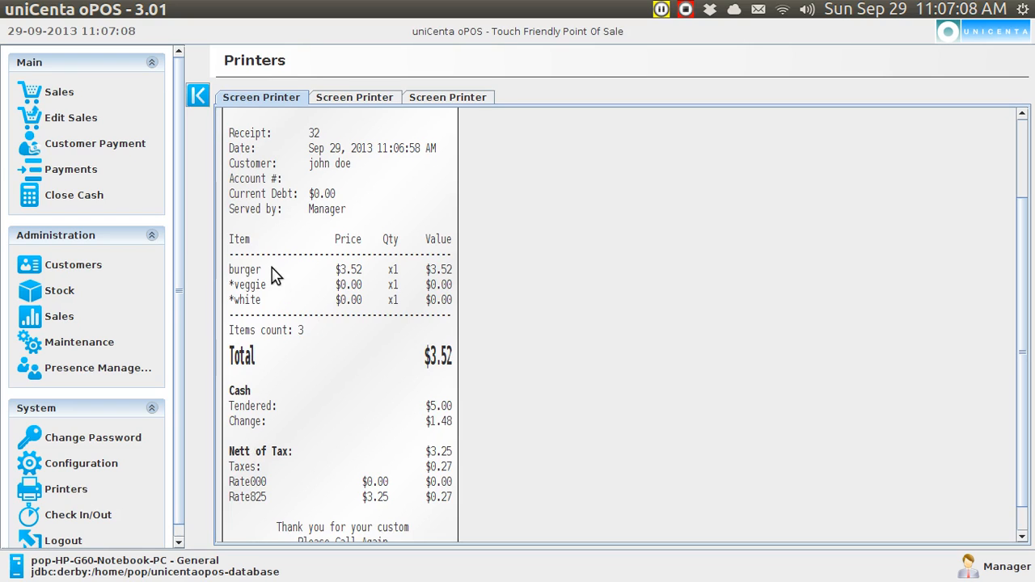
mouse_move(278, 314)
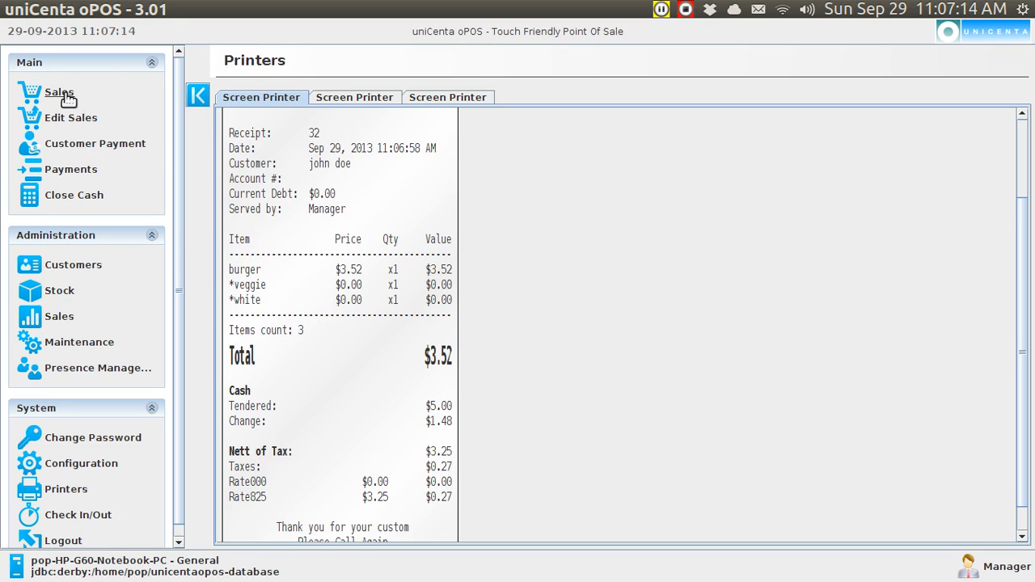
click(58, 93)
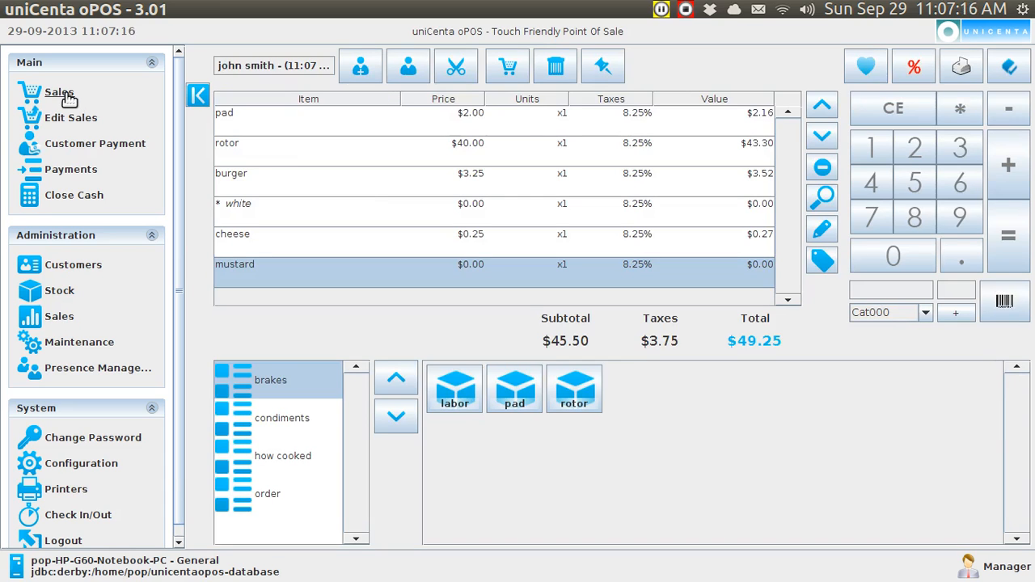
mouse_move(469, 201)
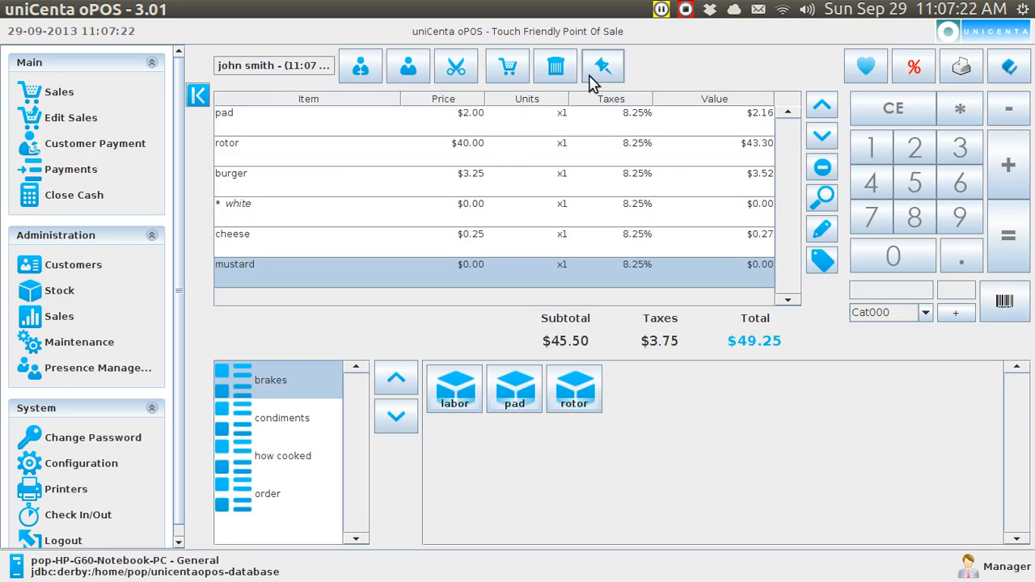
mouse_move(602, 66)
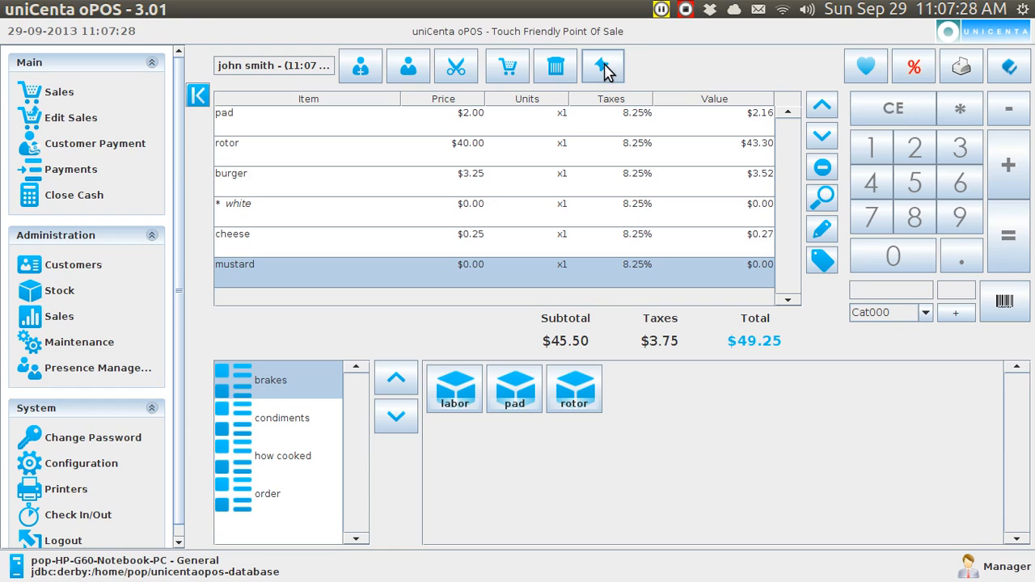
- Recall MrTaxable's parked pad-and-rotor ticket and add a second rotor, bringing it to $88.76
click(602, 65)
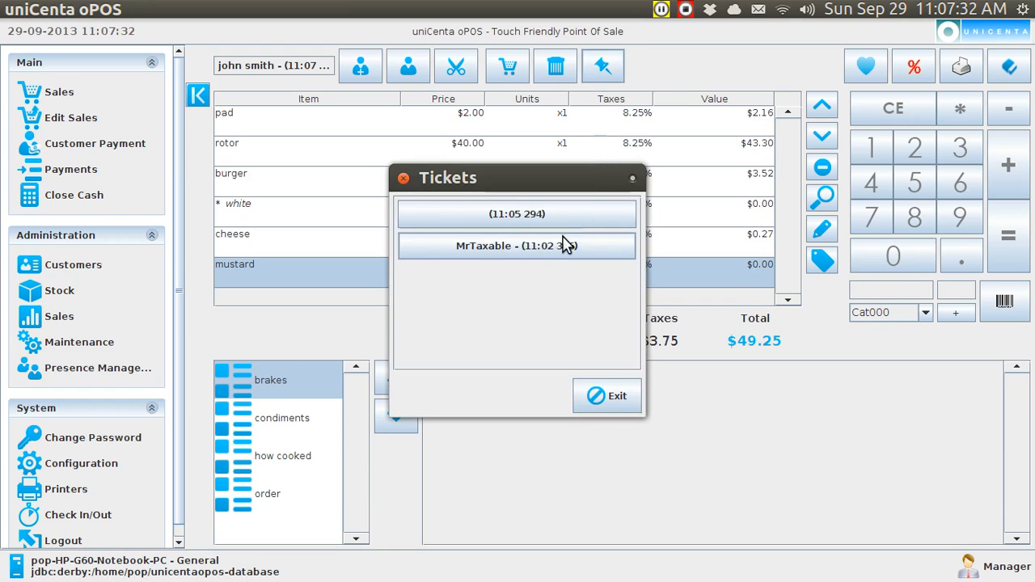
mouse_move(562, 249)
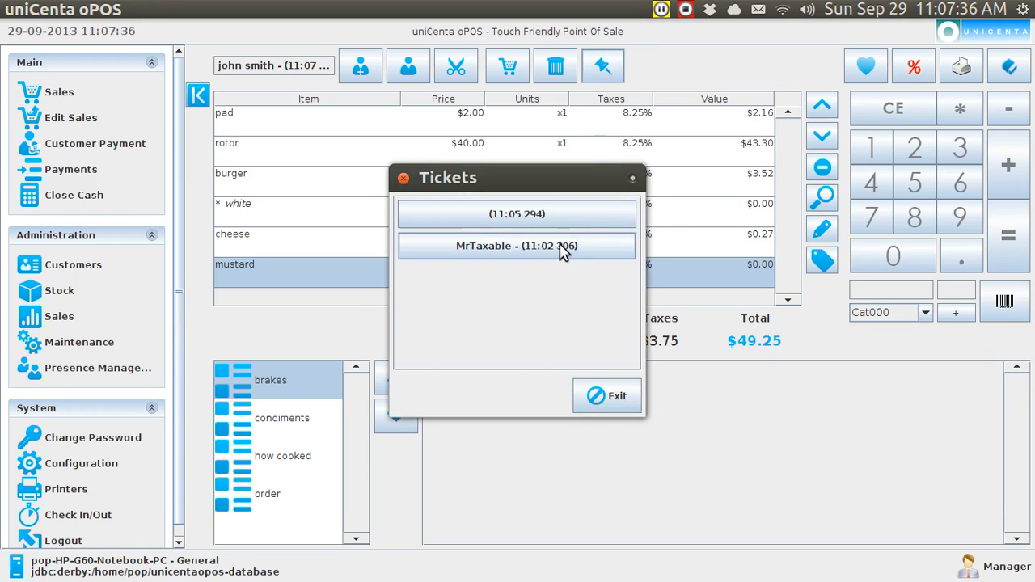
click(518, 246)
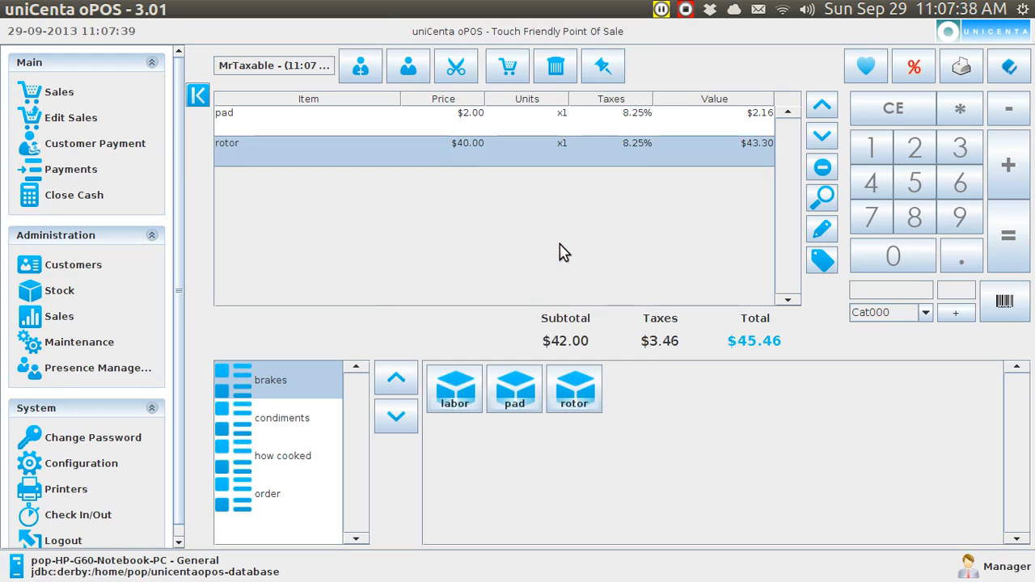
mouse_move(541, 171)
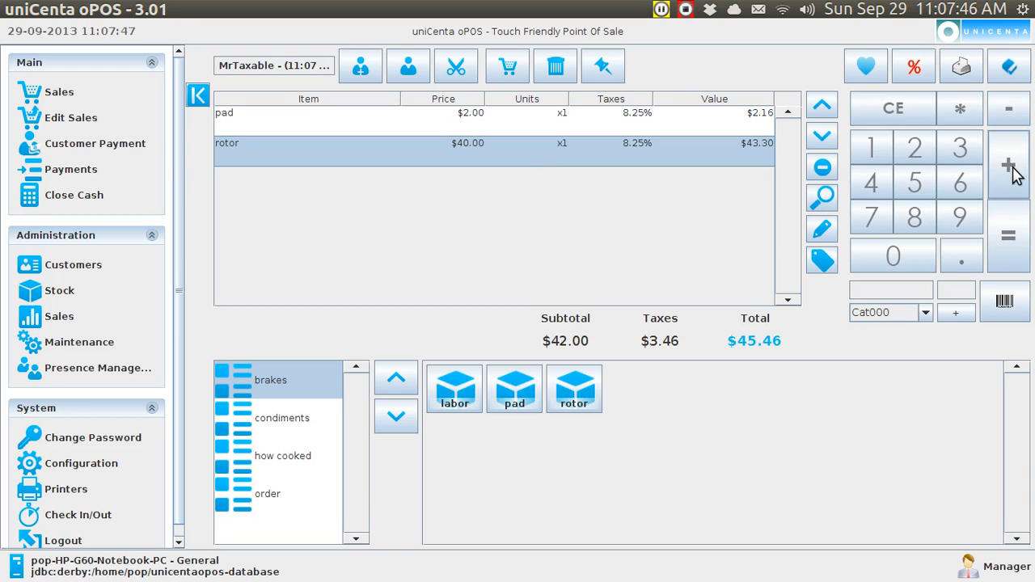
click(1009, 165)
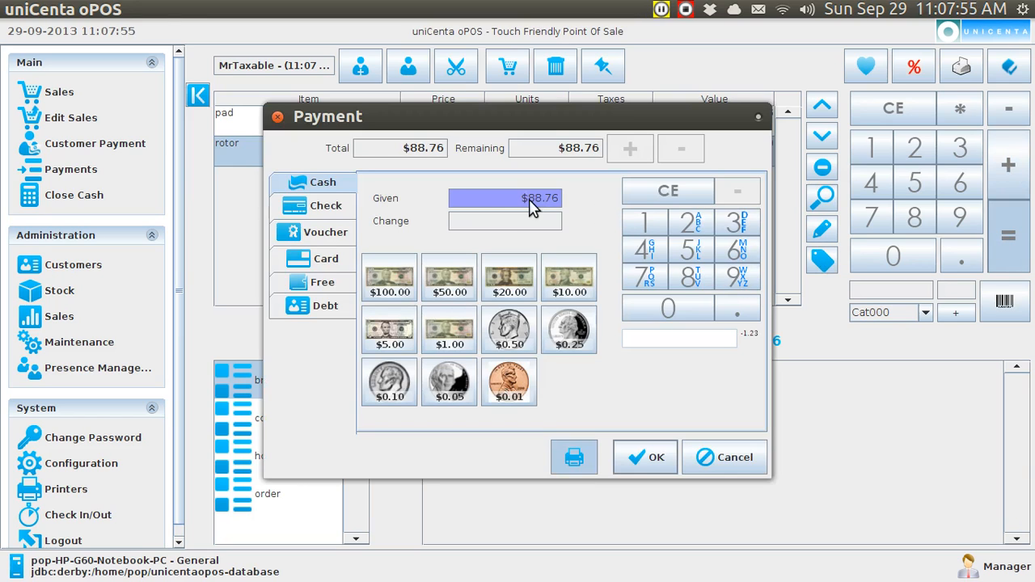
- Pay MrTaxable's $88.76 ticket with a $100 note for $11.24 change and view its receipt
click(388, 278)
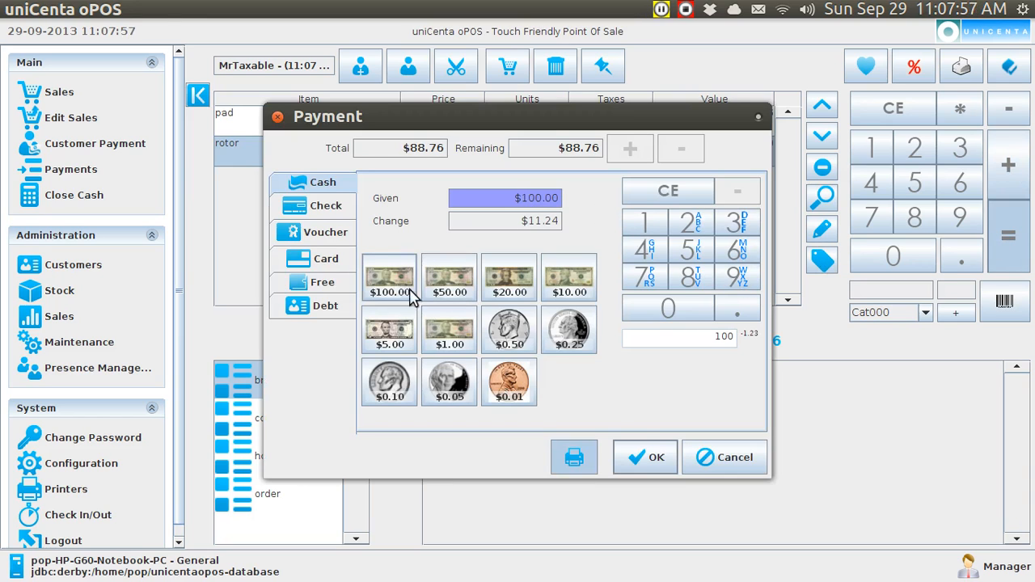
click(643, 456)
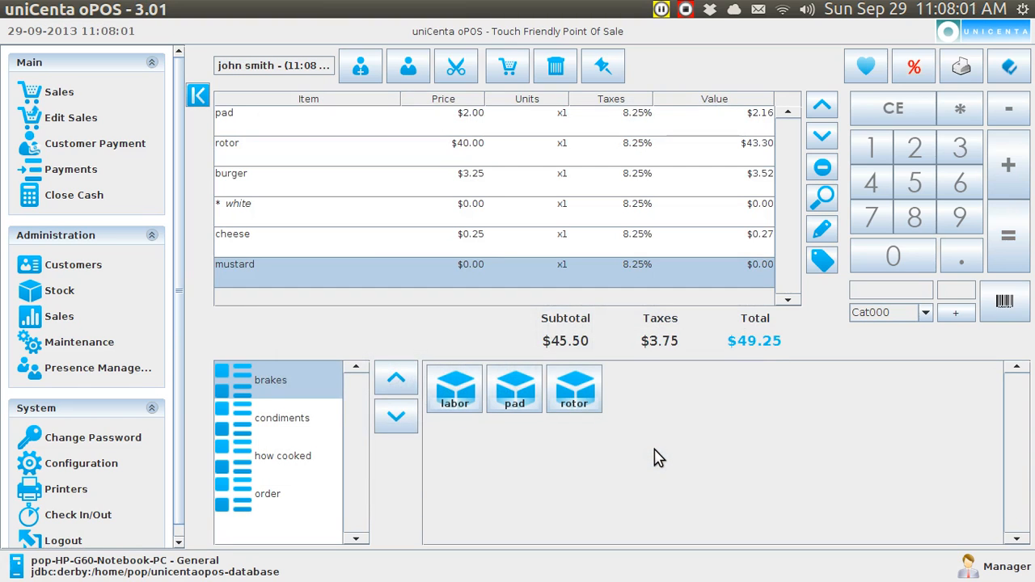
mouse_move(66, 489)
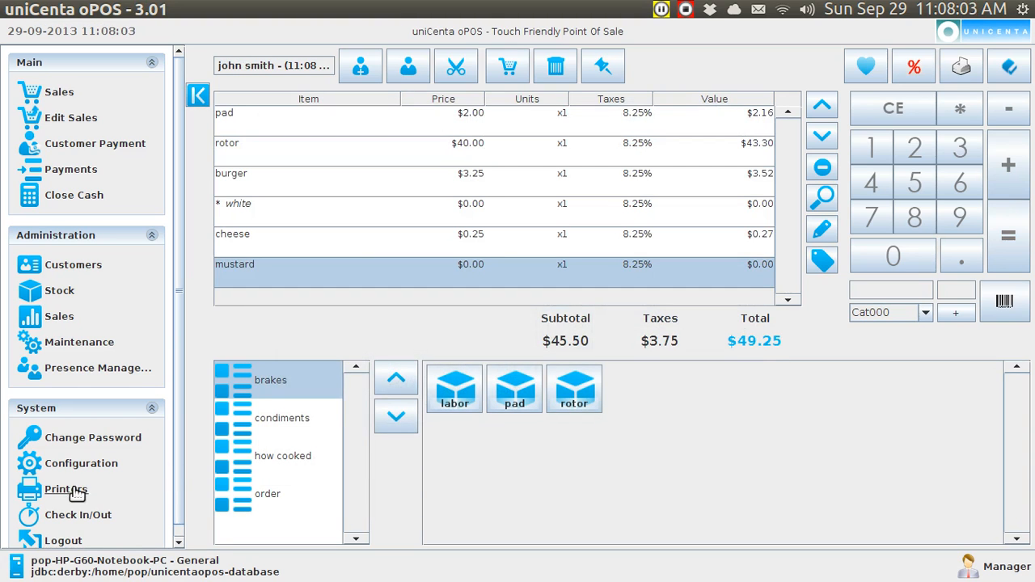
click(65, 489)
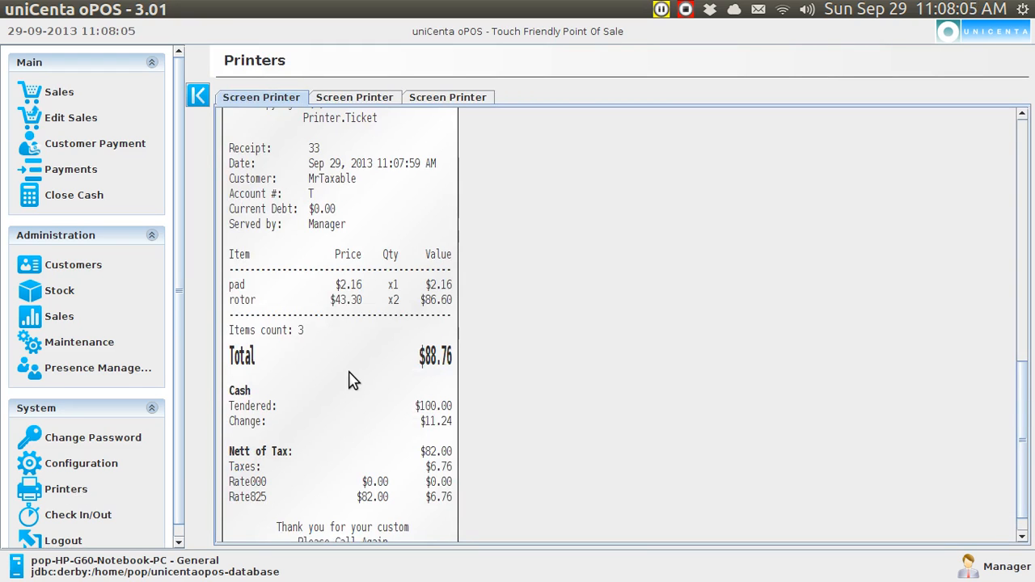
mouse_move(324, 359)
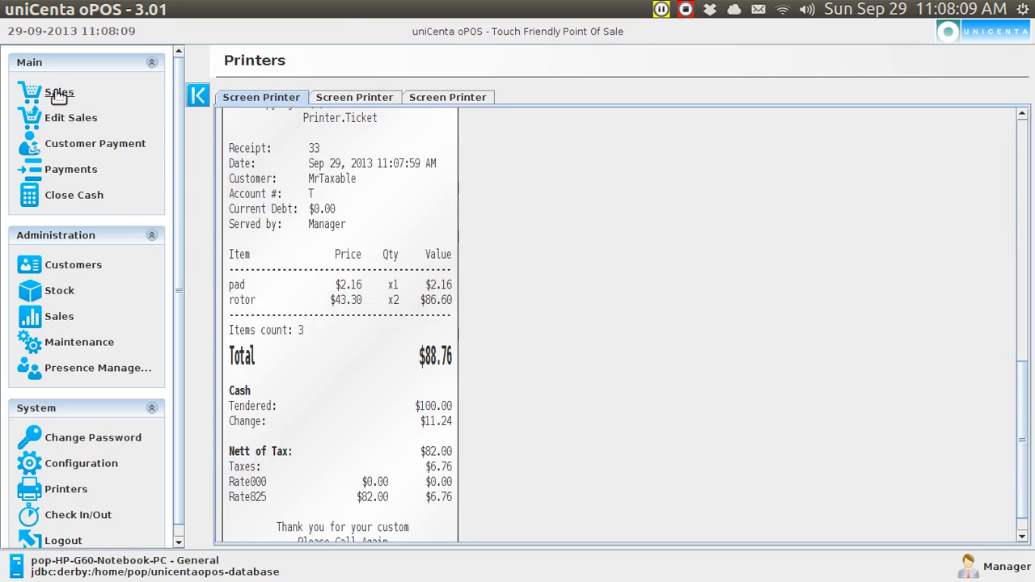
- Return to Sales and start a new empty ticket with no customer
click(58, 91)
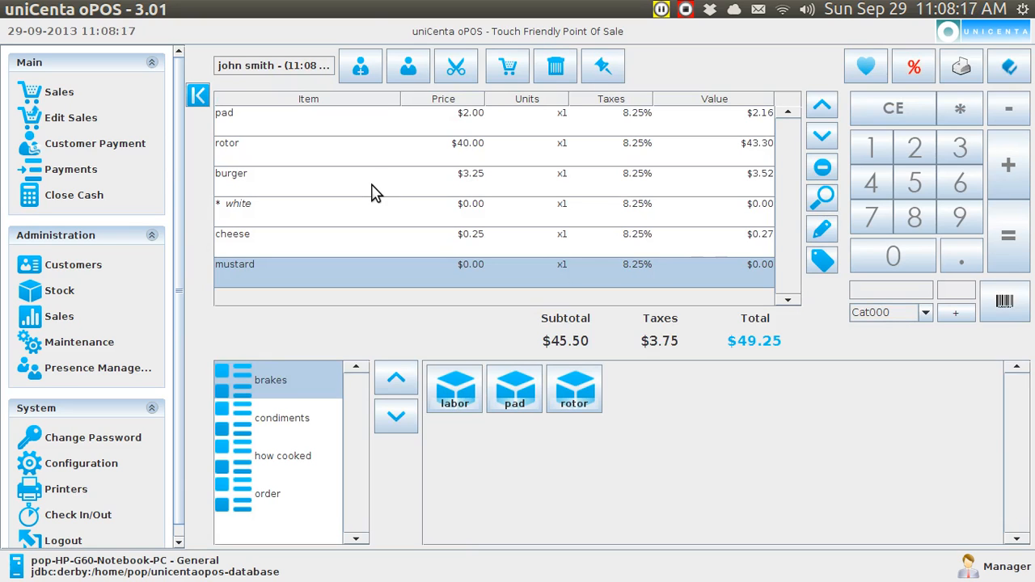
mouse_move(353, 240)
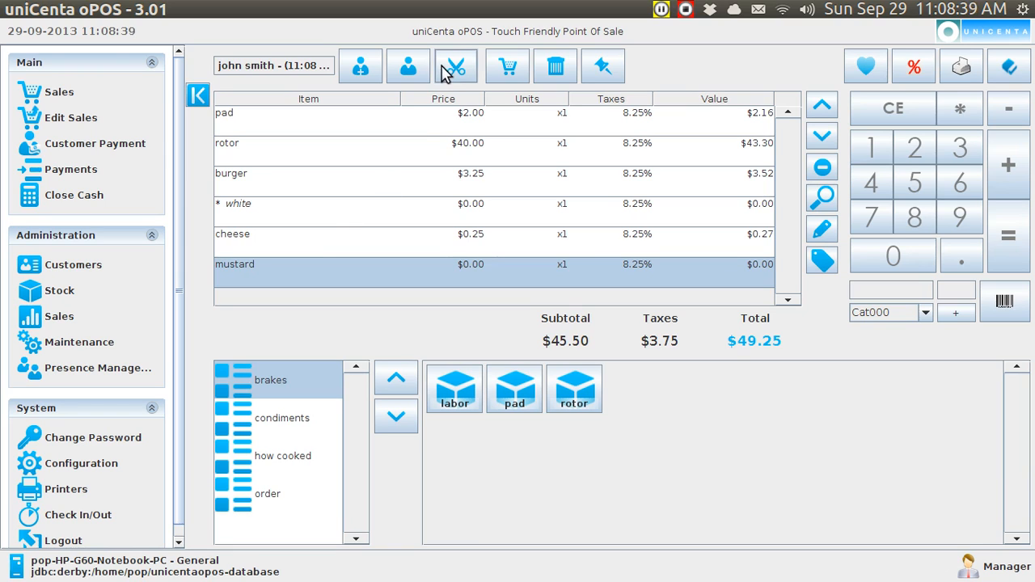
mouse_move(456, 66)
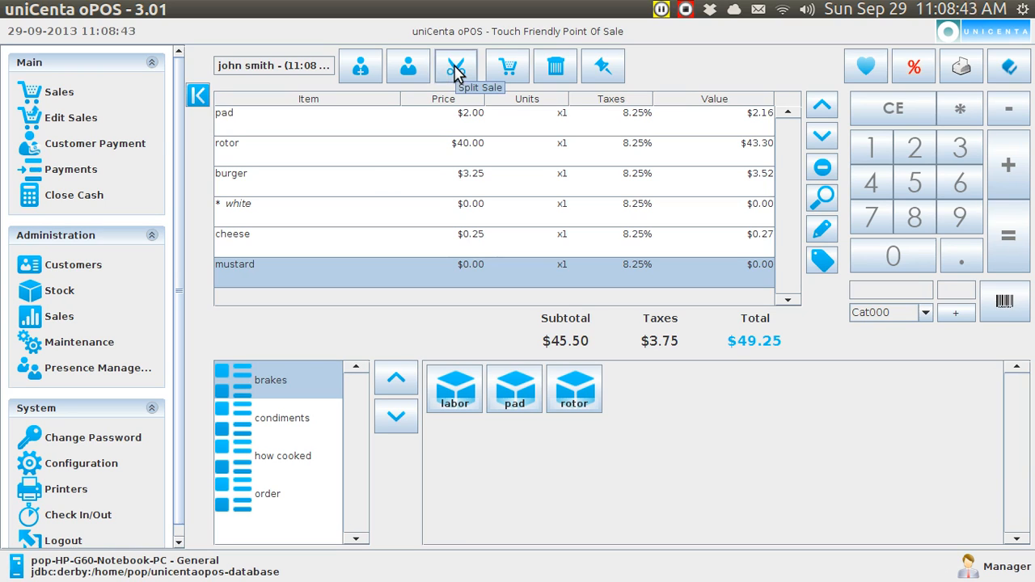
mouse_move(456, 66)
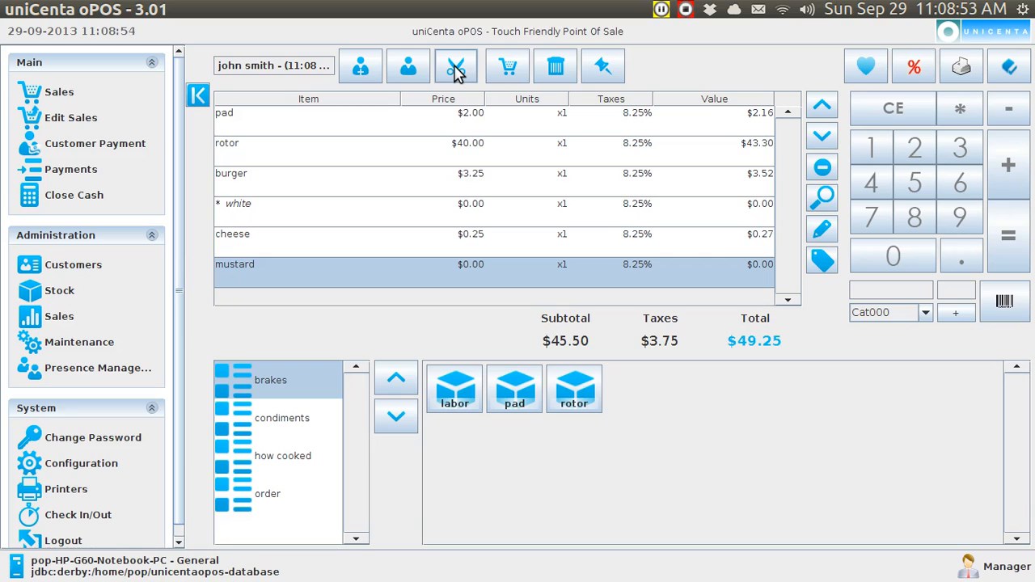
mouse_move(359, 113)
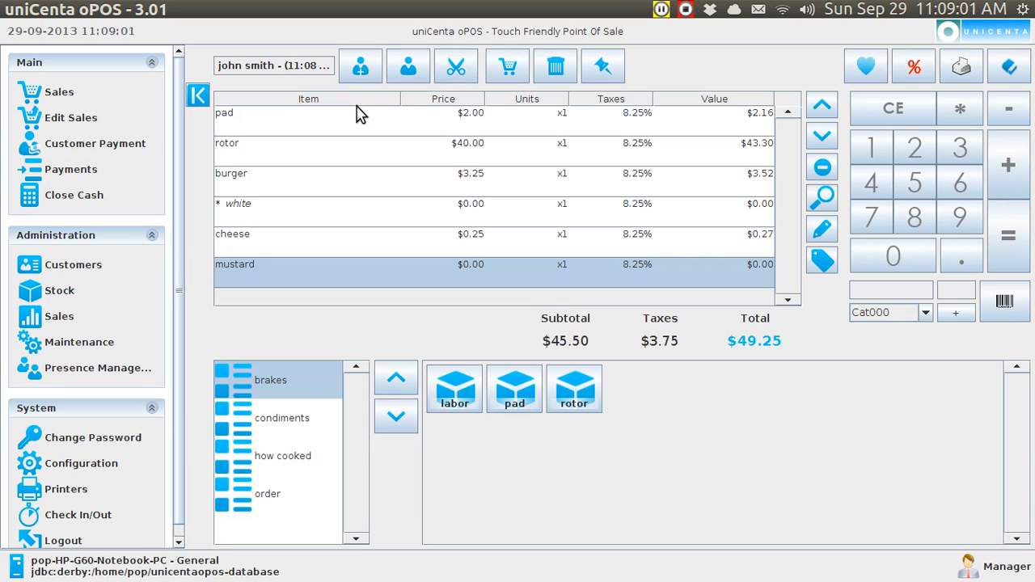
mouse_move(461, 129)
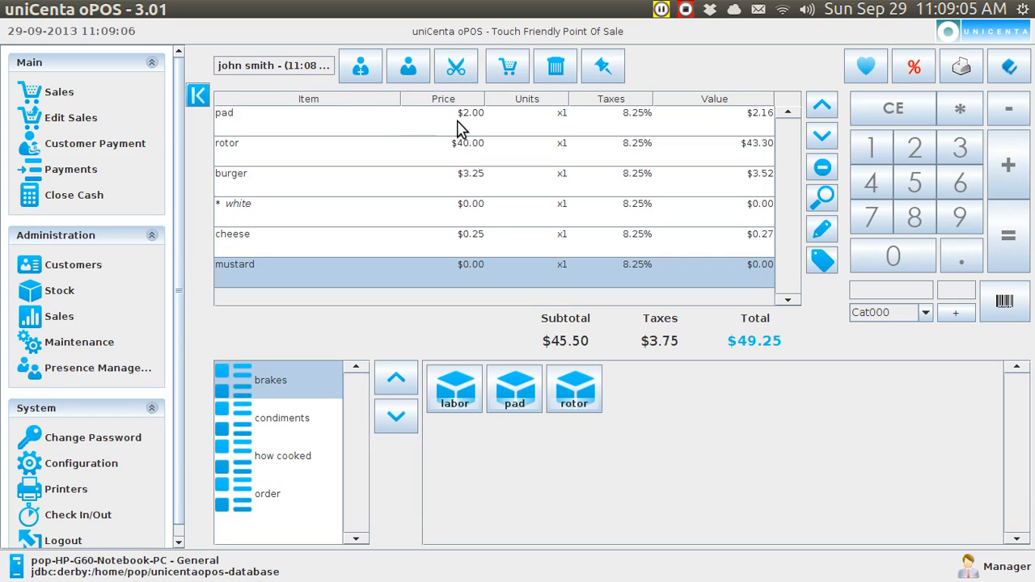
mouse_move(508, 66)
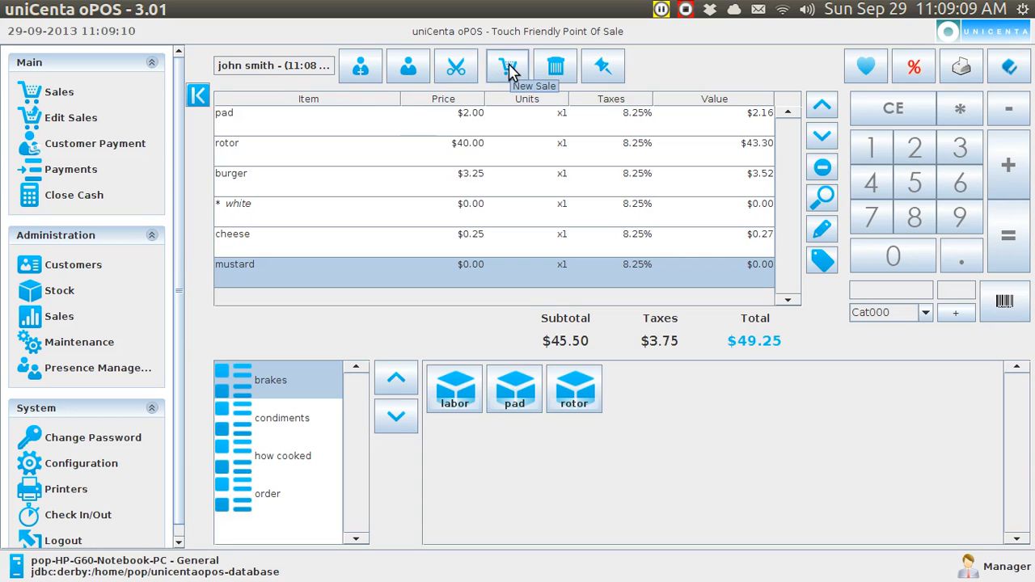
click(508, 67)
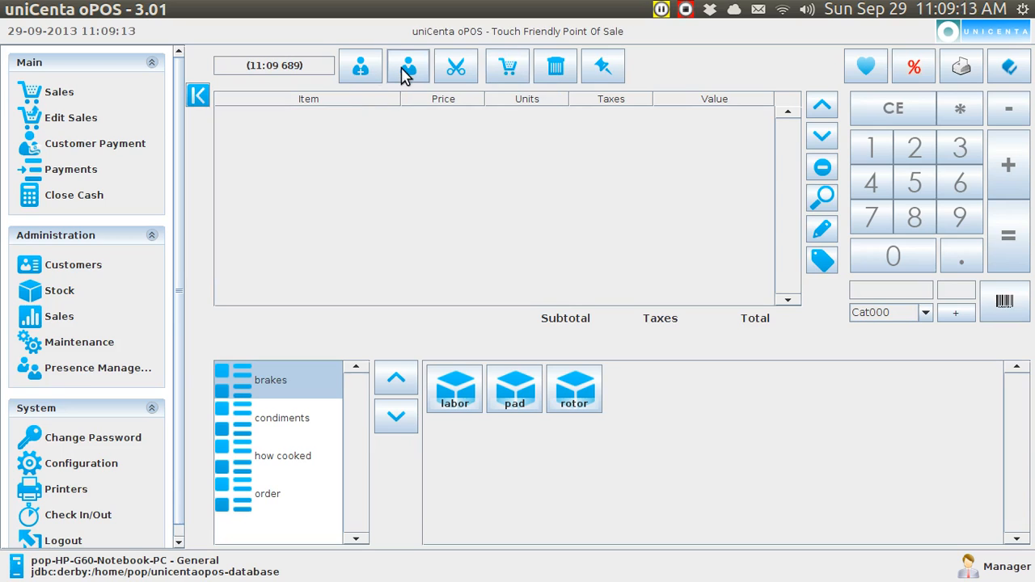
mouse_move(359, 66)
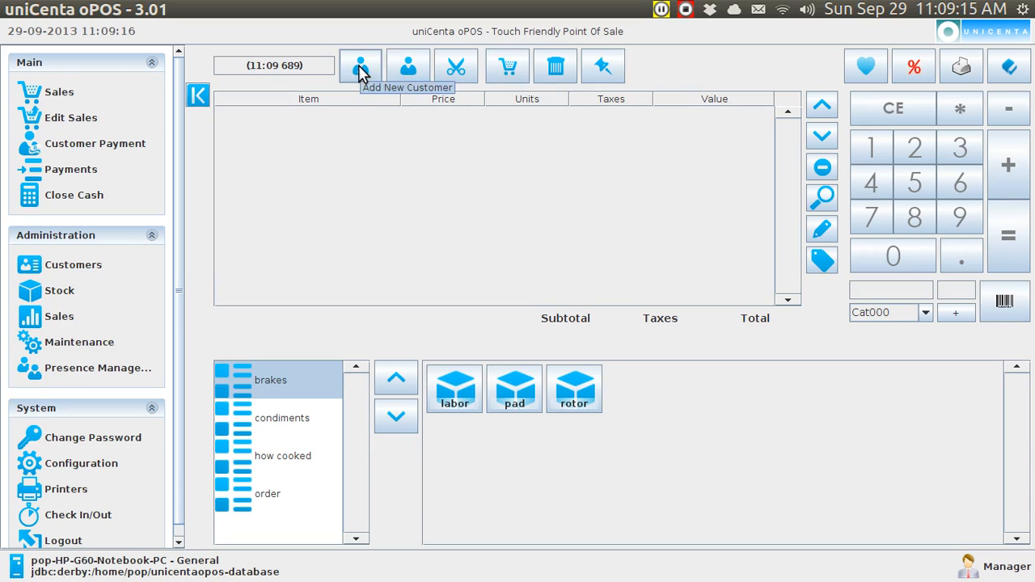
- Create a blank customer record with account ID 3 named maggie smith
click(359, 66)
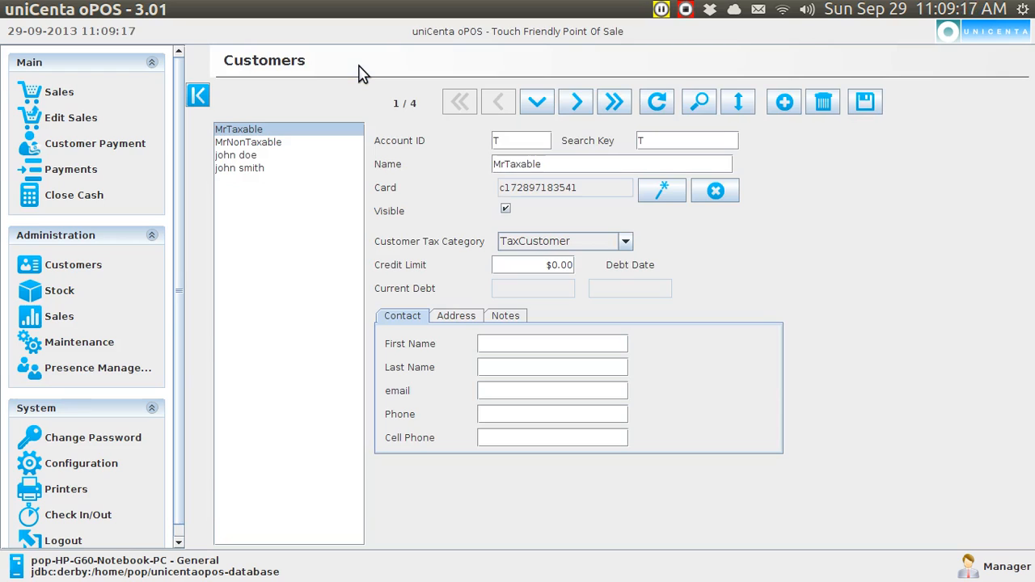
mouse_move(566, 87)
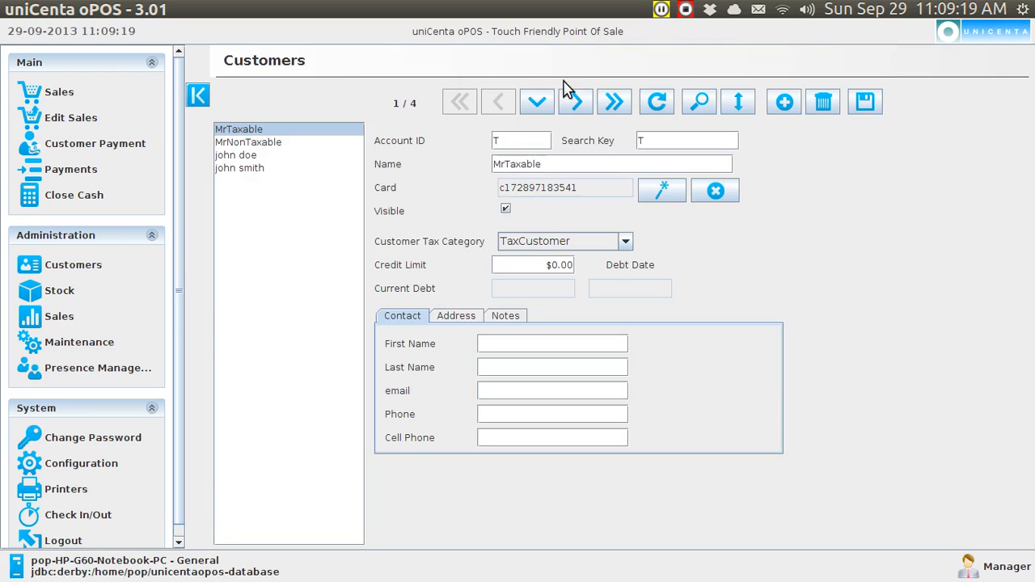
click(614, 100)
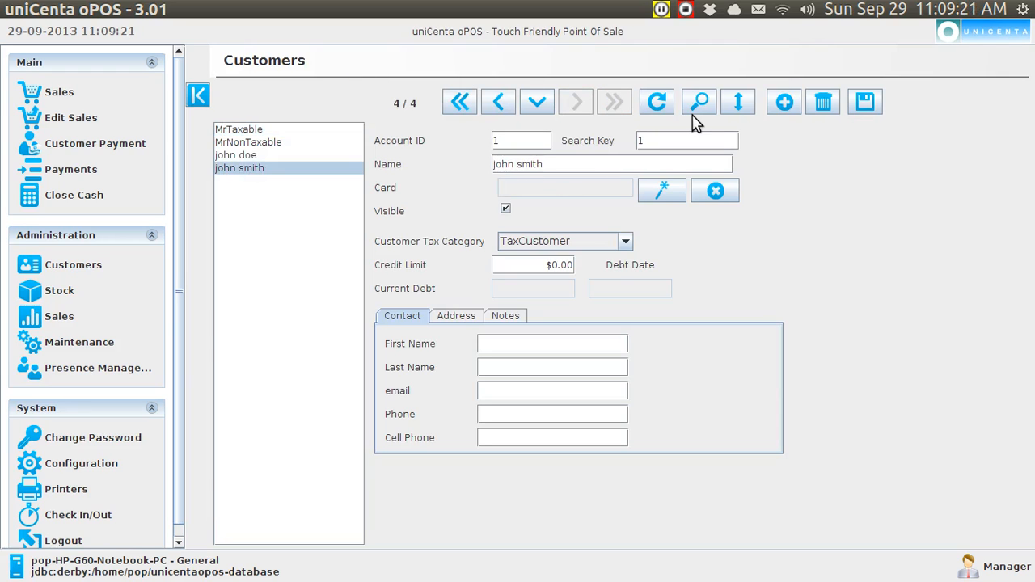
click(783, 101)
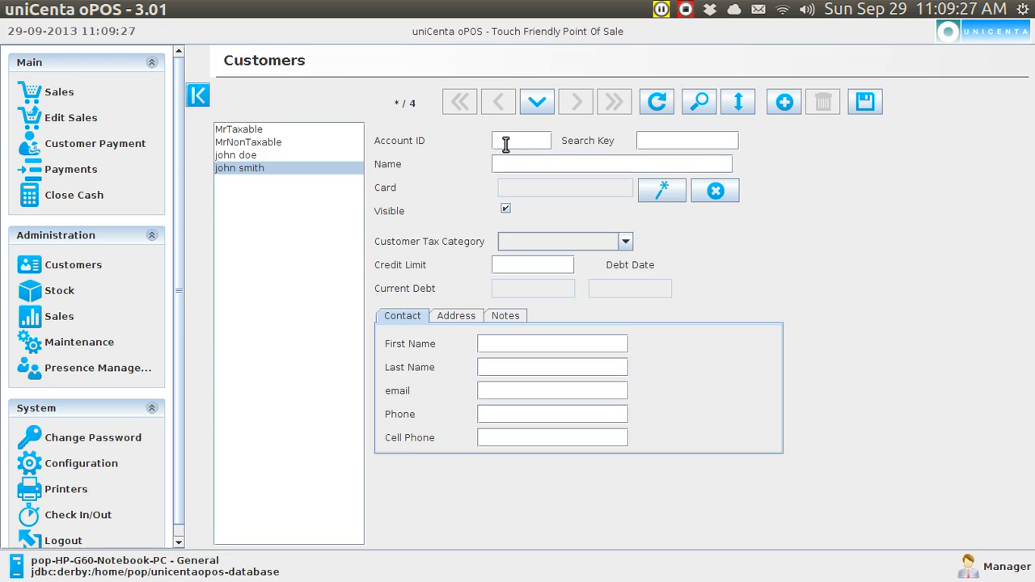
text(3`)
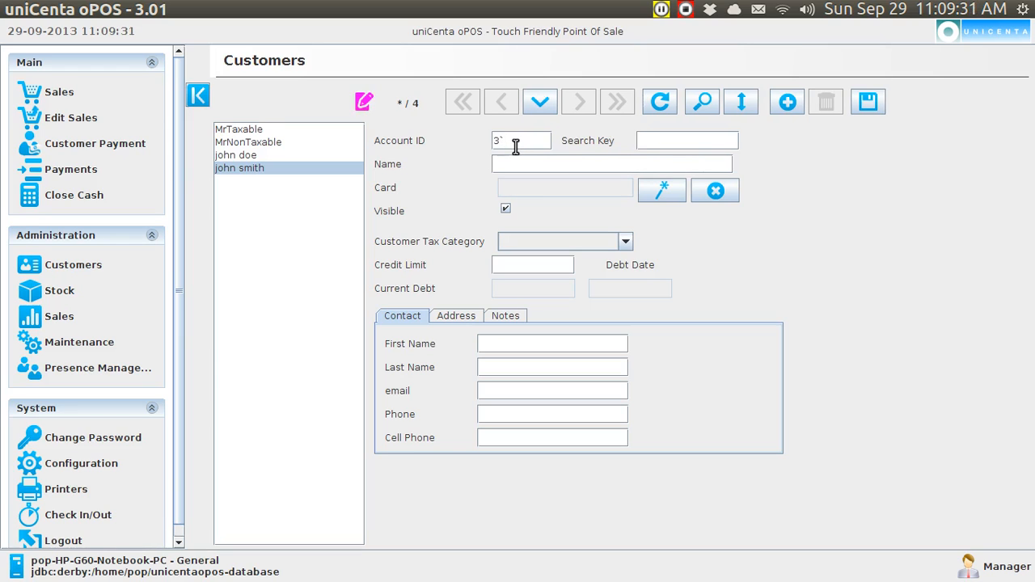
key(Backspace)
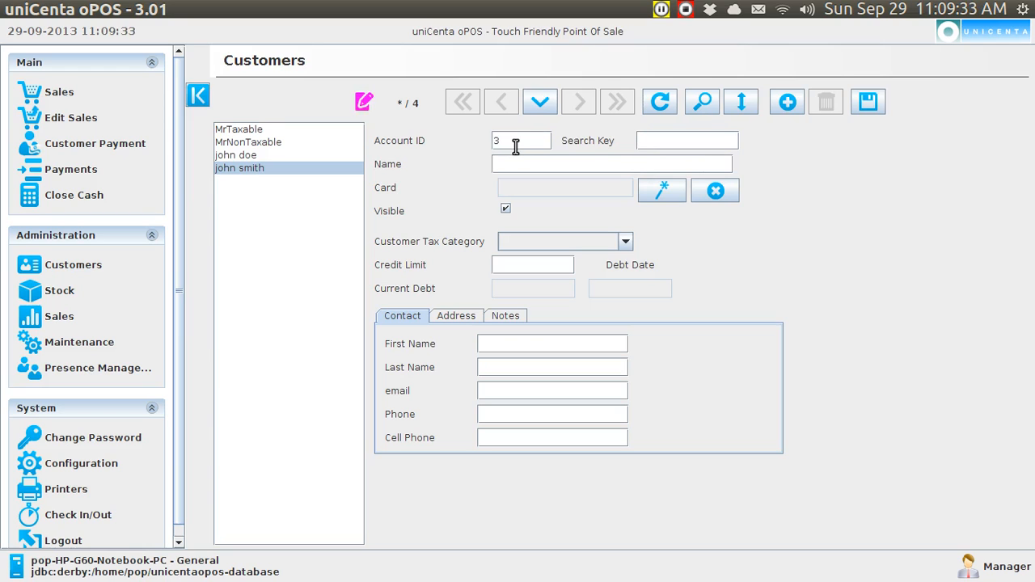
text(3)
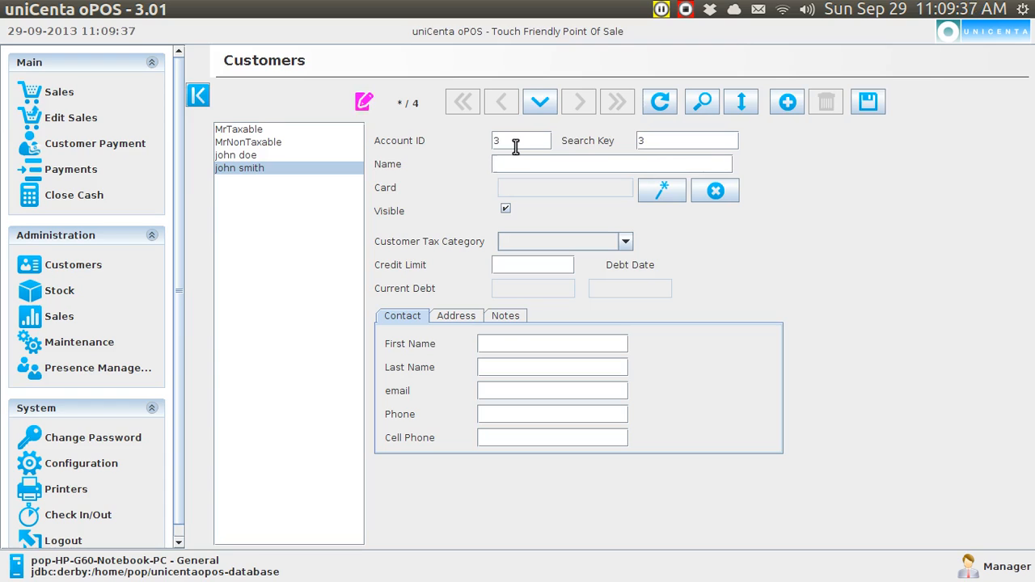
text(jan)
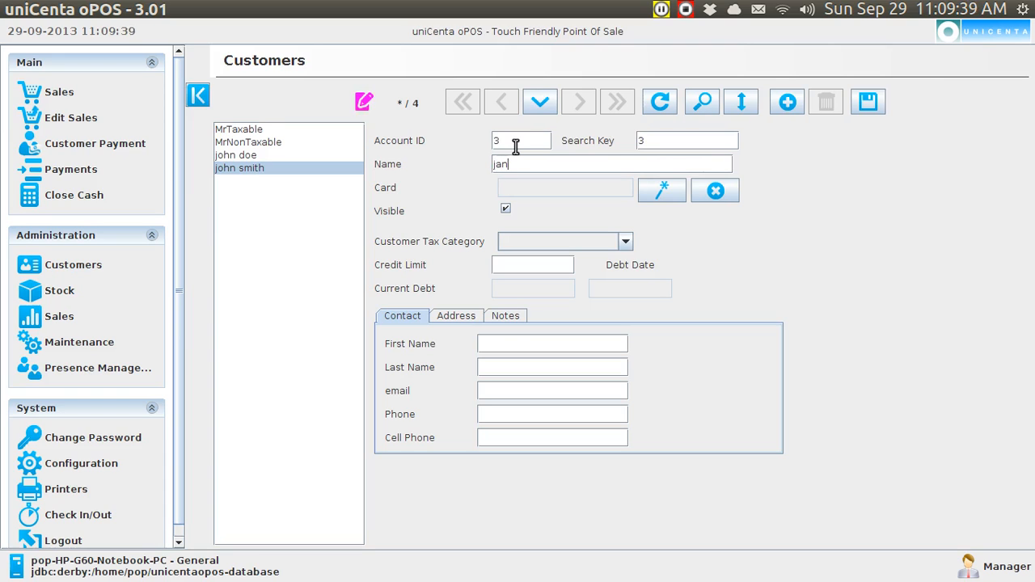
text(maggie)
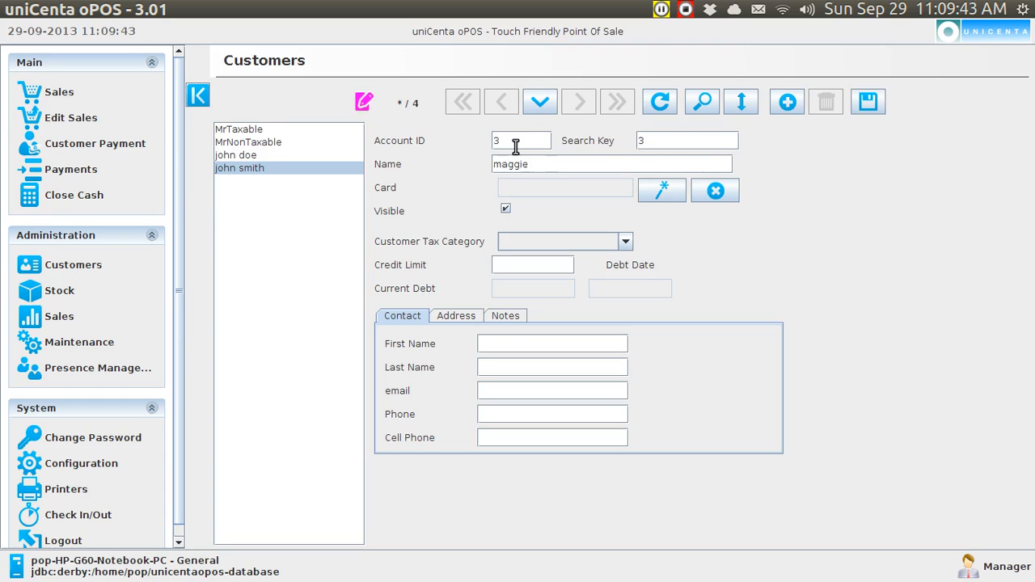
text(smith)
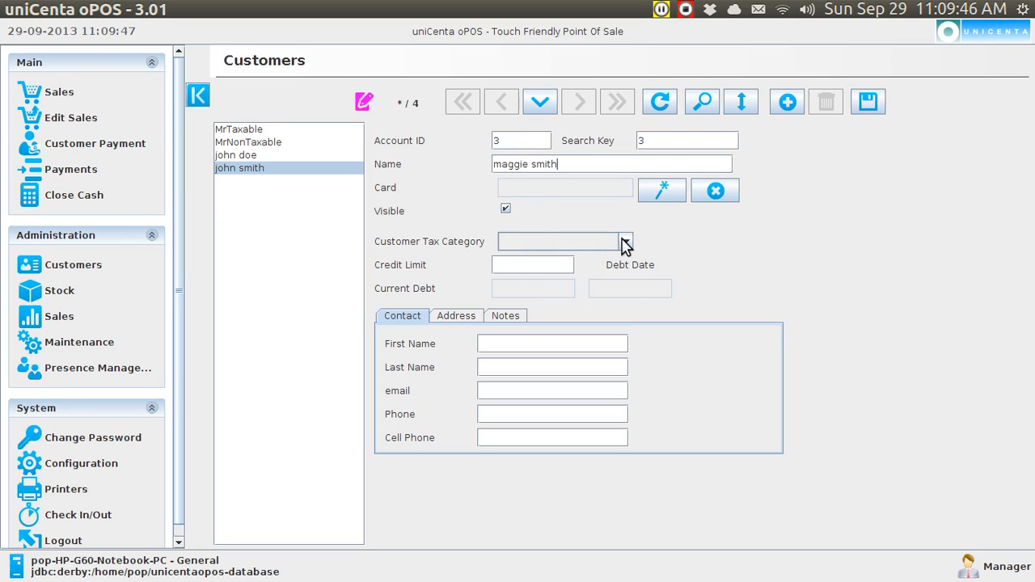
click(625, 241)
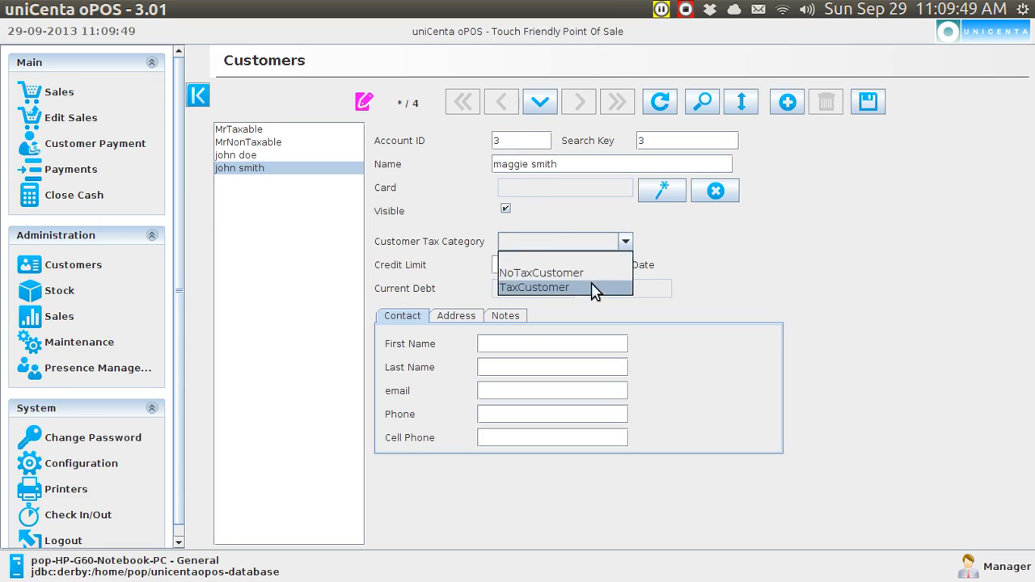
click(533, 288)
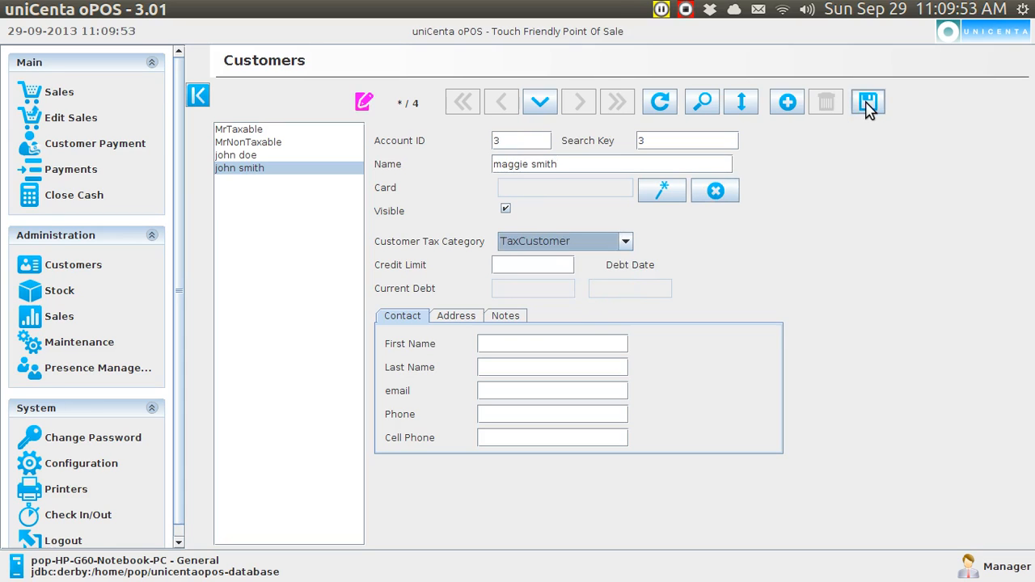
click(864, 100)
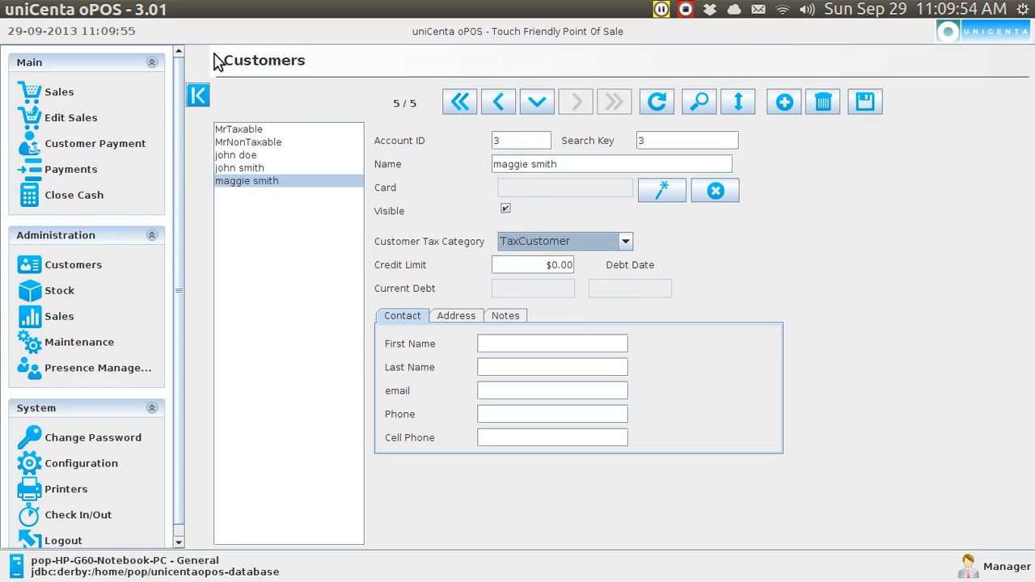
click(58, 92)
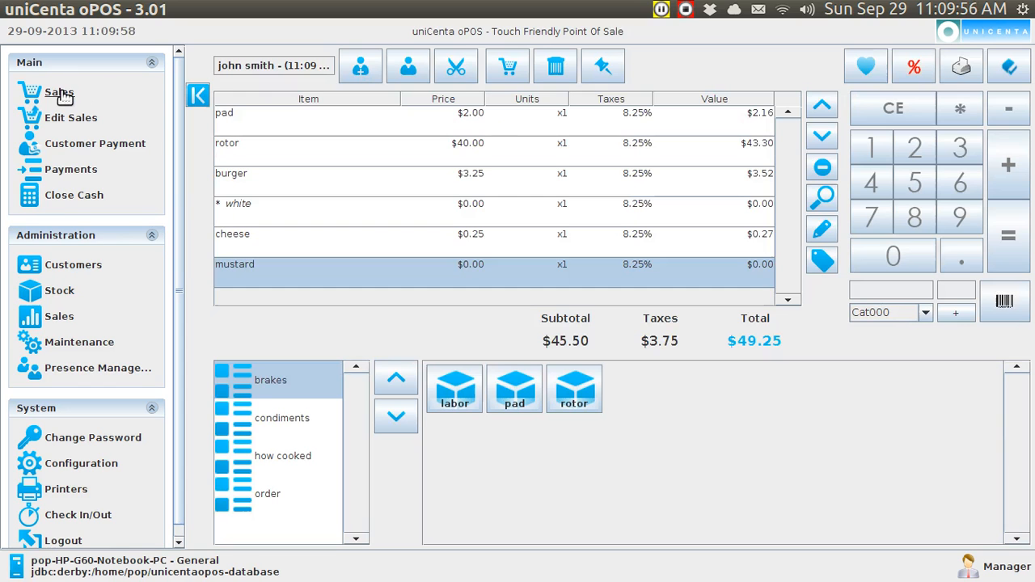
mouse_move(482, 81)
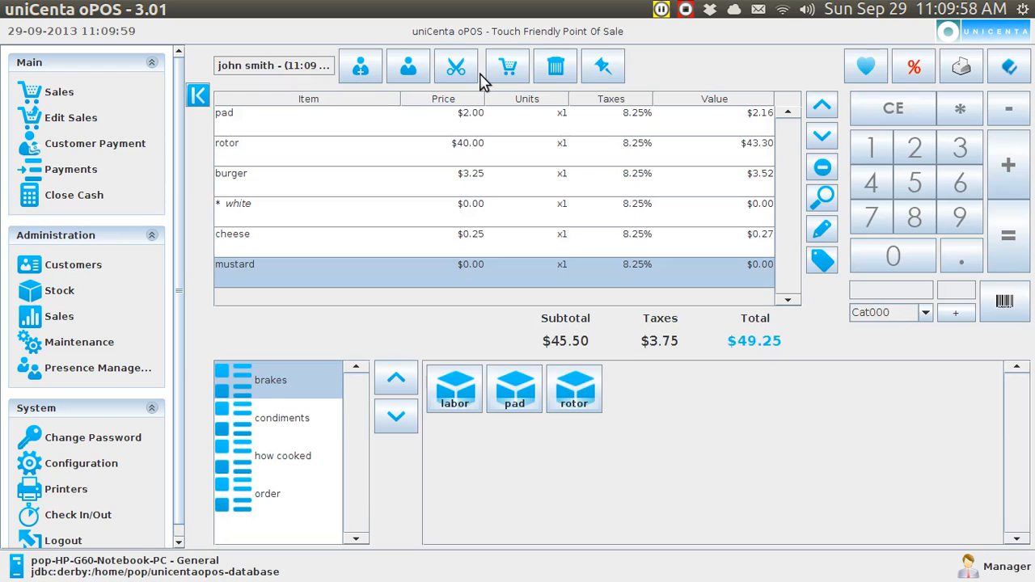
click(508, 66)
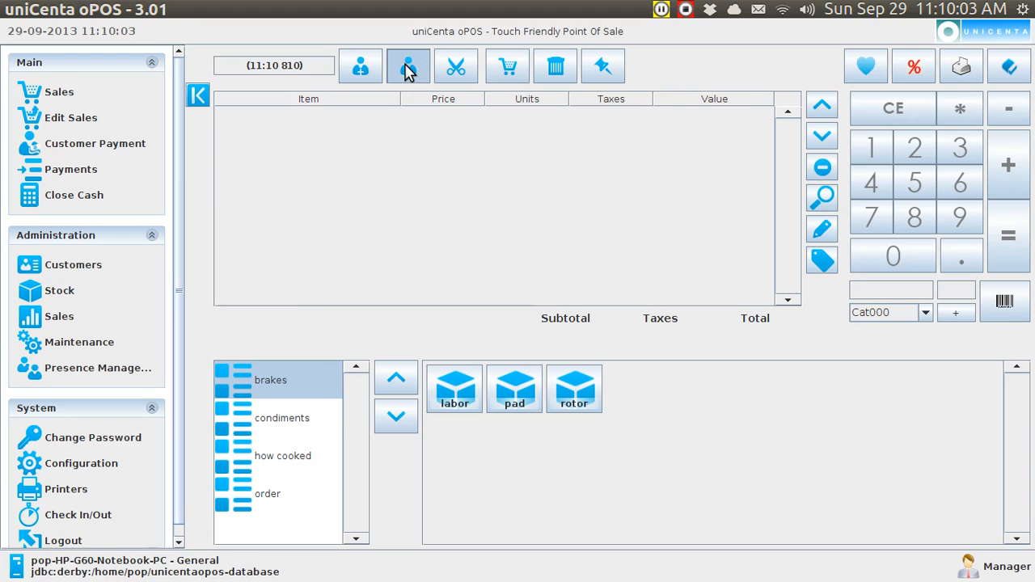
click(407, 66)
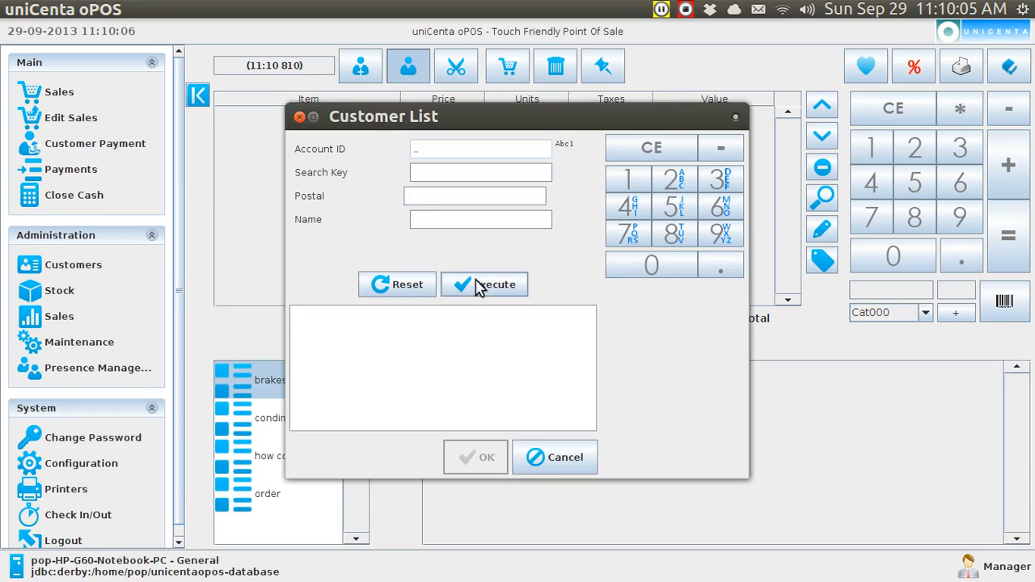
click(483, 285)
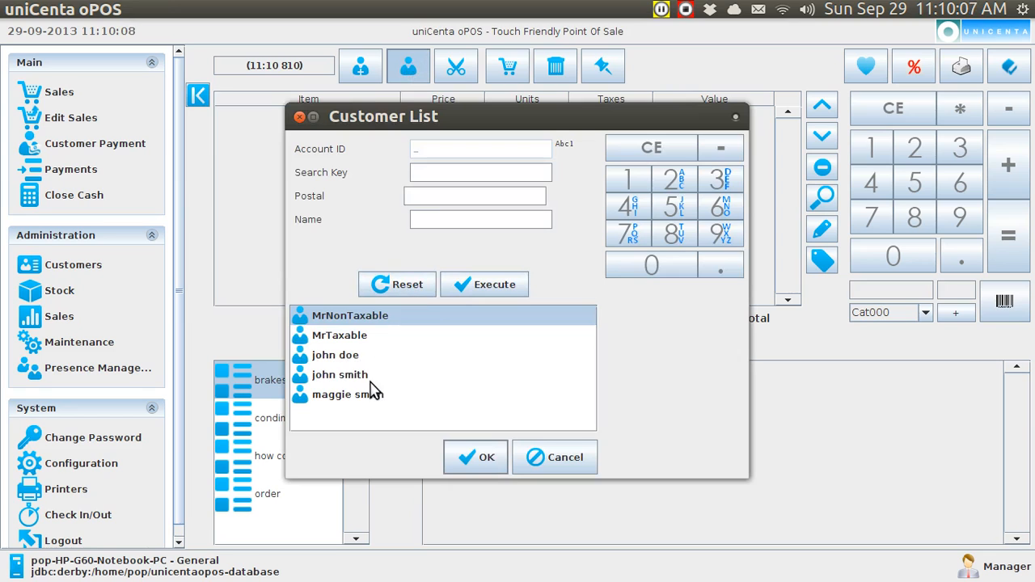
click(347, 394)
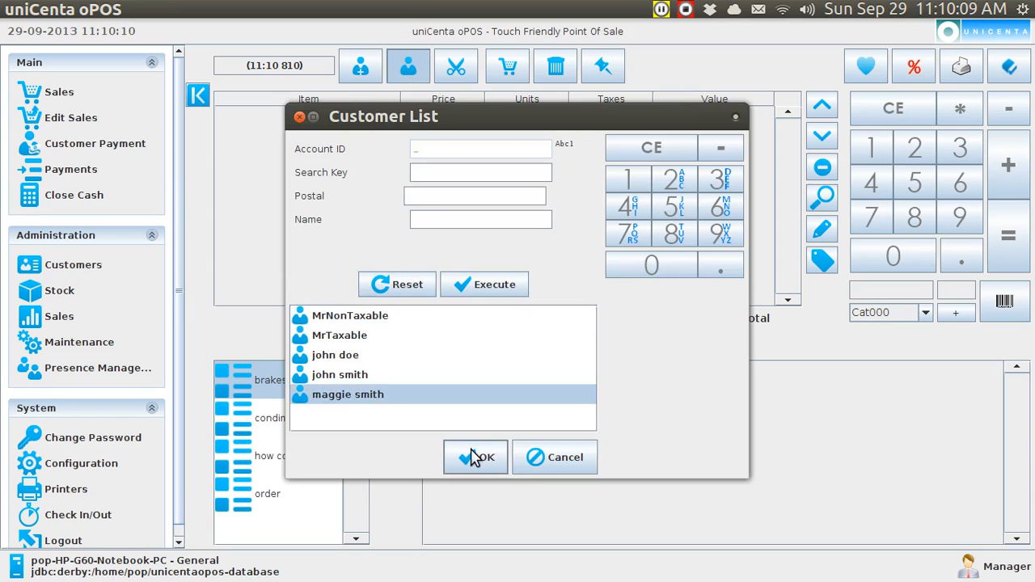
click(475, 456)
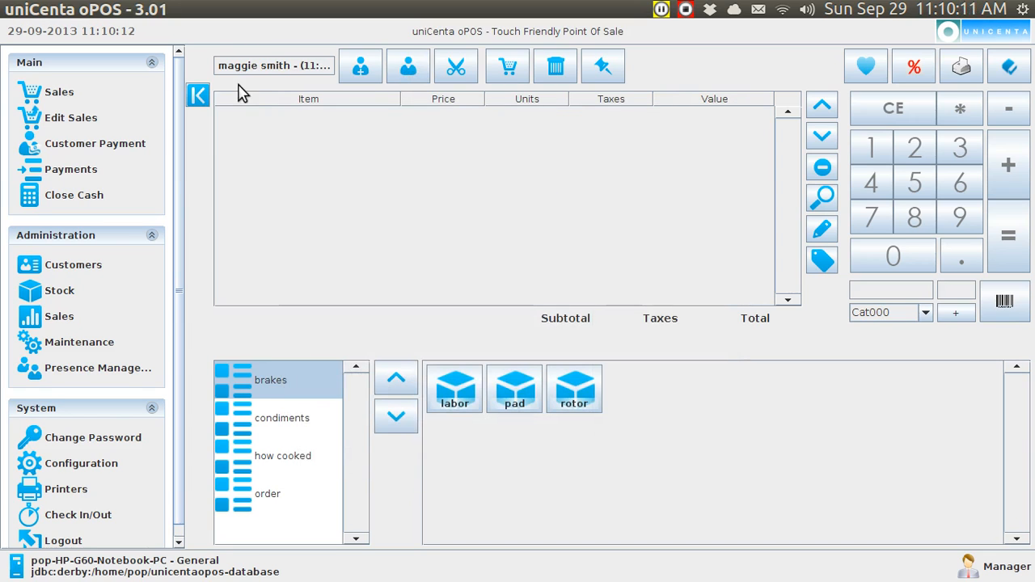
mouse_move(391, 304)
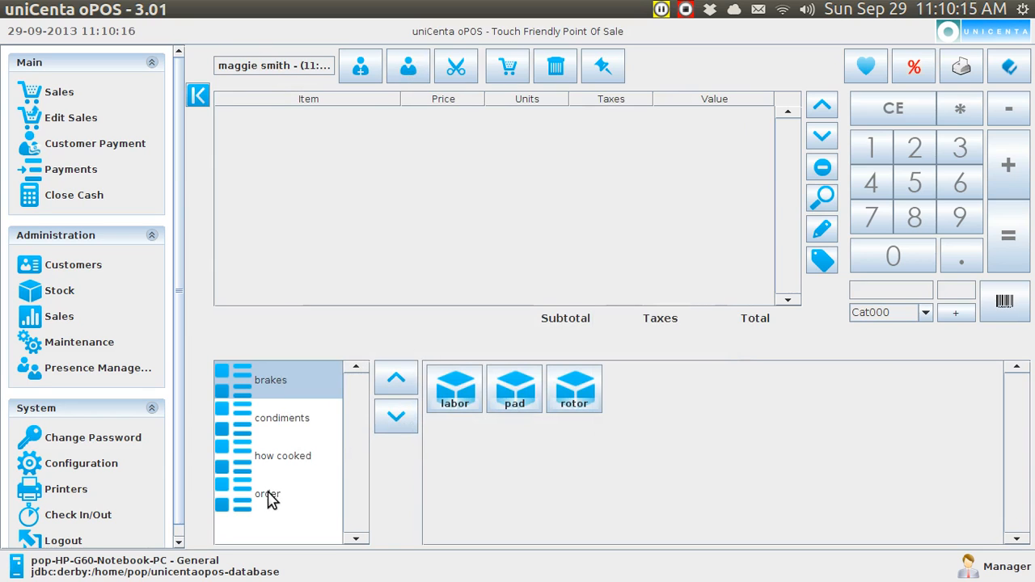
click(267, 493)
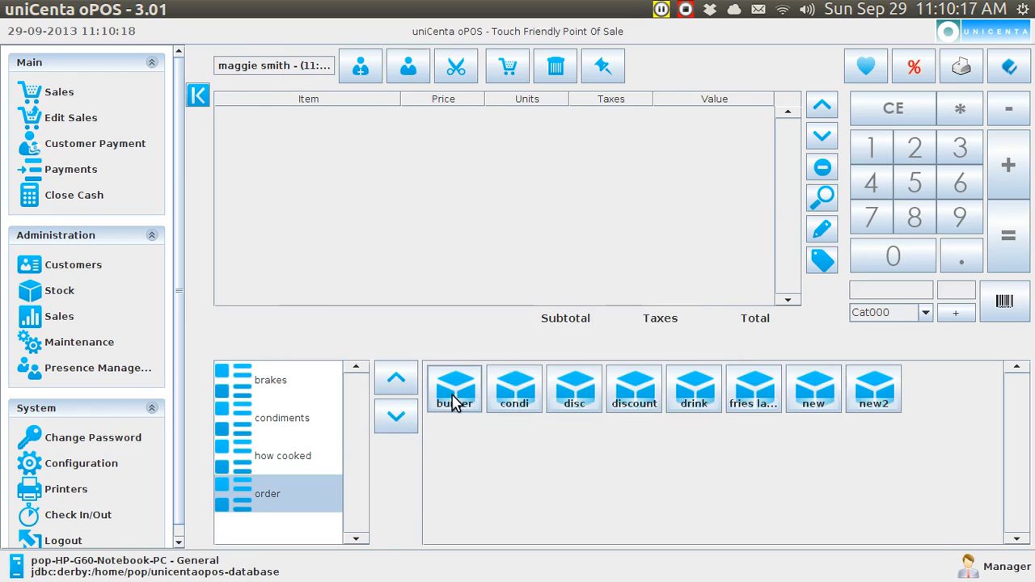
click(452, 388)
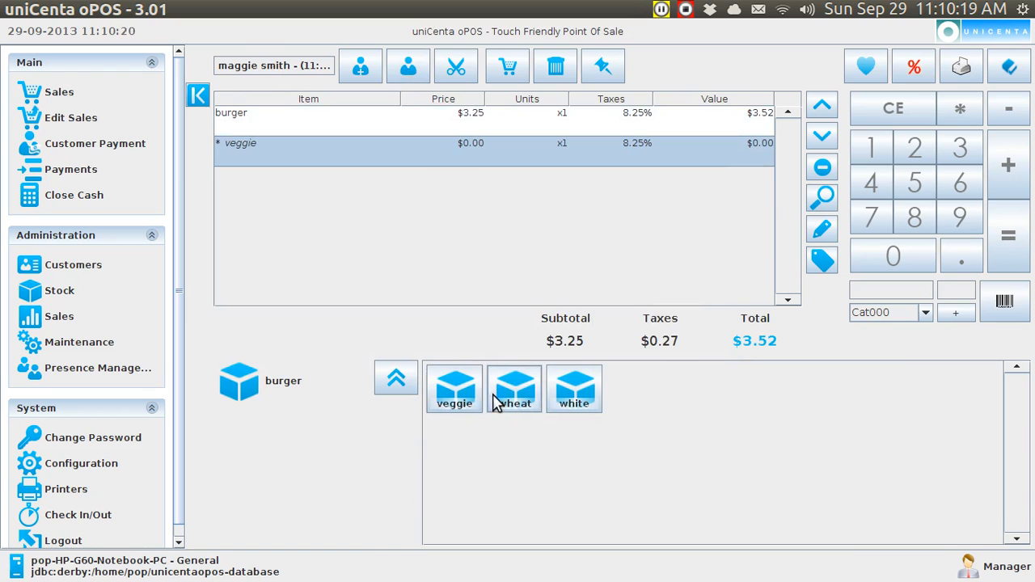
click(515, 388)
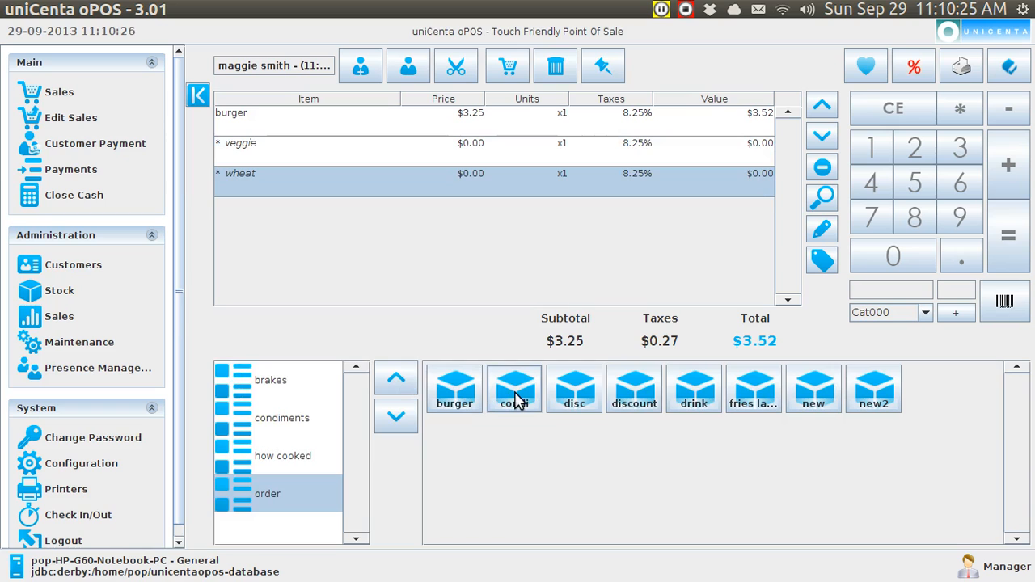
click(694, 389)
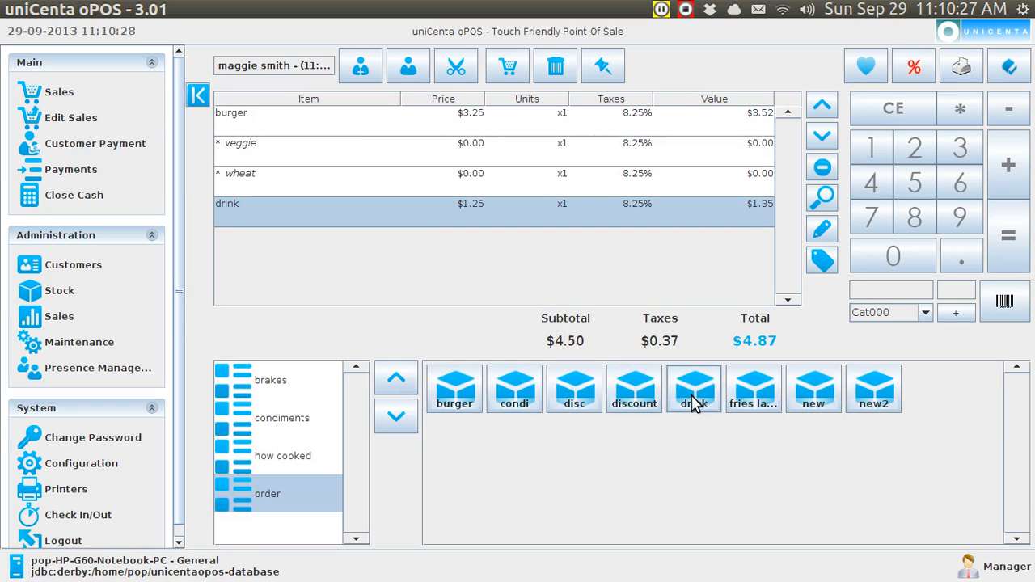
click(754, 388)
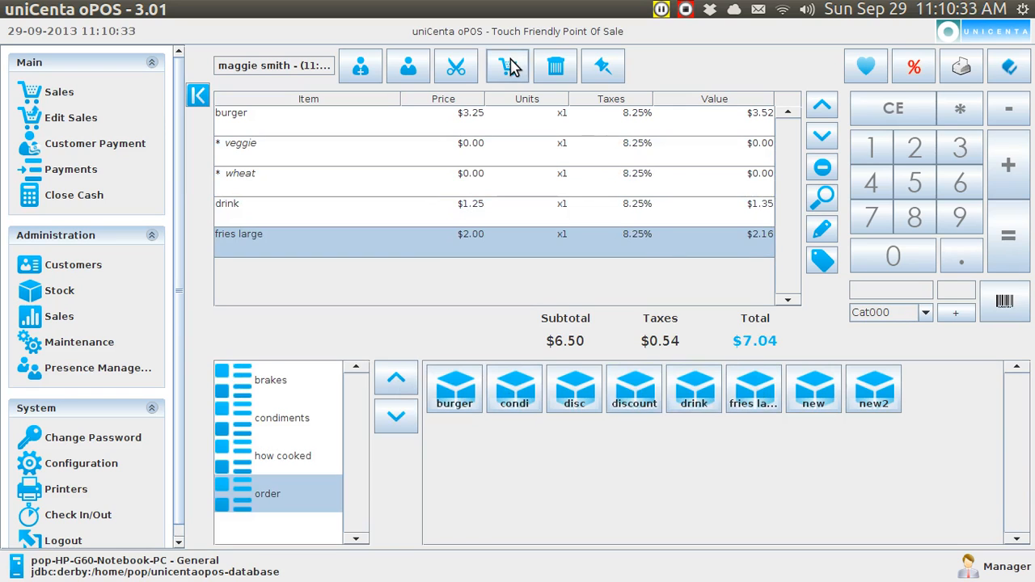
click(602, 66)
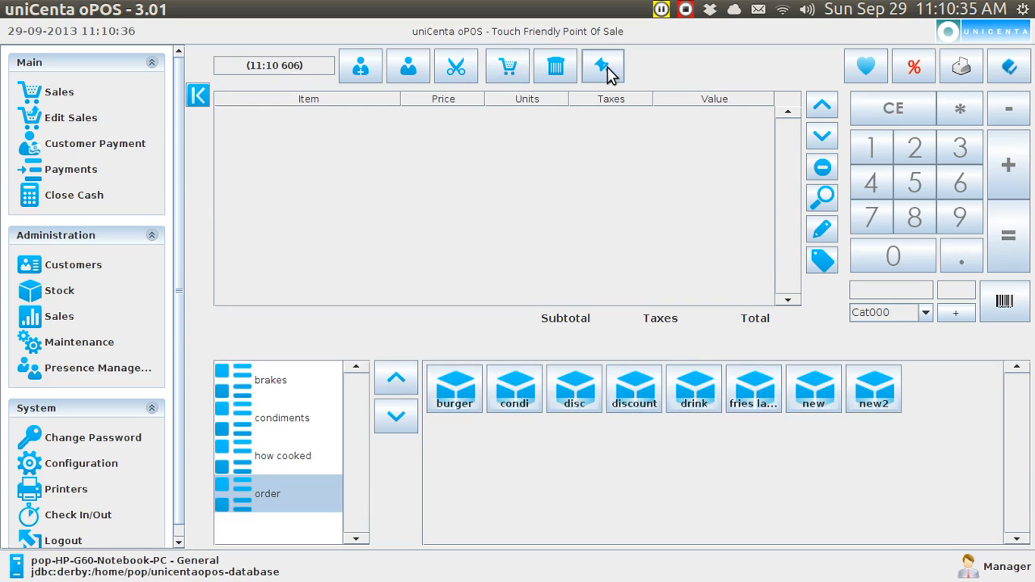
- Delete an empty parked ticket, then park john smith's $49.25 ticket to get a blank one
click(603, 67)
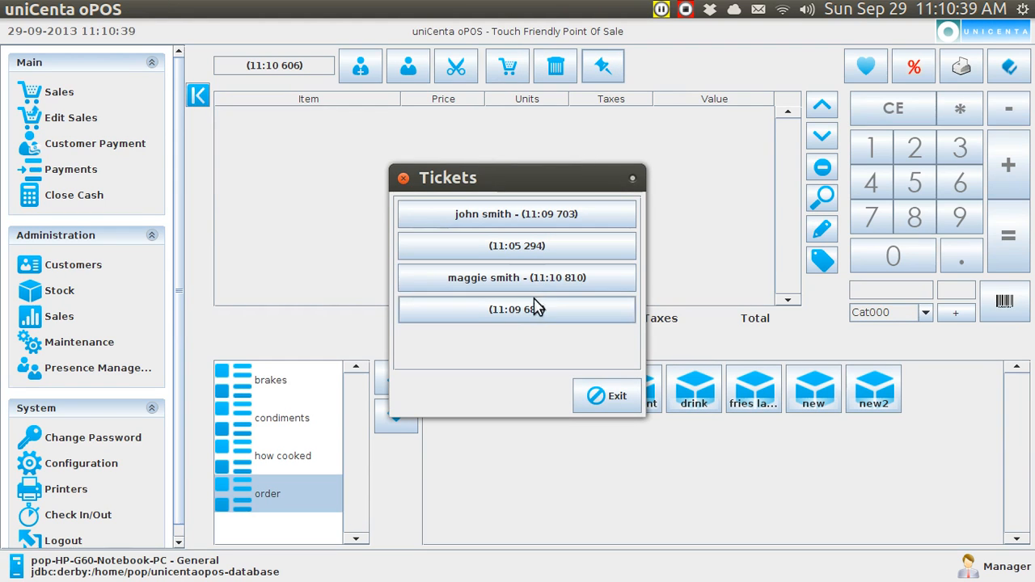
mouse_move(537, 314)
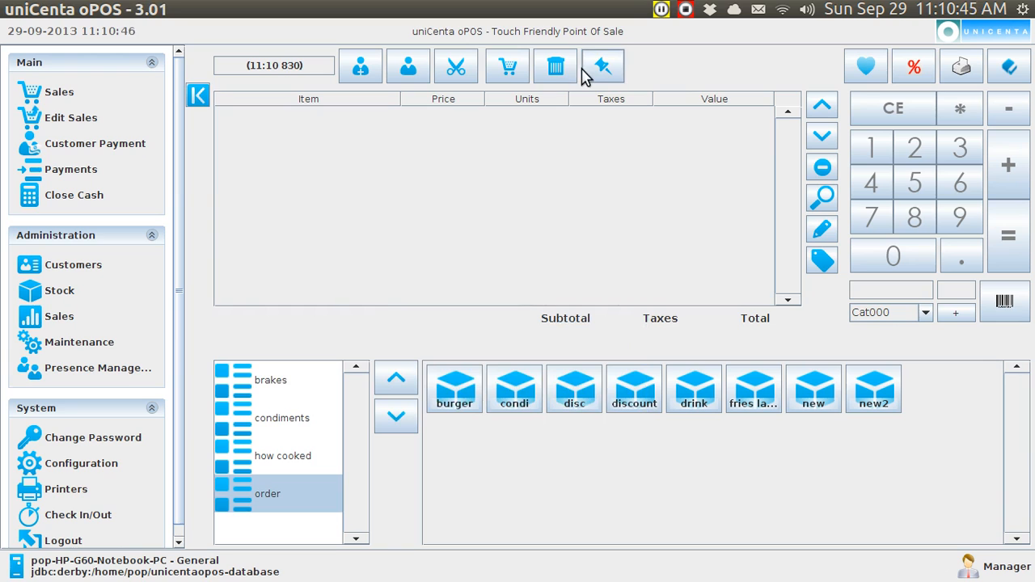
click(556, 65)
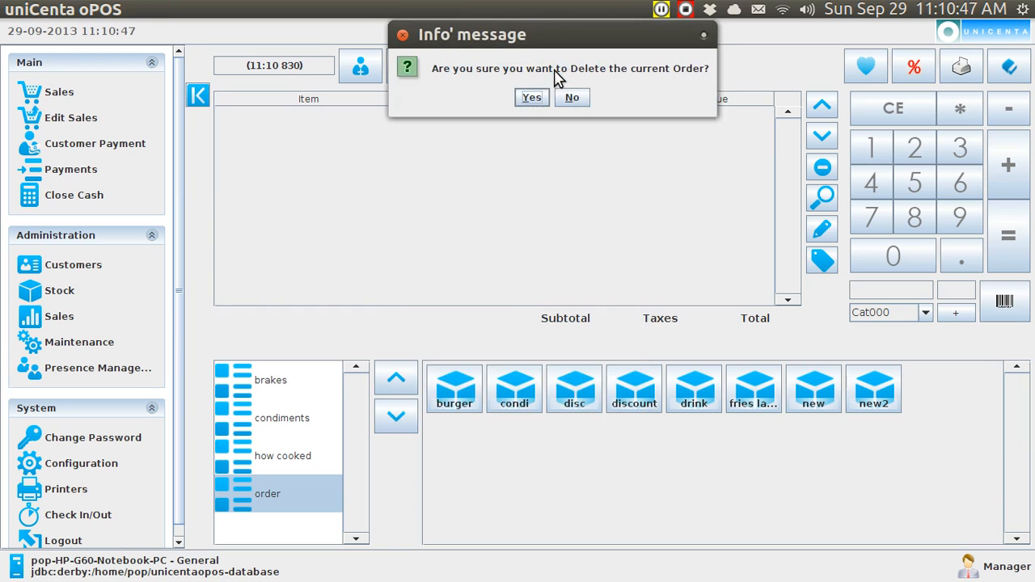
click(572, 97)
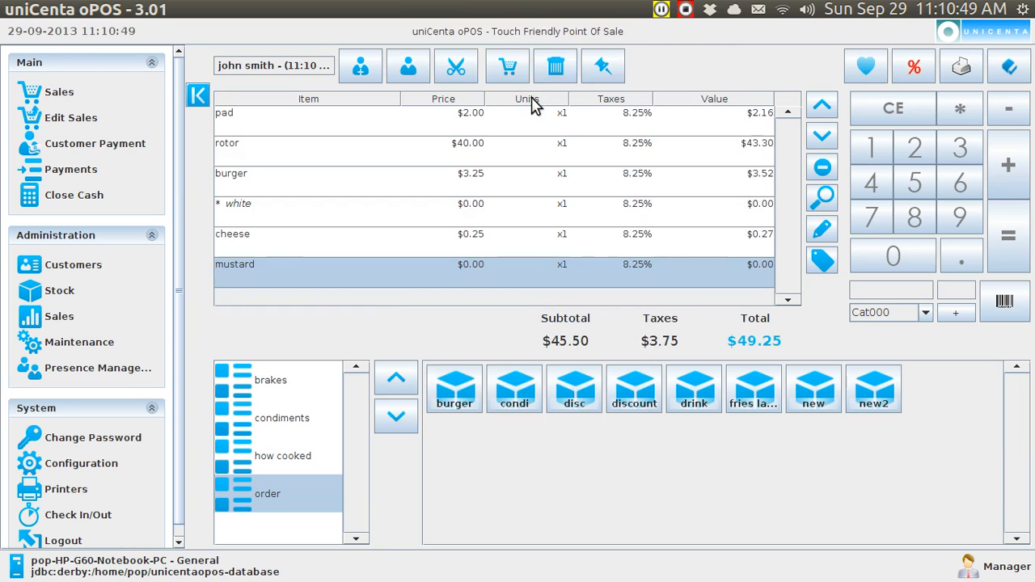
mouse_move(603, 66)
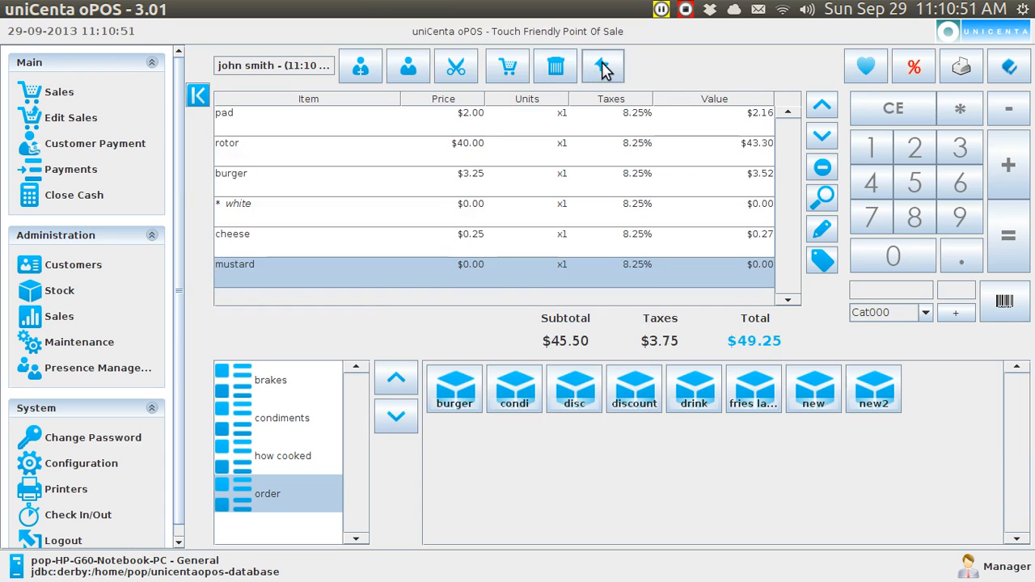
click(602, 66)
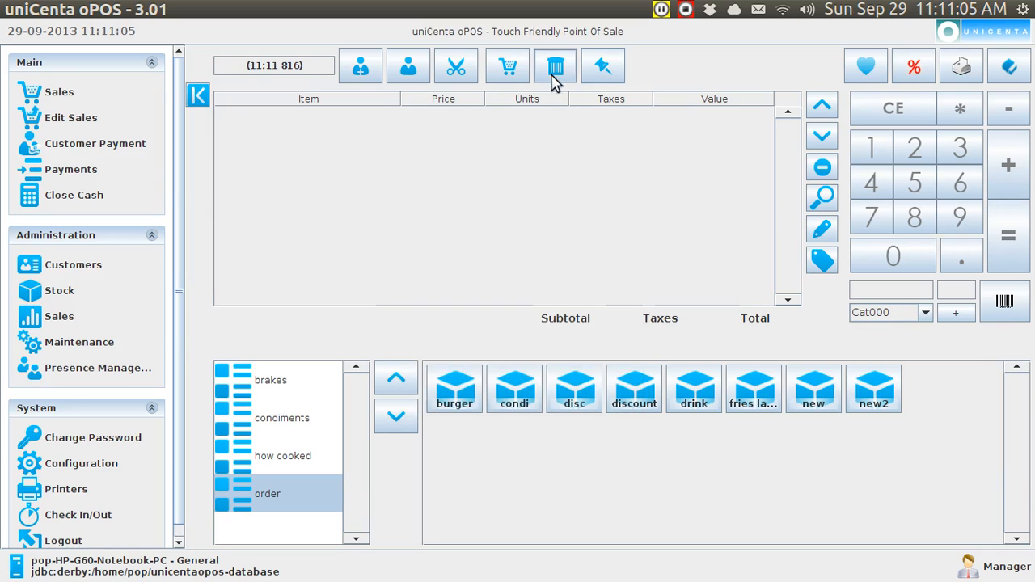
- Delete a blank ticket, then park john smith's ticket via Layaways to surface another blank
click(556, 65)
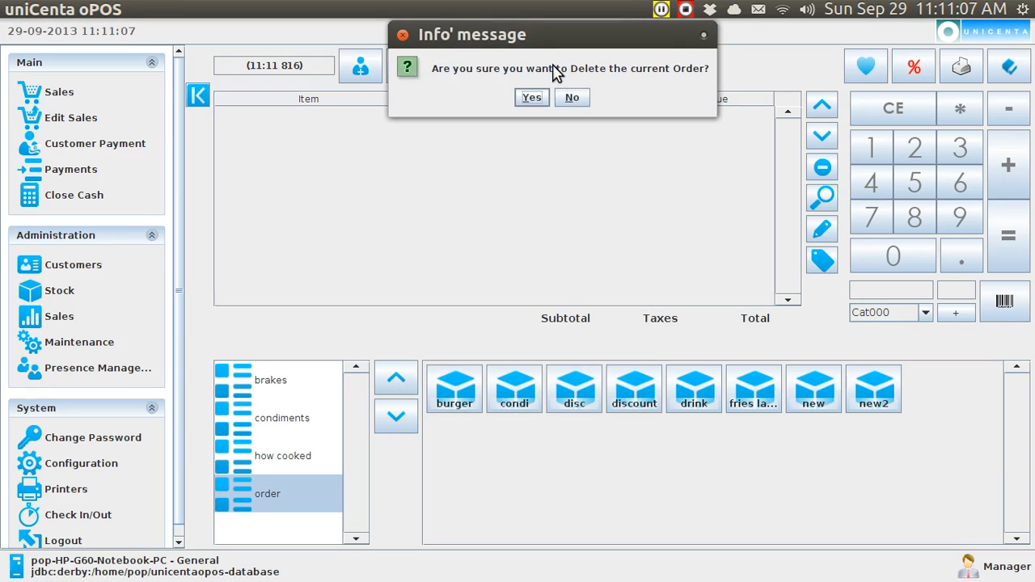
click(573, 97)
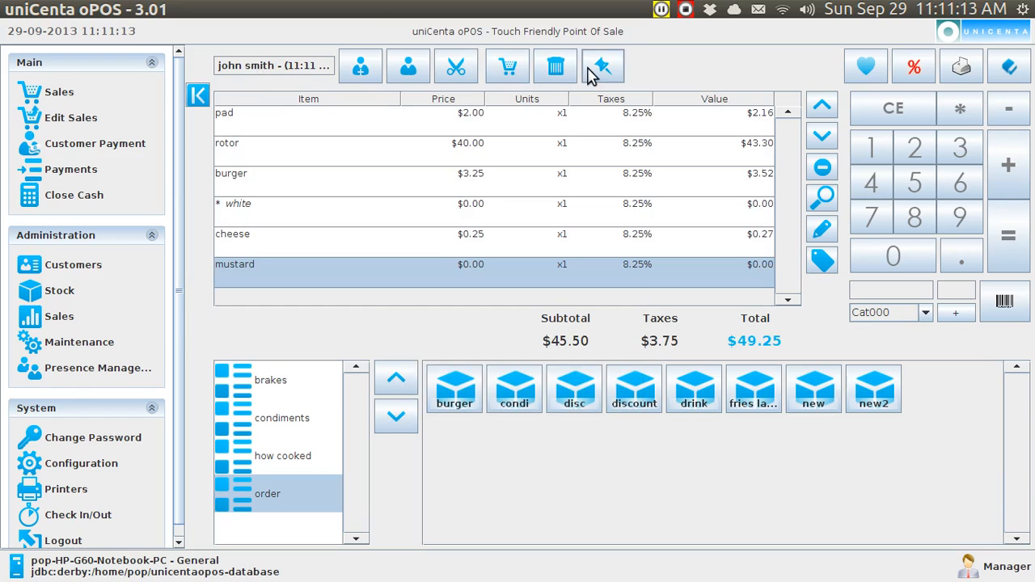
mouse_move(603, 66)
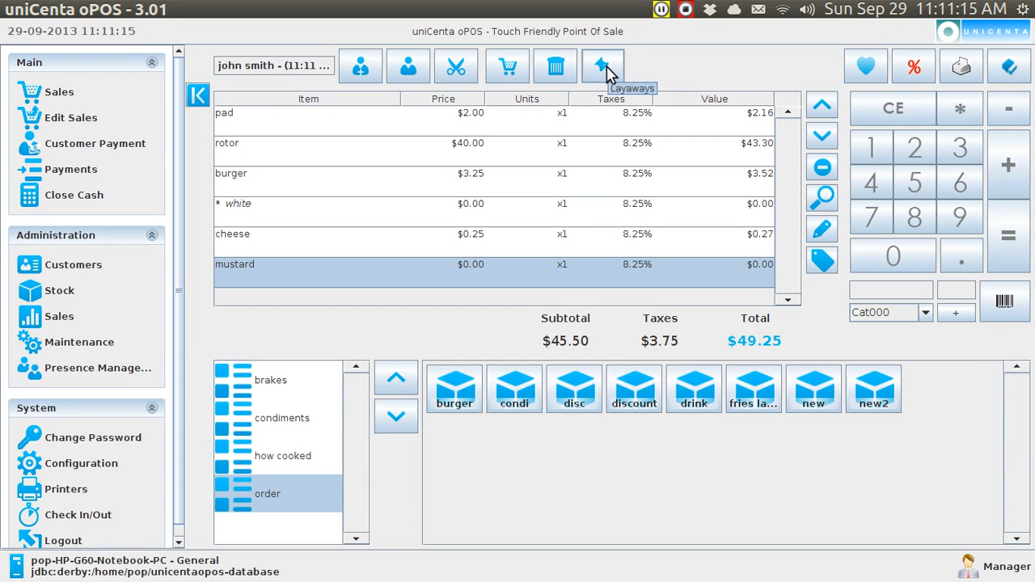
click(601, 65)
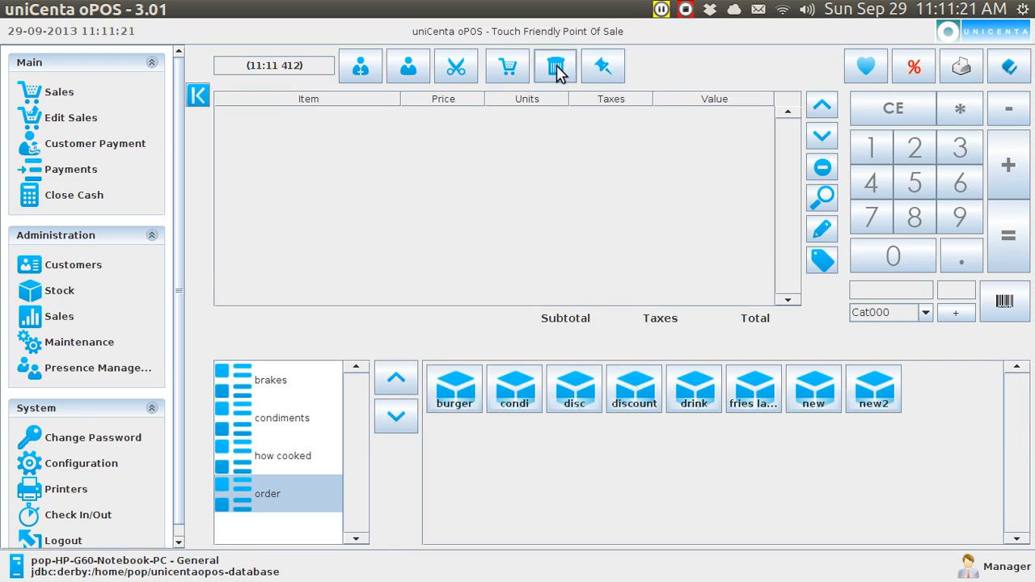
- Delete the second blank ticket so only john smith's and maggie smith's tickets remain
click(554, 64)
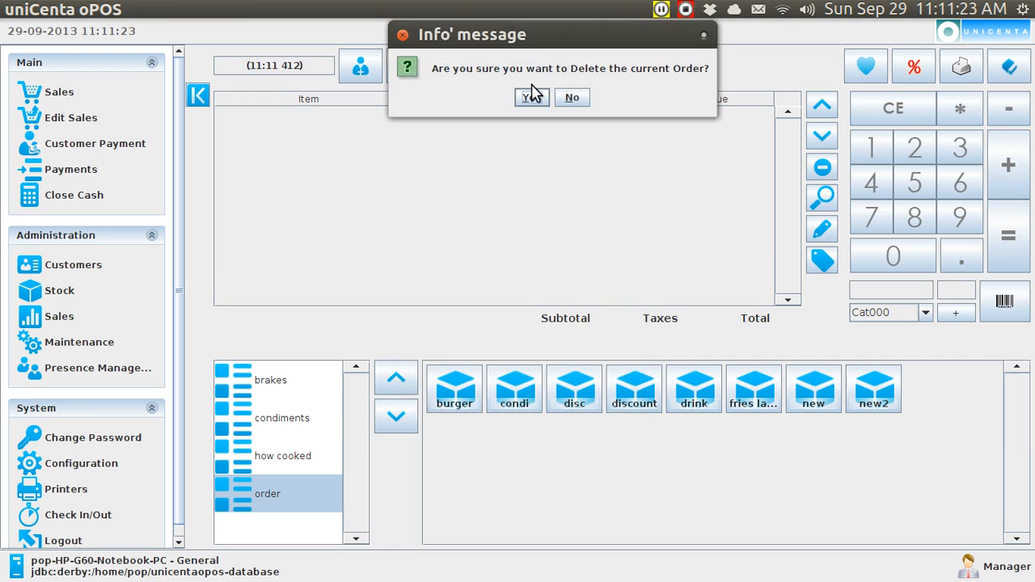
click(573, 97)
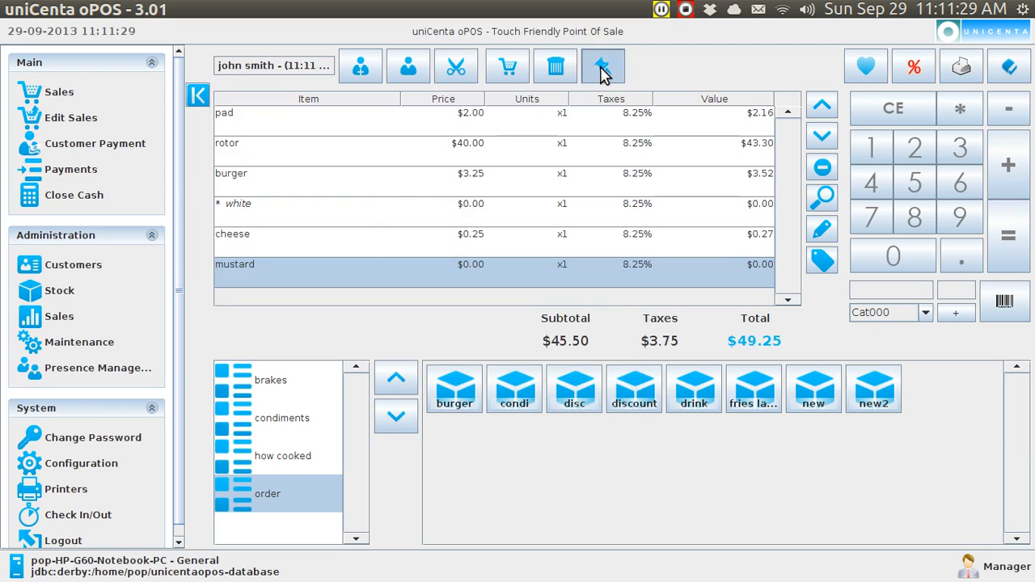
click(601, 66)
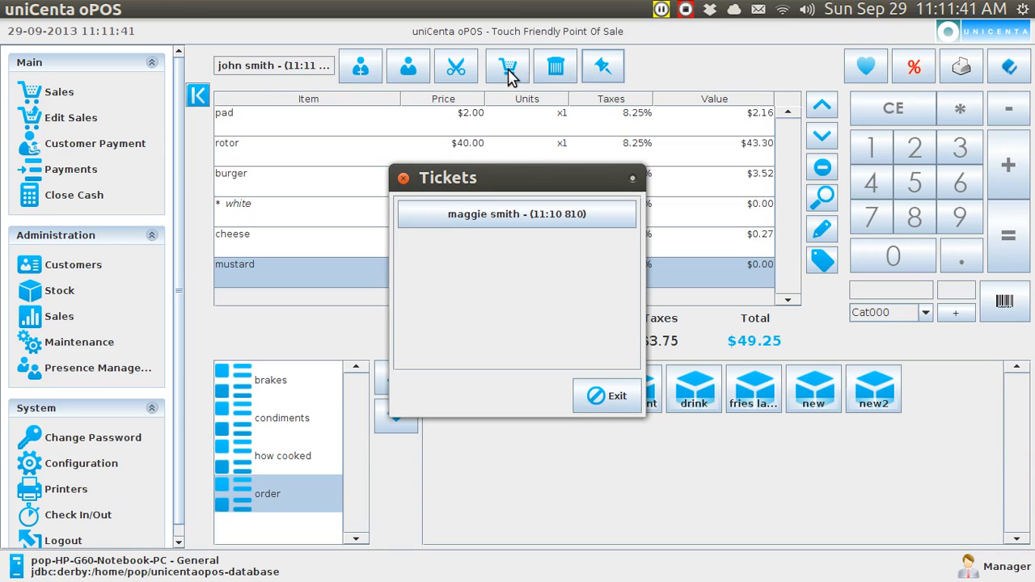
mouse_move(504, 89)
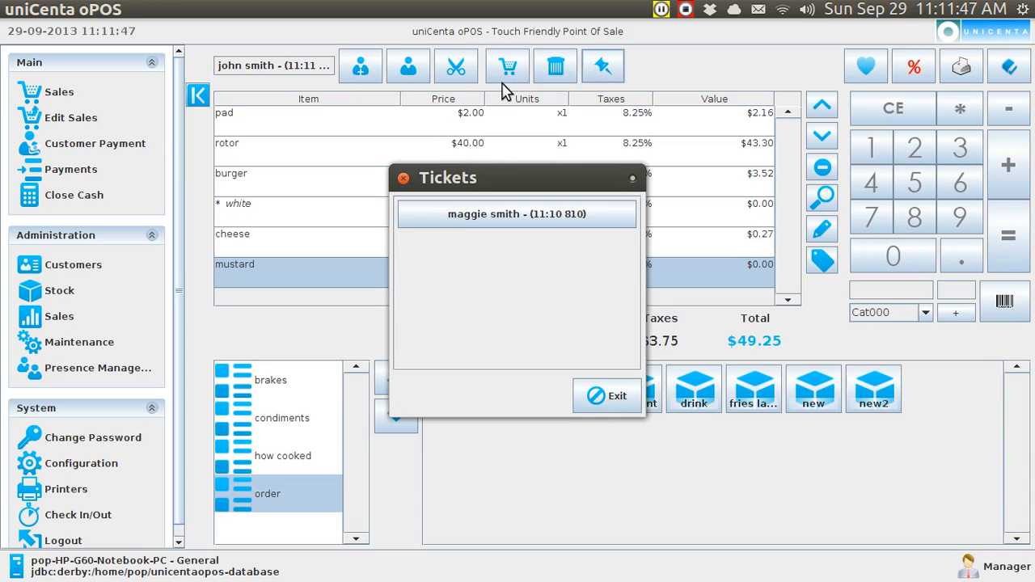
mouse_move(566, 89)
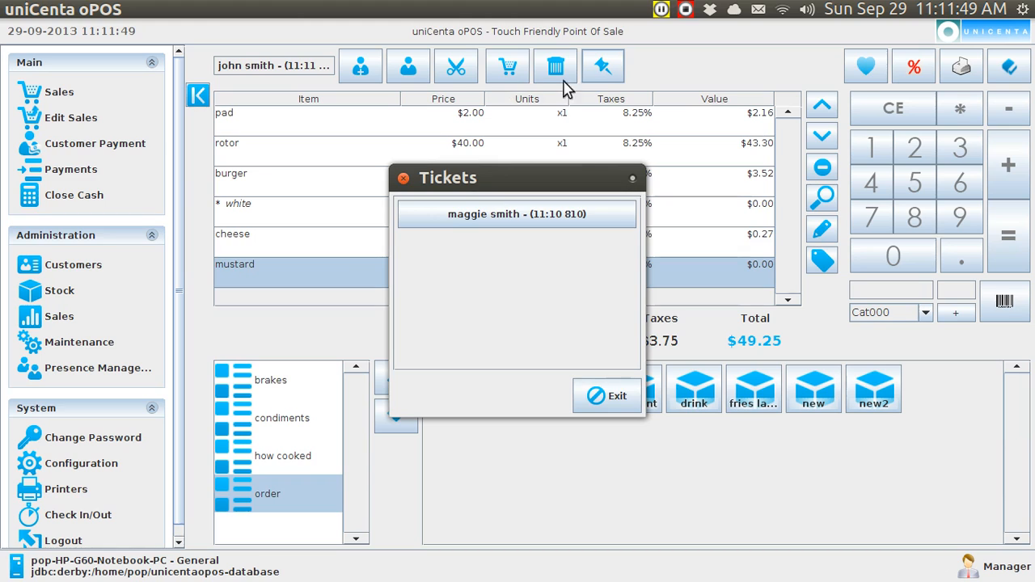